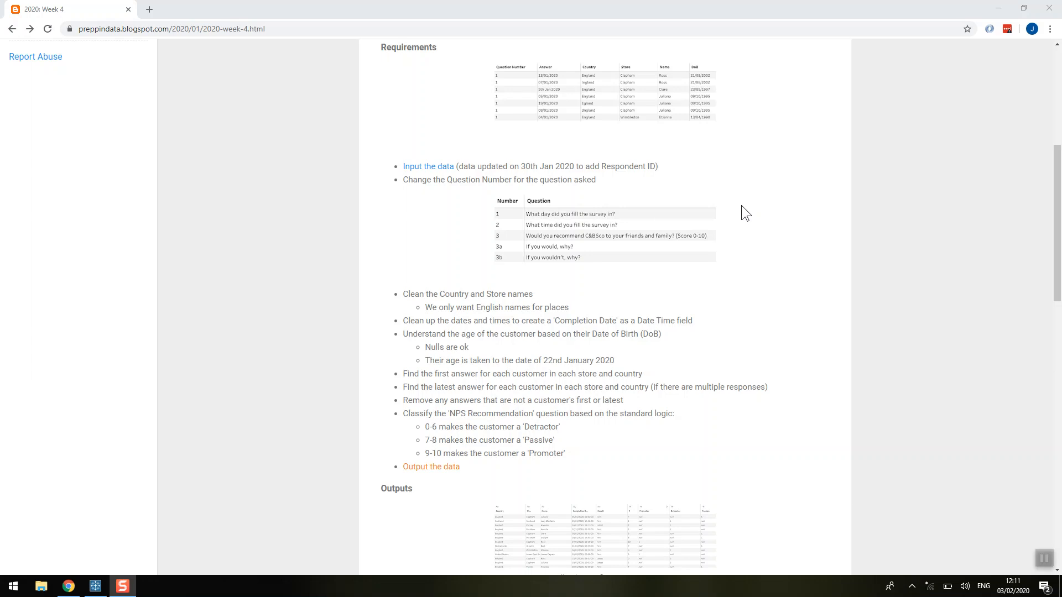
mouse_move(537, 157)
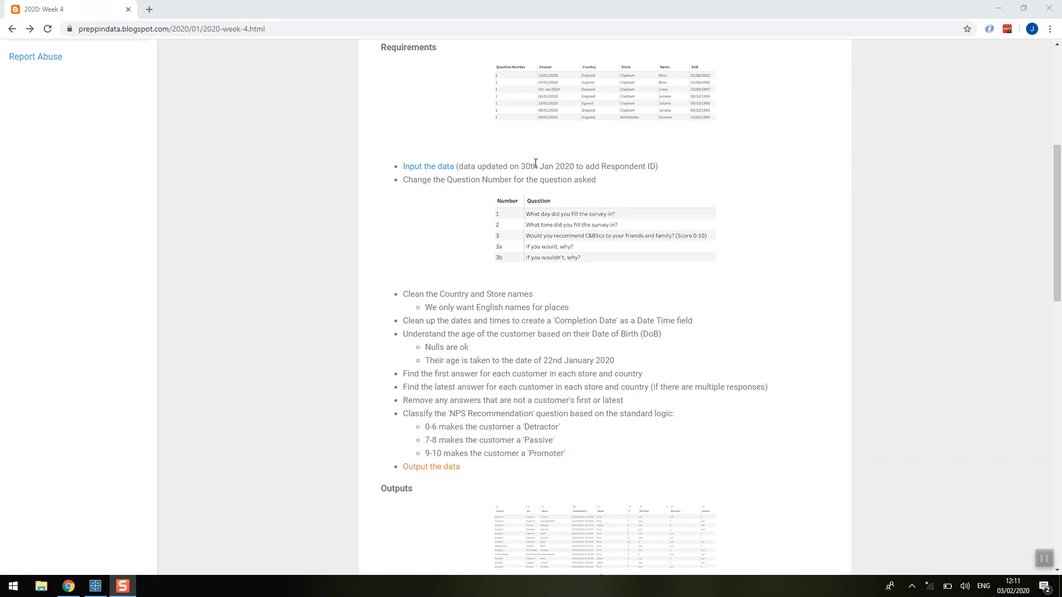
- Review the survey answers and question sheet inputs, then view the Join 4 results
scroll(up, 3)
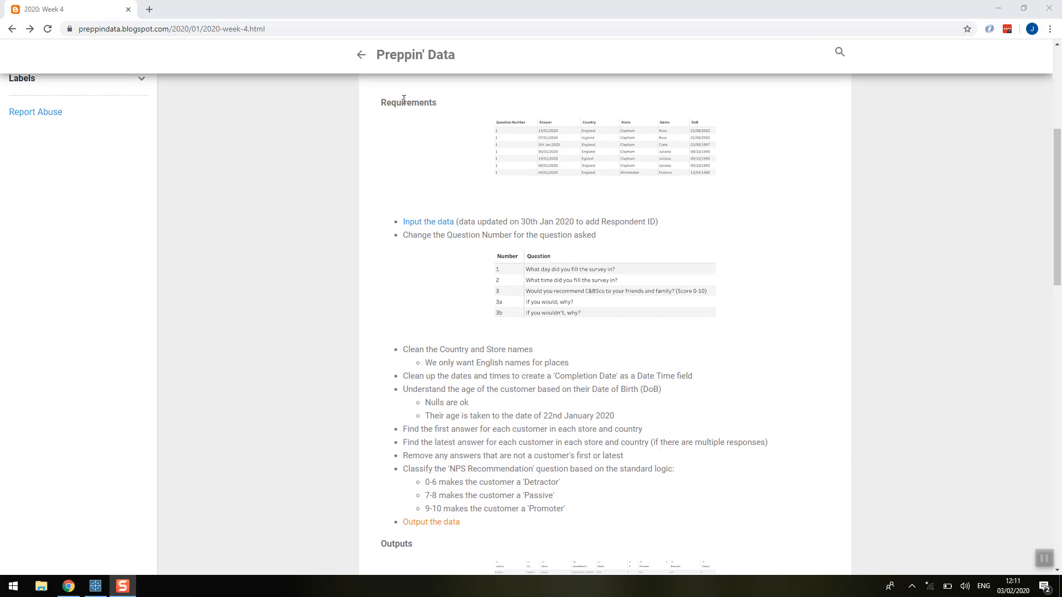
mouse_move(462, 198)
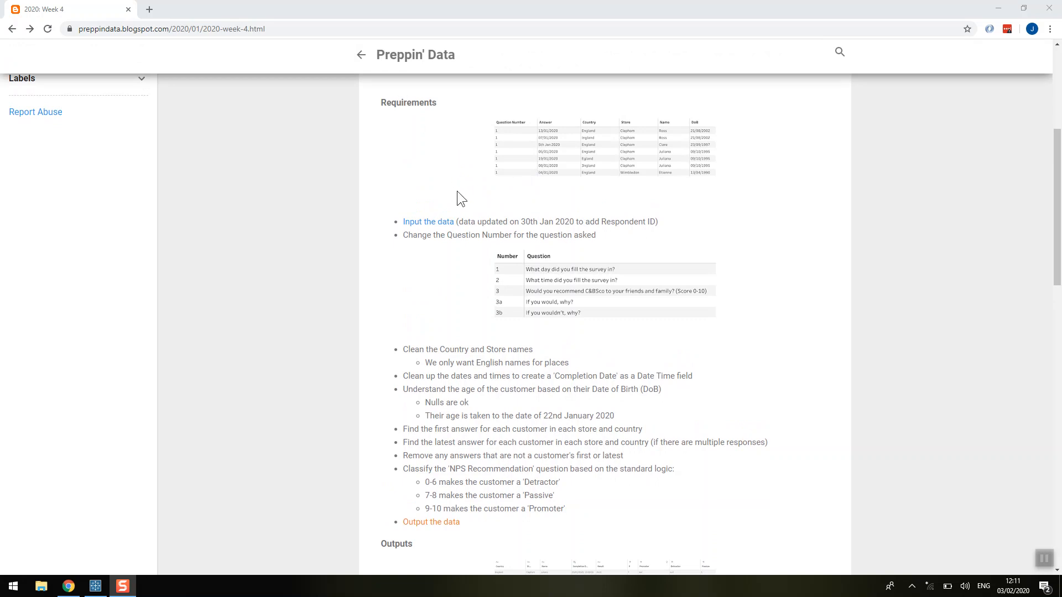
mouse_move(561, 232)
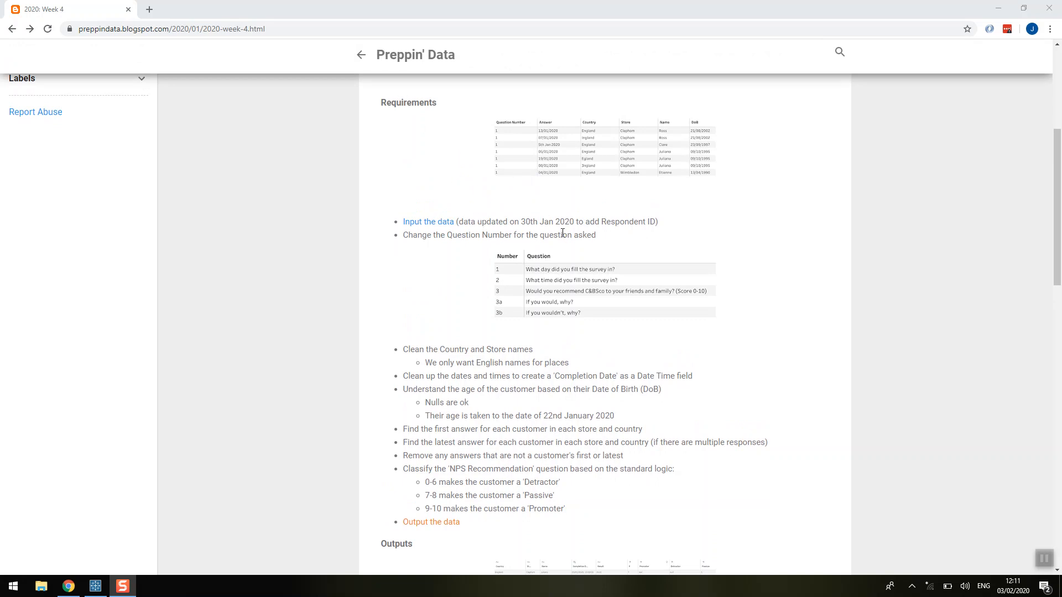
mouse_move(573, 499)
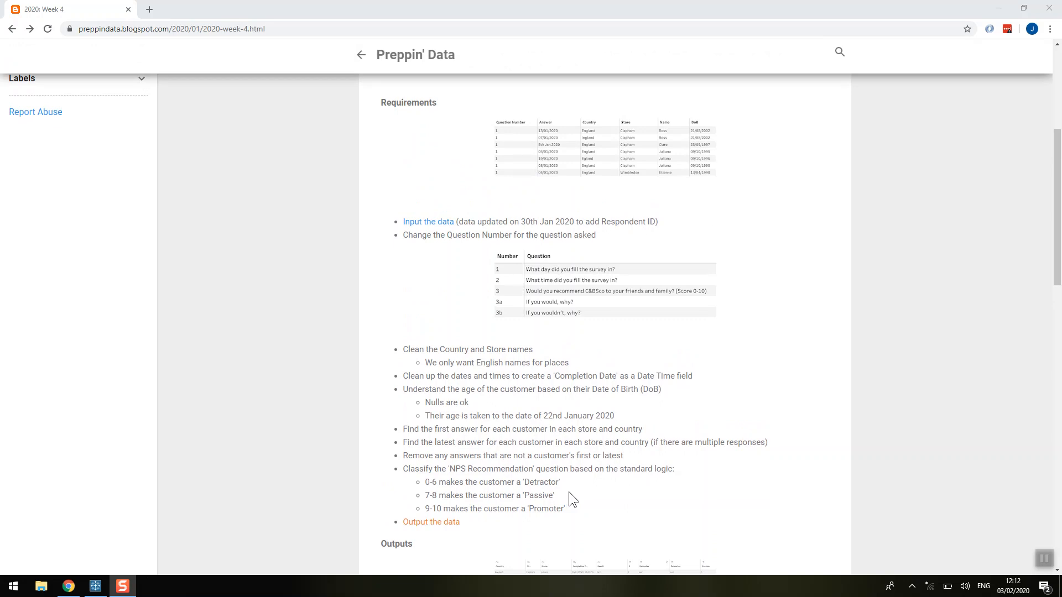
mouse_move(471, 531)
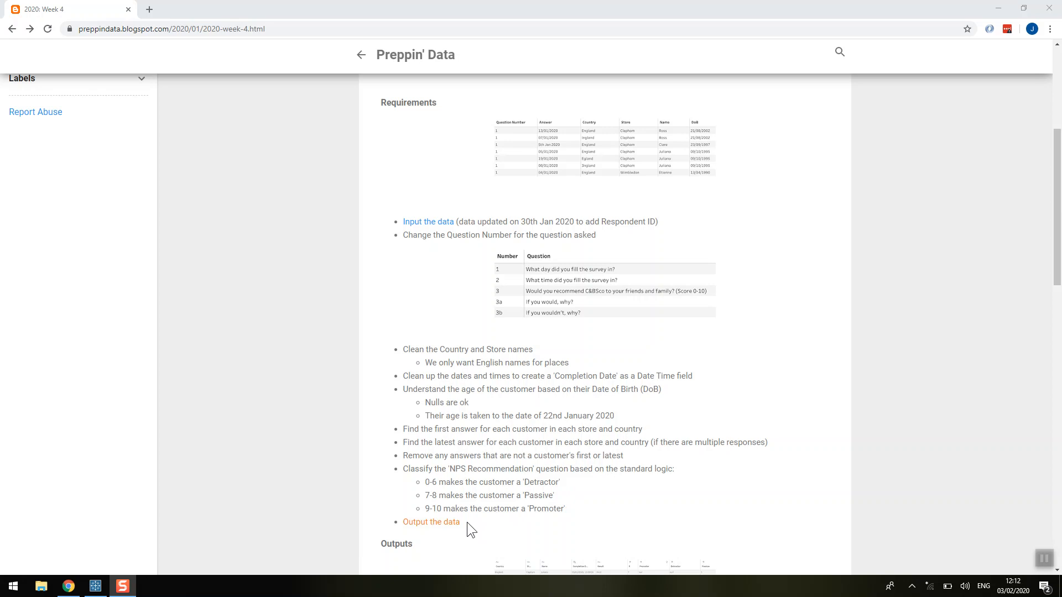
click(95, 586)
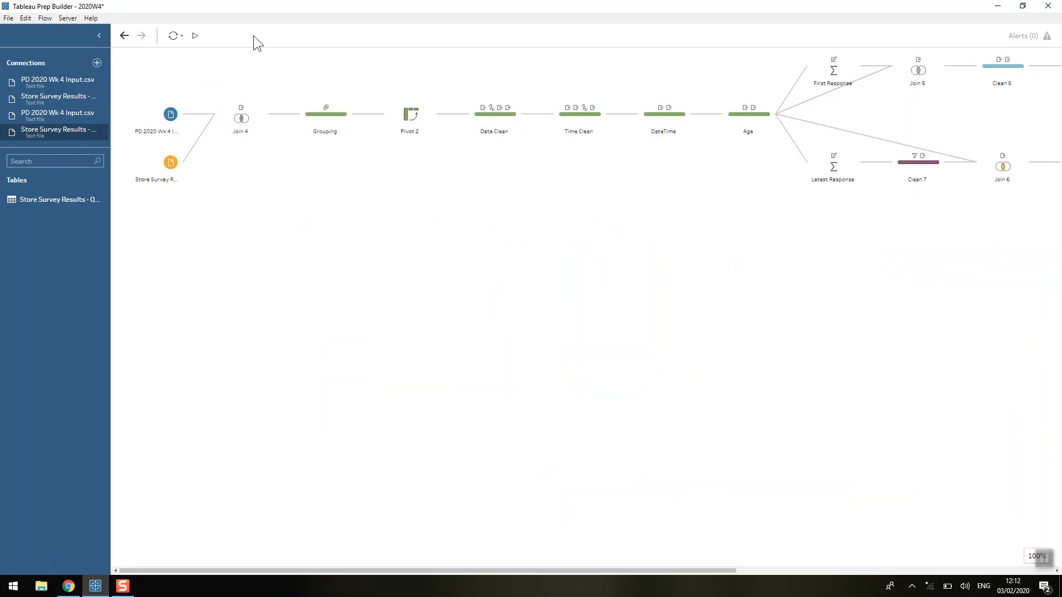
click(156, 114)
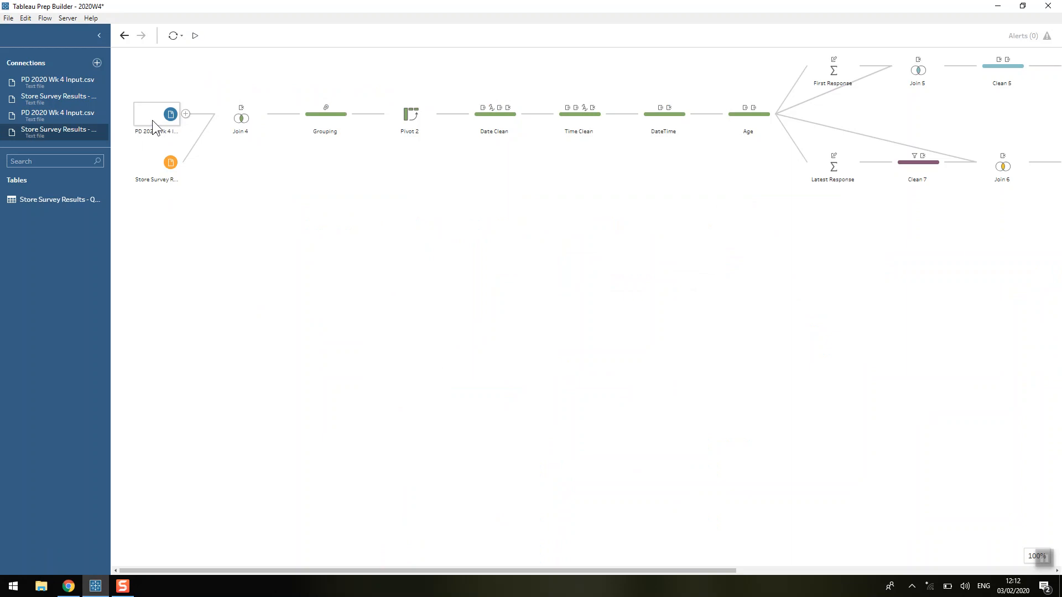
click(156, 114)
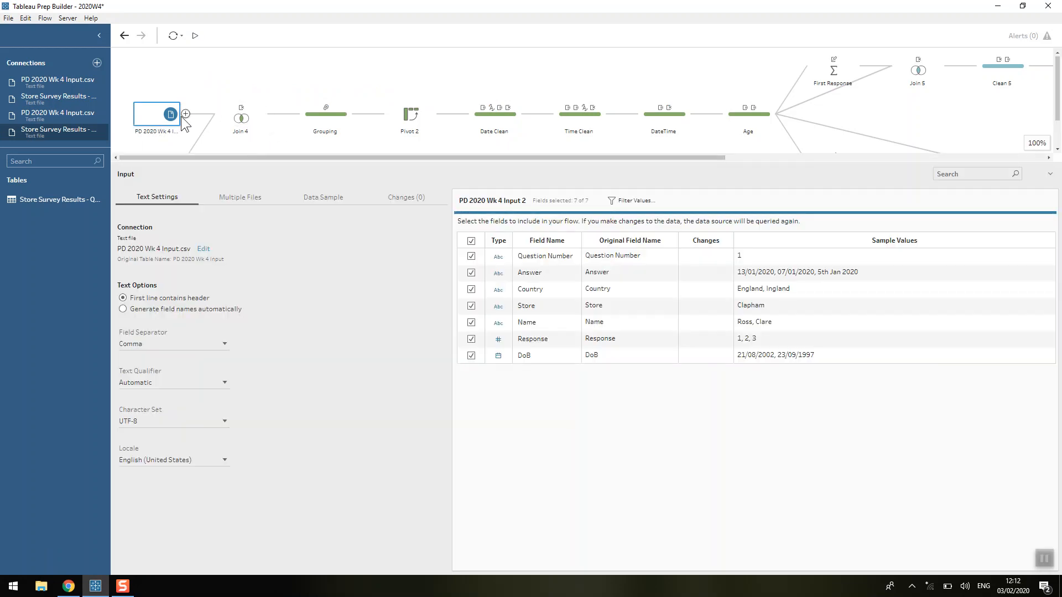
click(156, 123)
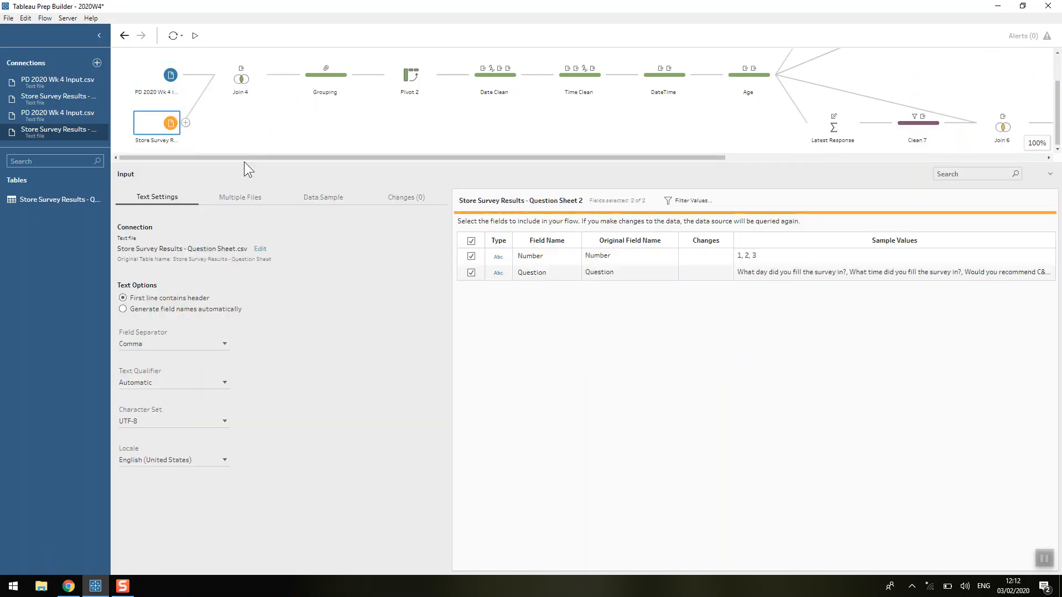
mouse_move(785, 278)
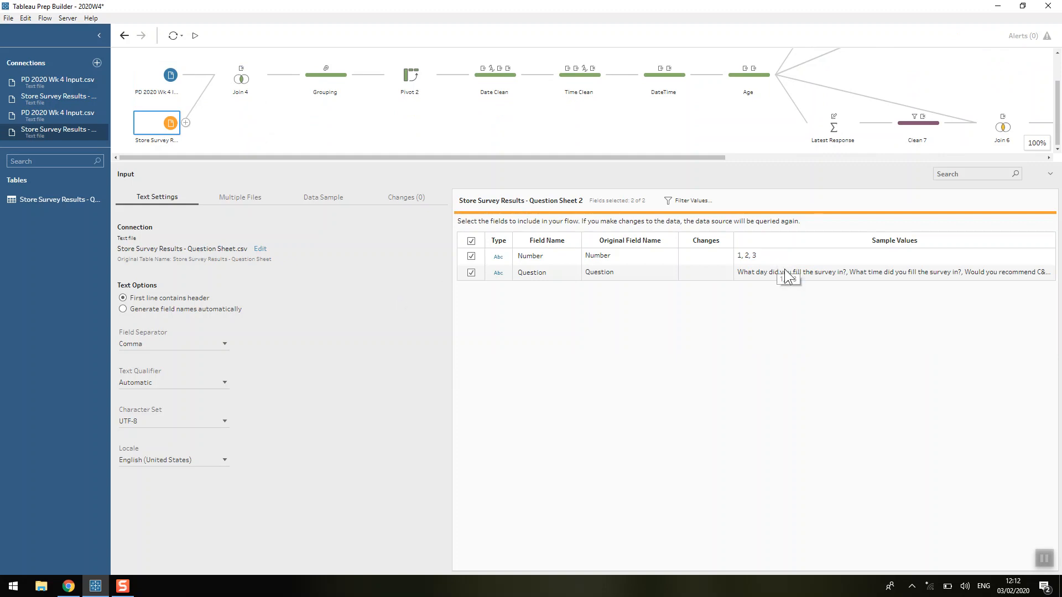
mouse_move(459, 157)
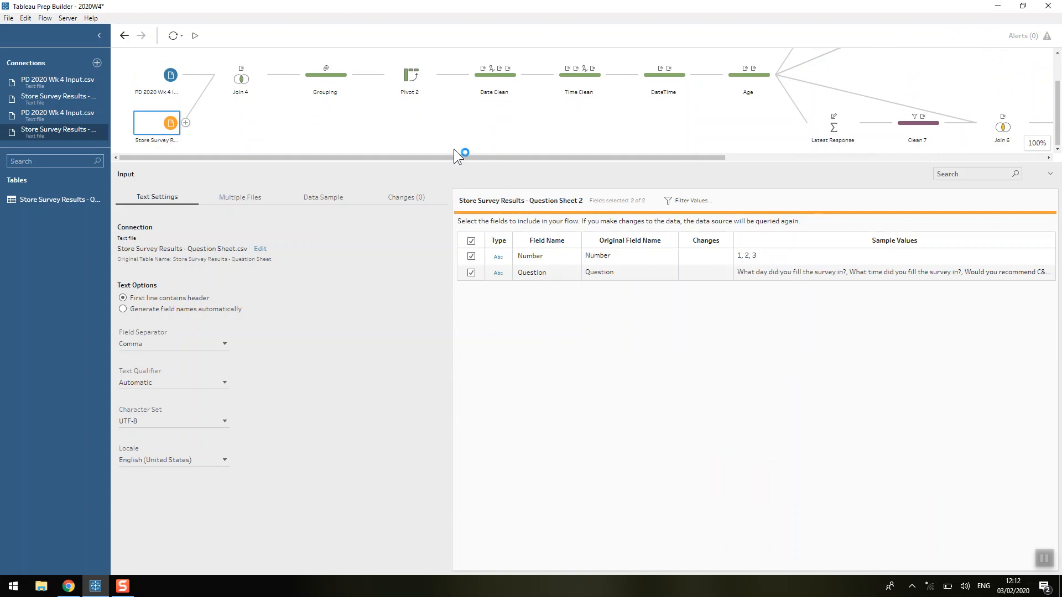
click(239, 75)
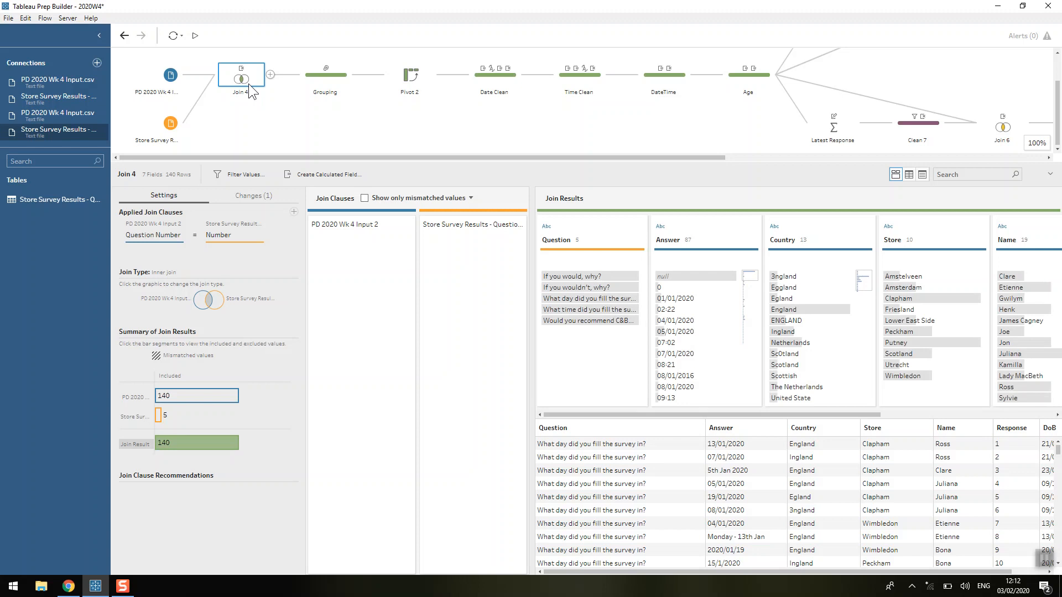
mouse_move(310, 97)
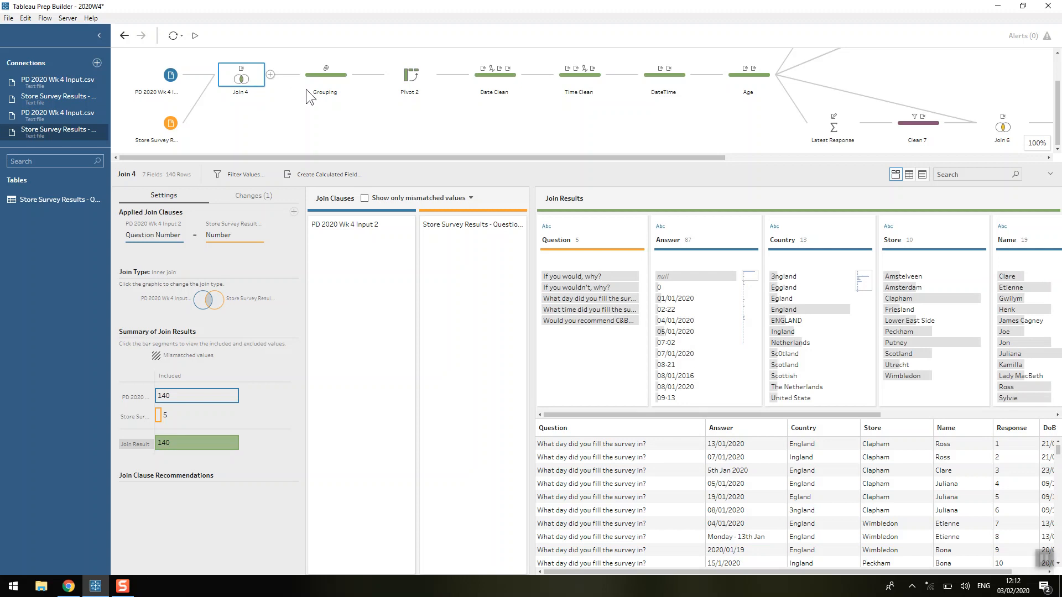
- Inspect the Grouping step's Country change, which merges misspellings like Egland into four countries
click(326, 75)
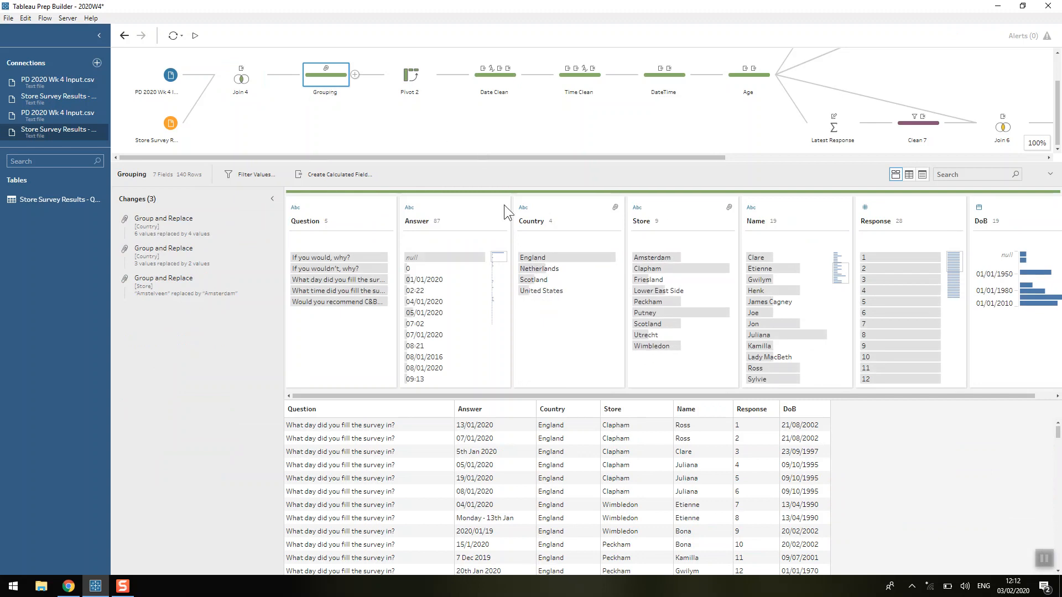
mouse_move(241, 75)
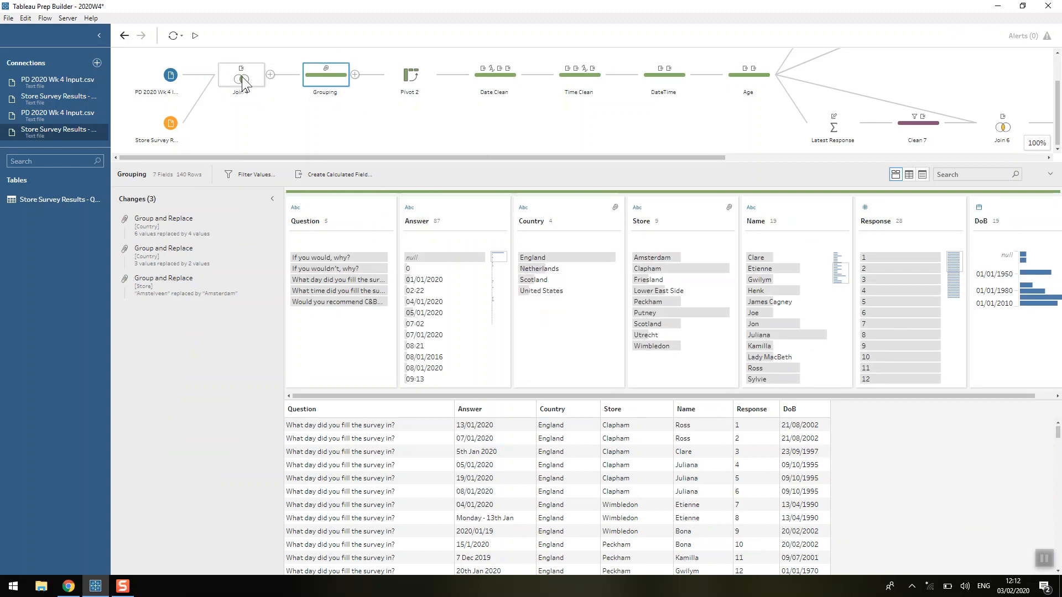
click(241, 74)
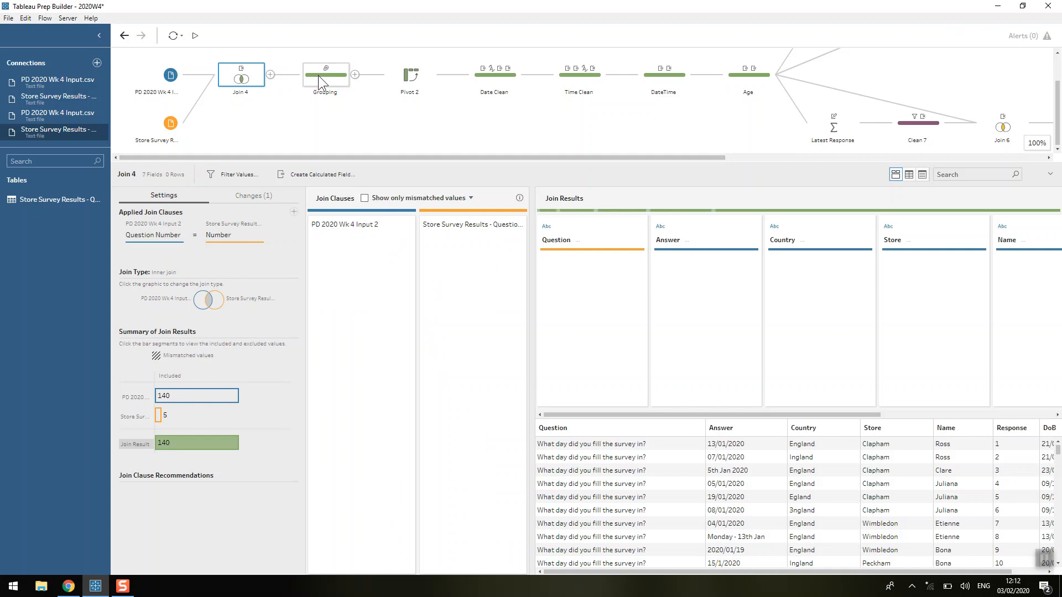
click(325, 75)
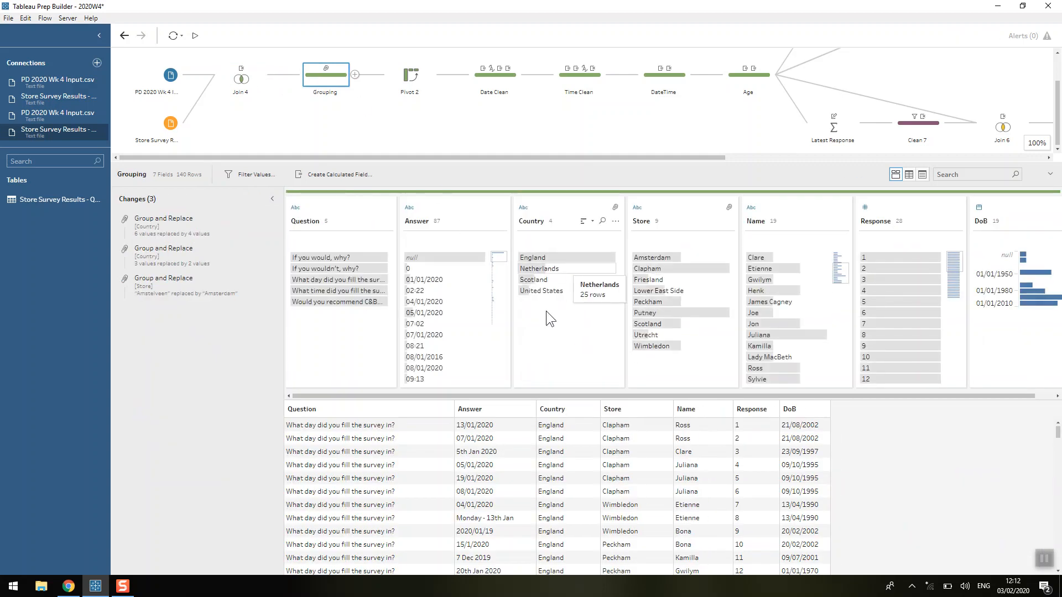
mouse_move(186, 238)
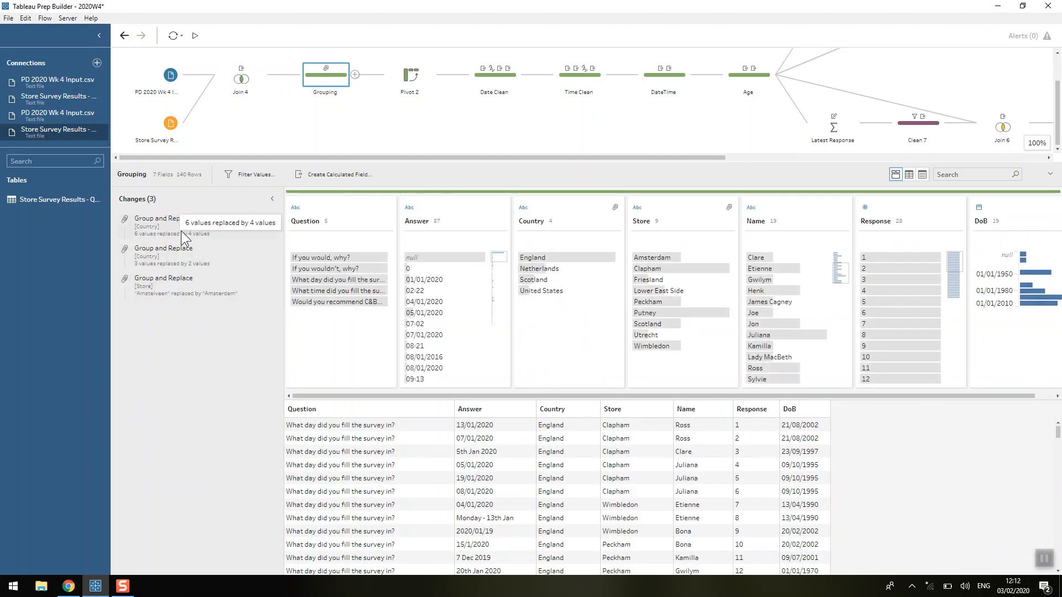
click(615, 220)
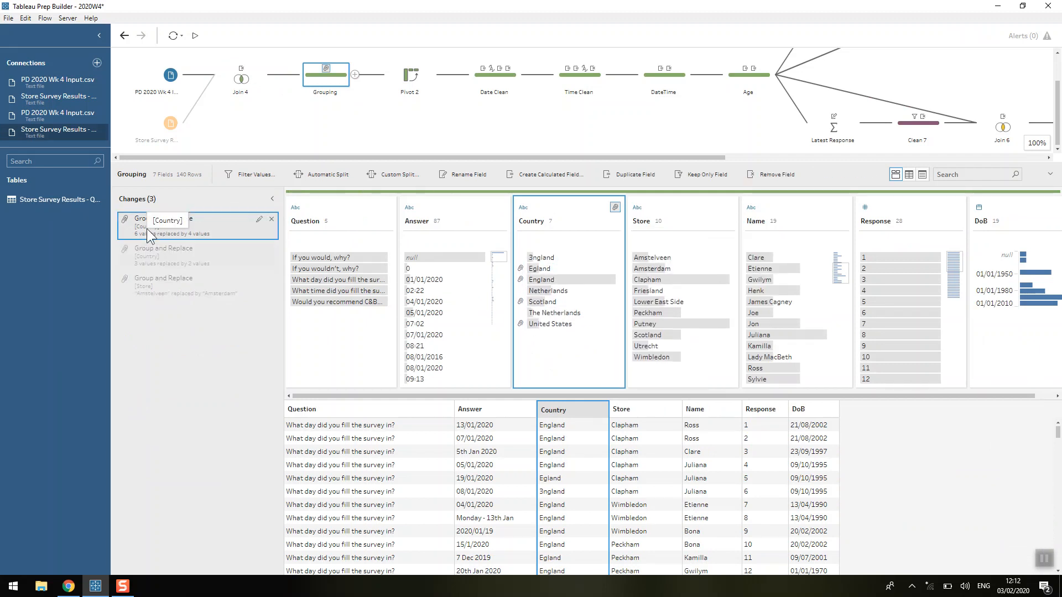
click(615, 221)
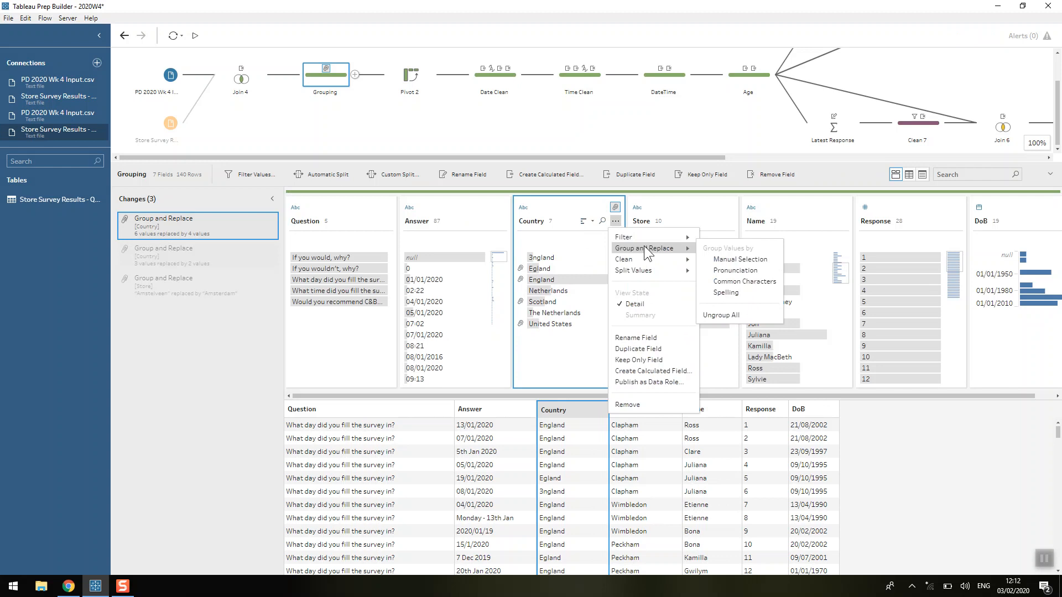
mouse_move(742, 281)
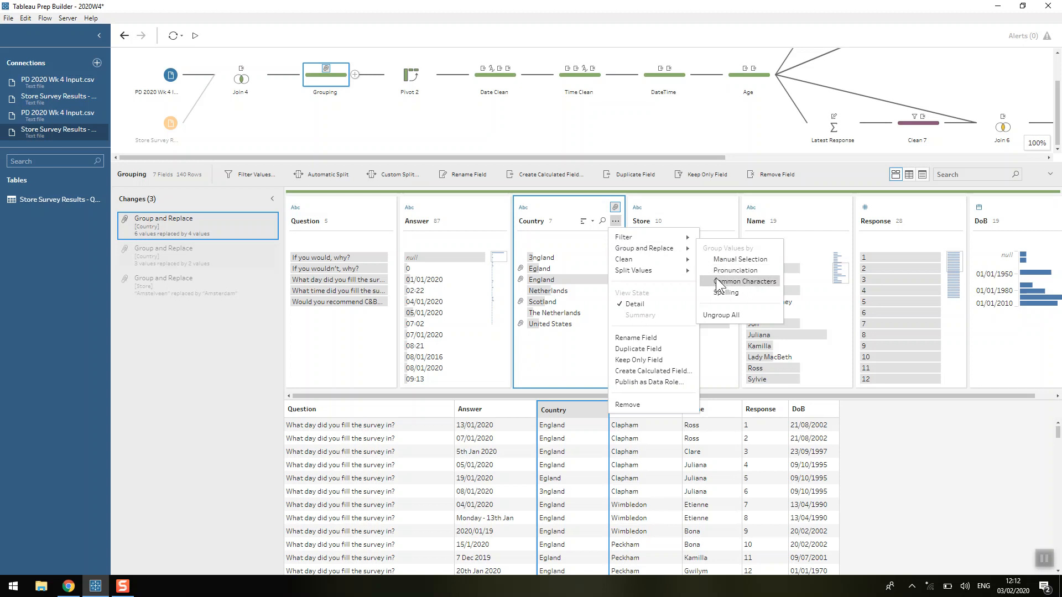
mouse_move(555, 271)
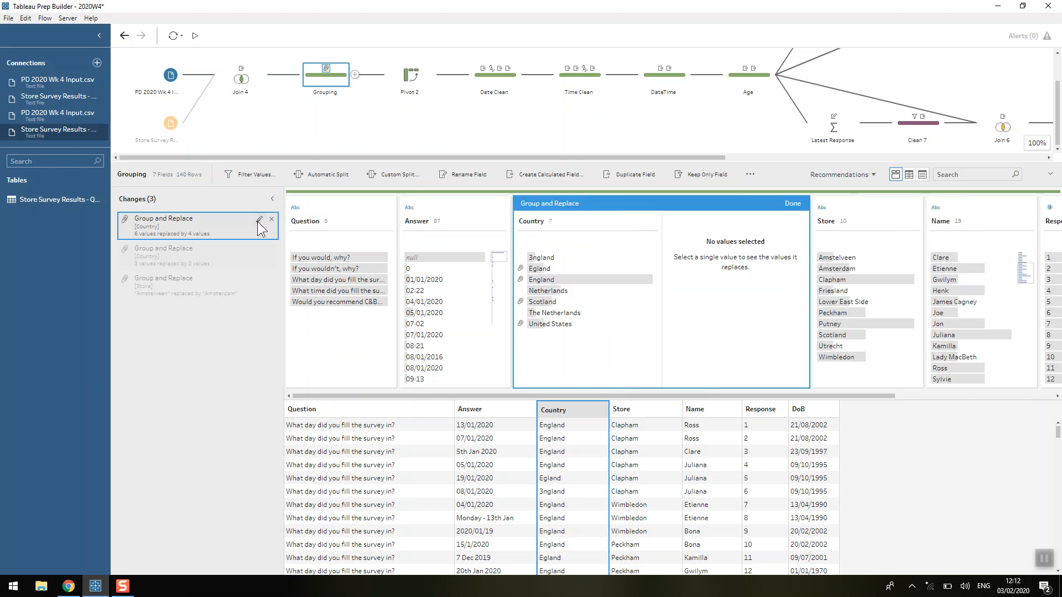
click(542, 268)
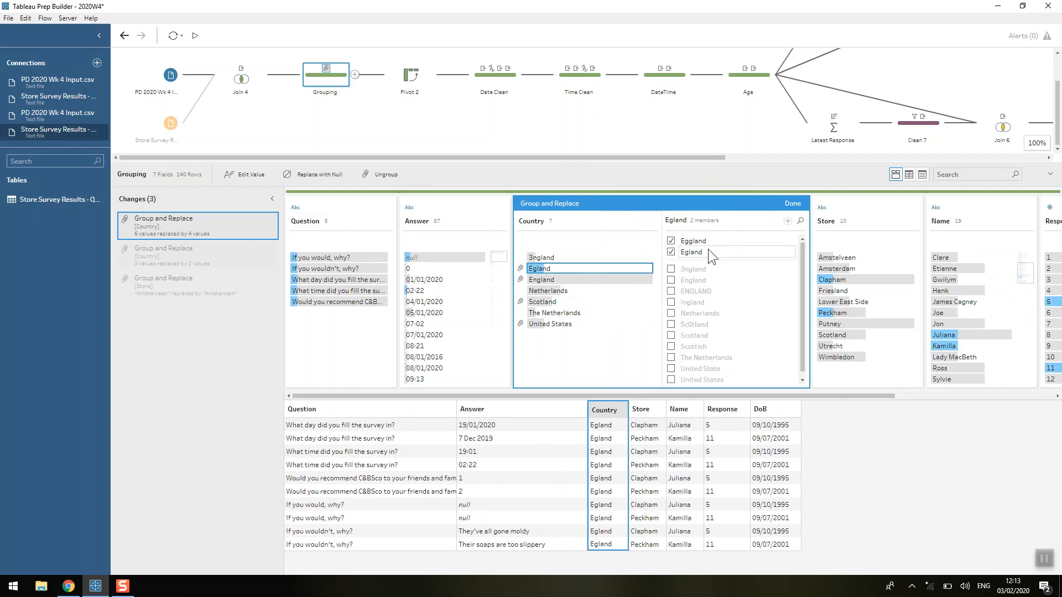
mouse_move(564, 280)
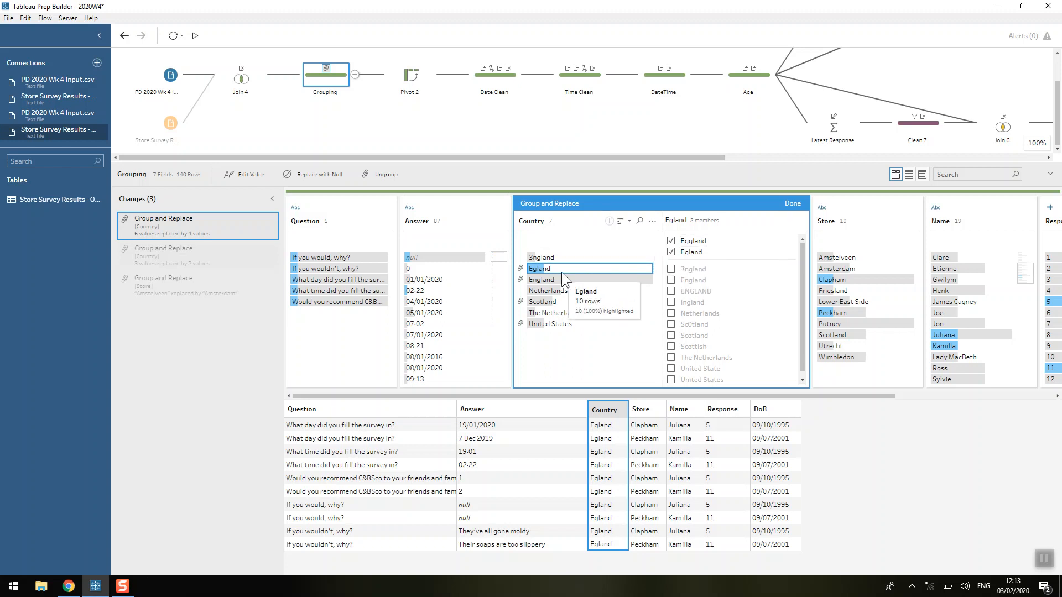
mouse_move(762, 223)
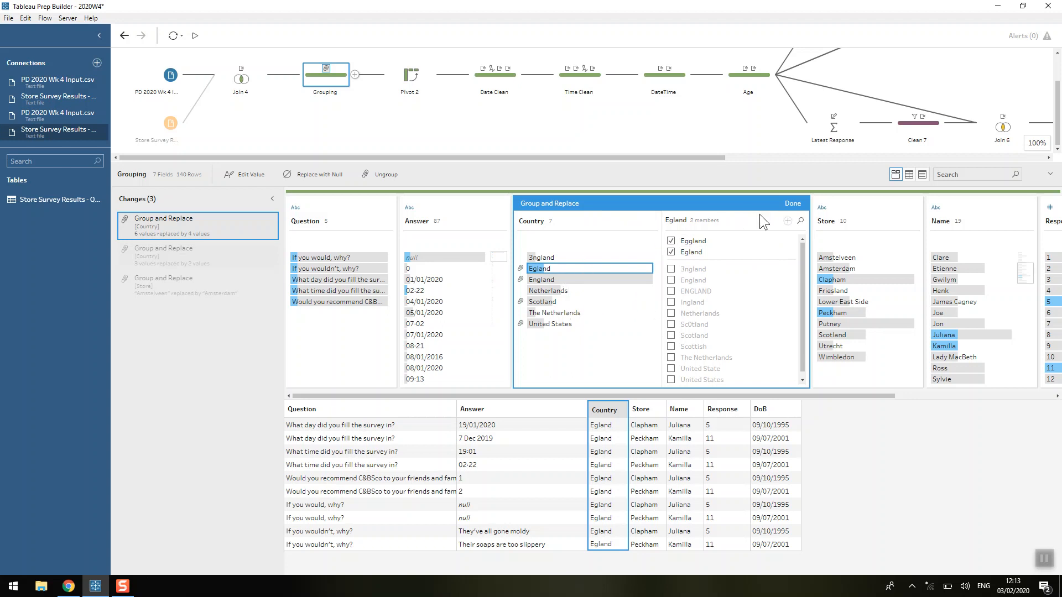
click(793, 203)
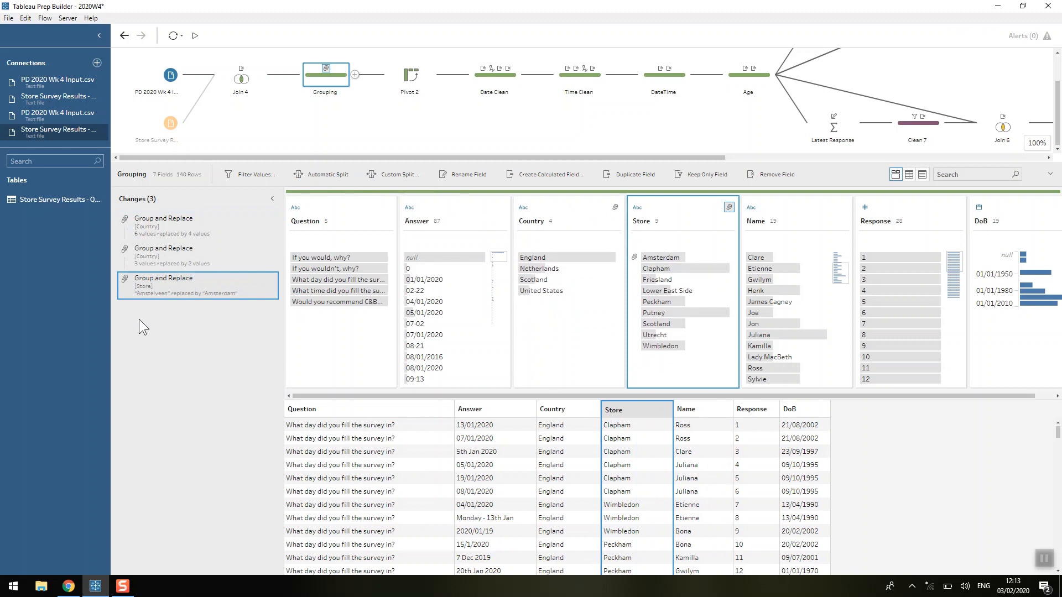
mouse_move(154, 306)
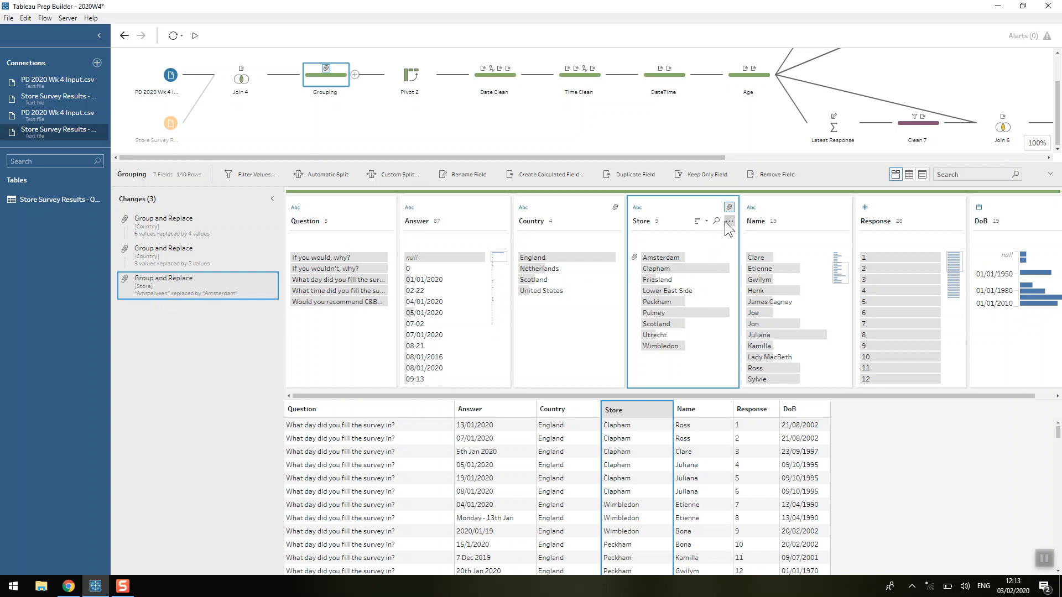
- Group Amstelveen under Amsterdam in the Store field, leaving nine stores
click(729, 221)
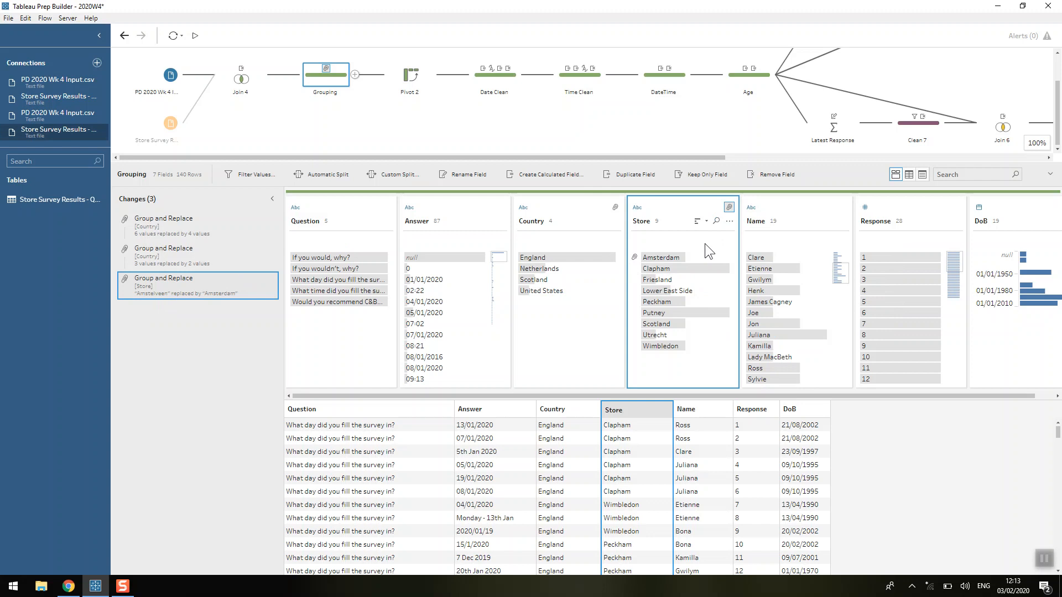
mouse_move(601, 173)
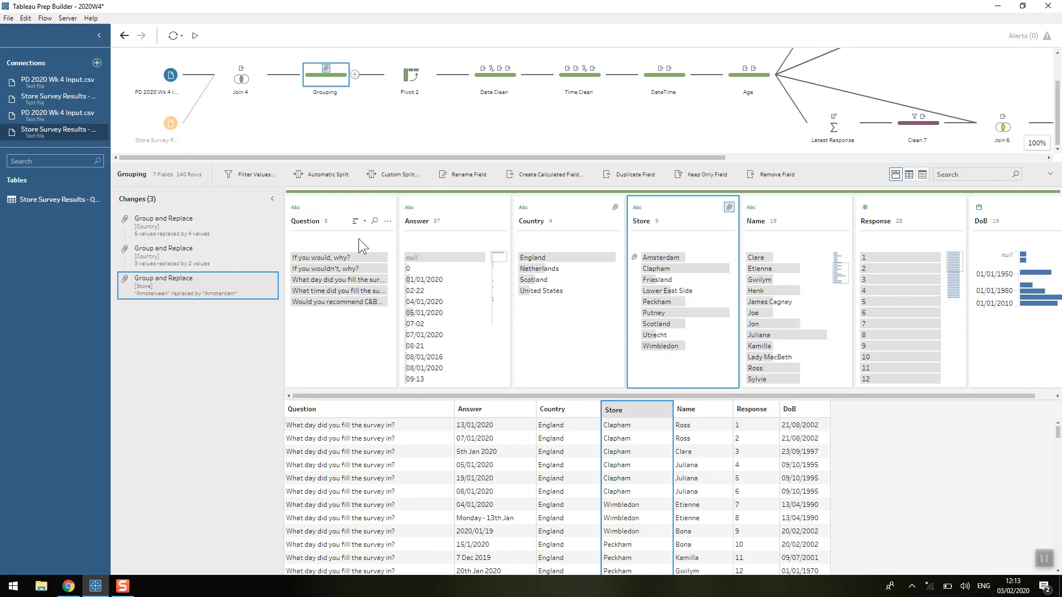
mouse_move(362, 326)
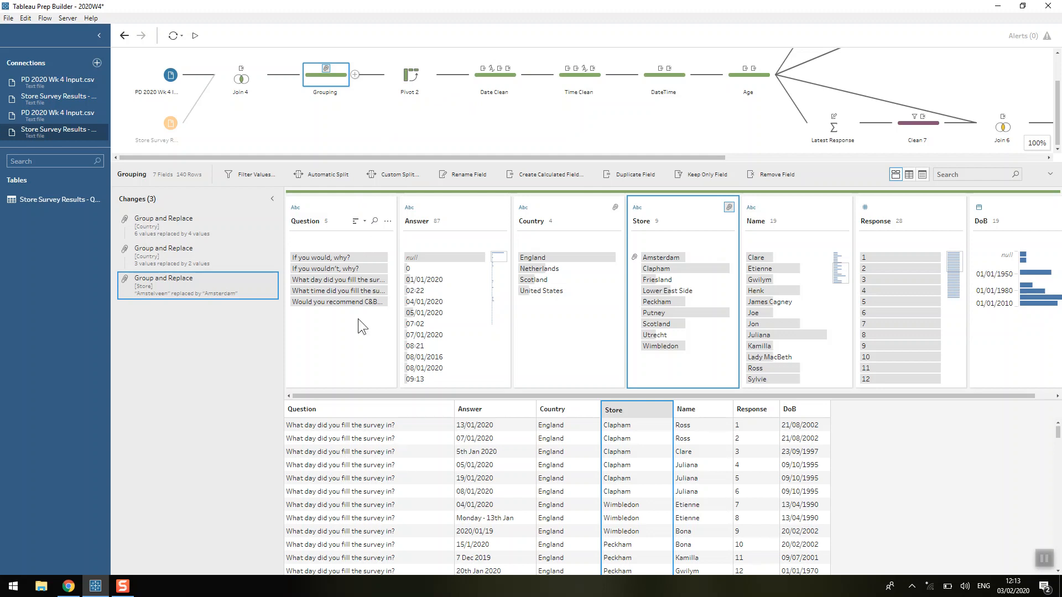
click(338, 290)
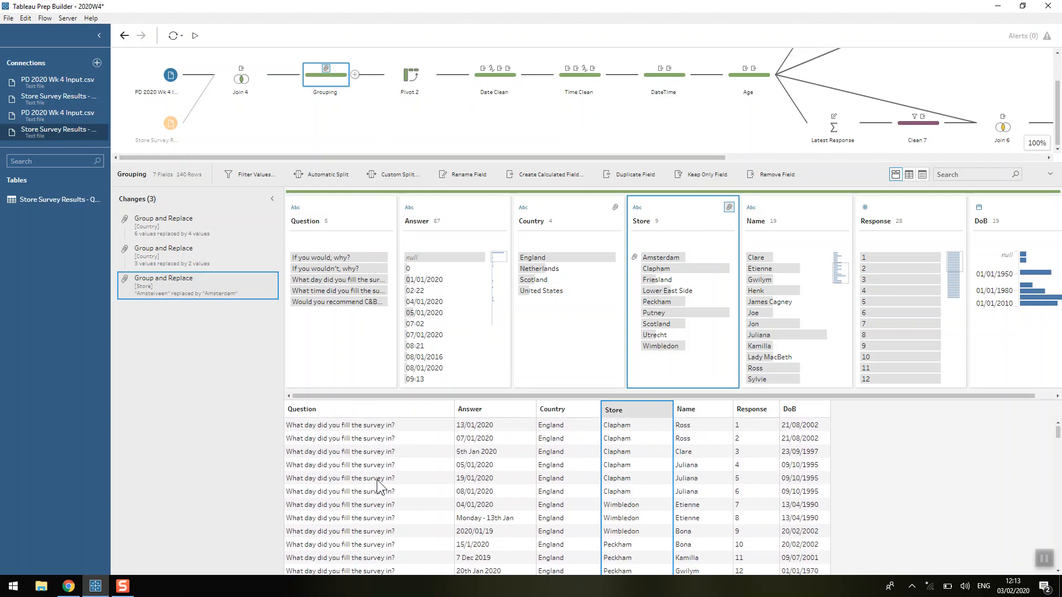
mouse_move(481, 432)
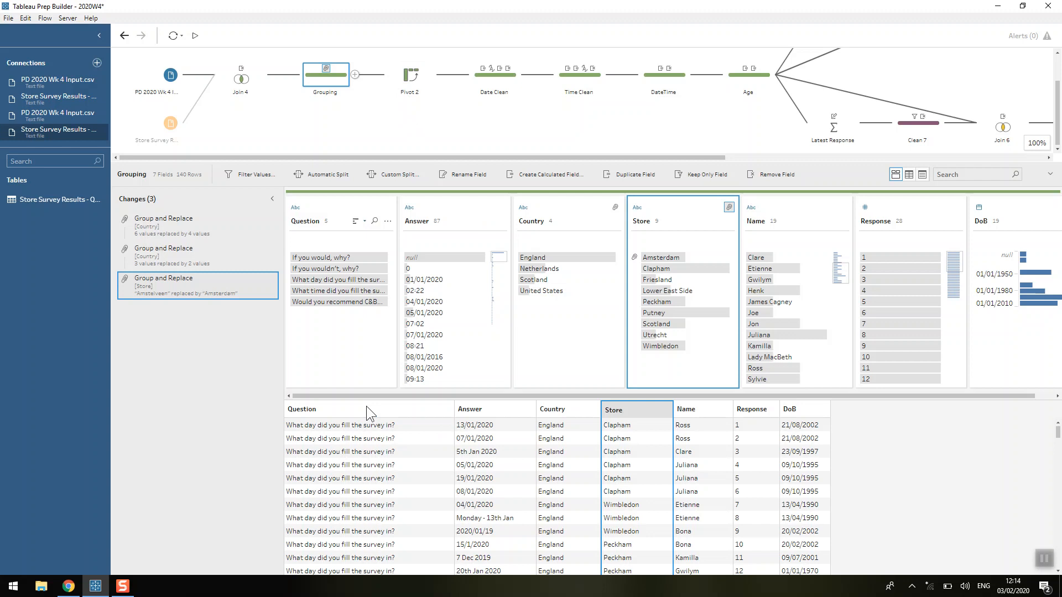
mouse_move(365, 515)
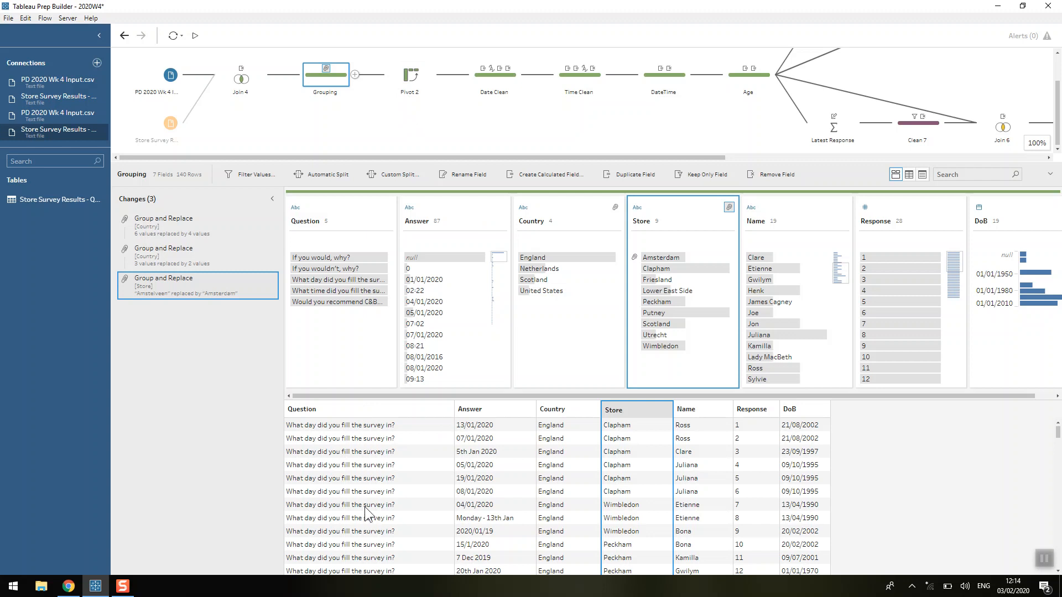
- Check Response's data type in Pivot 2, then view the Date Clean step's four changes
click(409, 74)
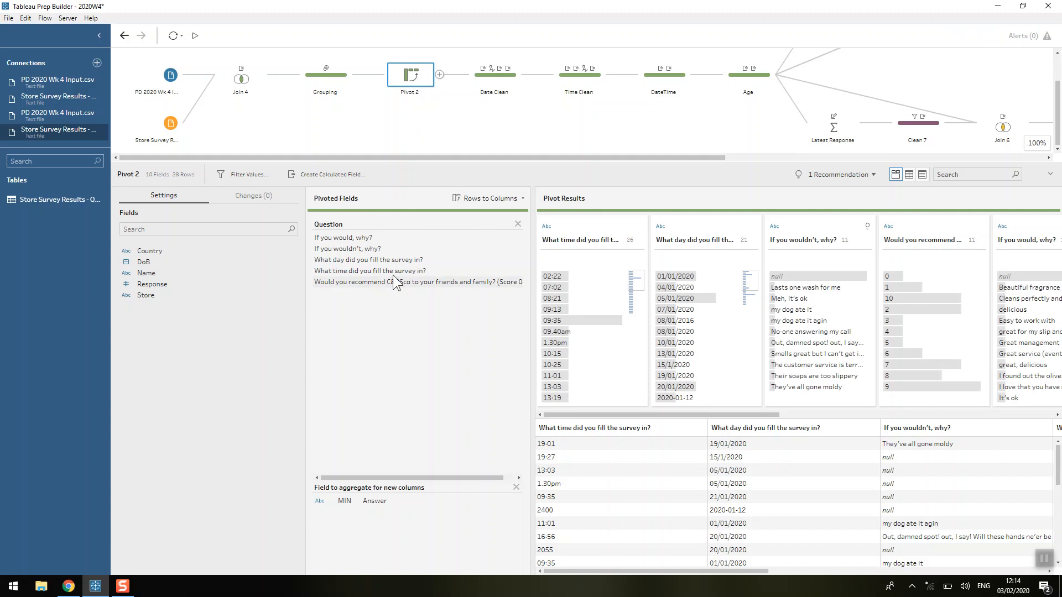
click(126, 284)
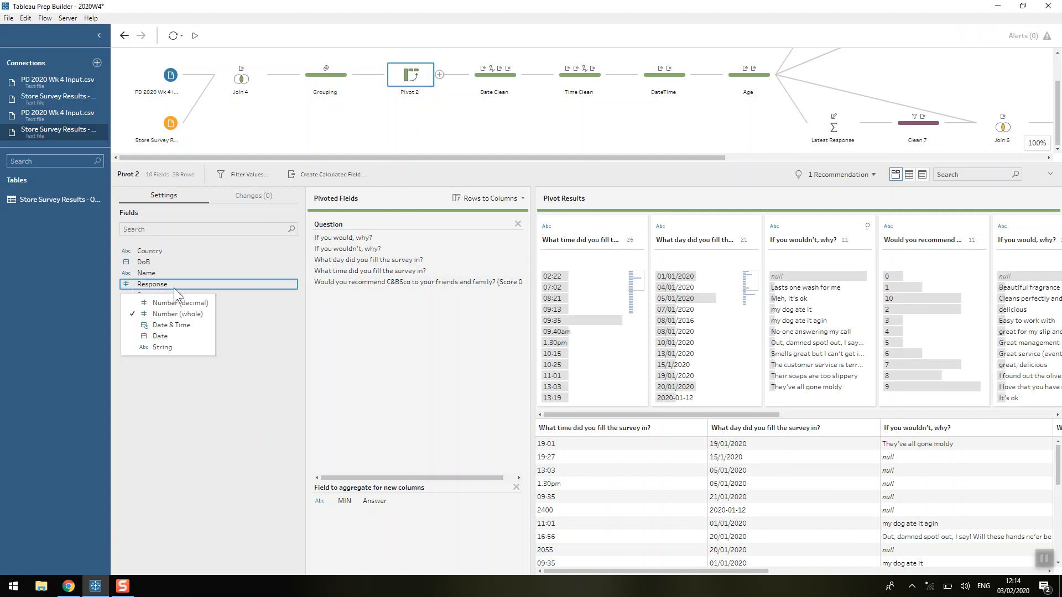
mouse_move(283, 305)
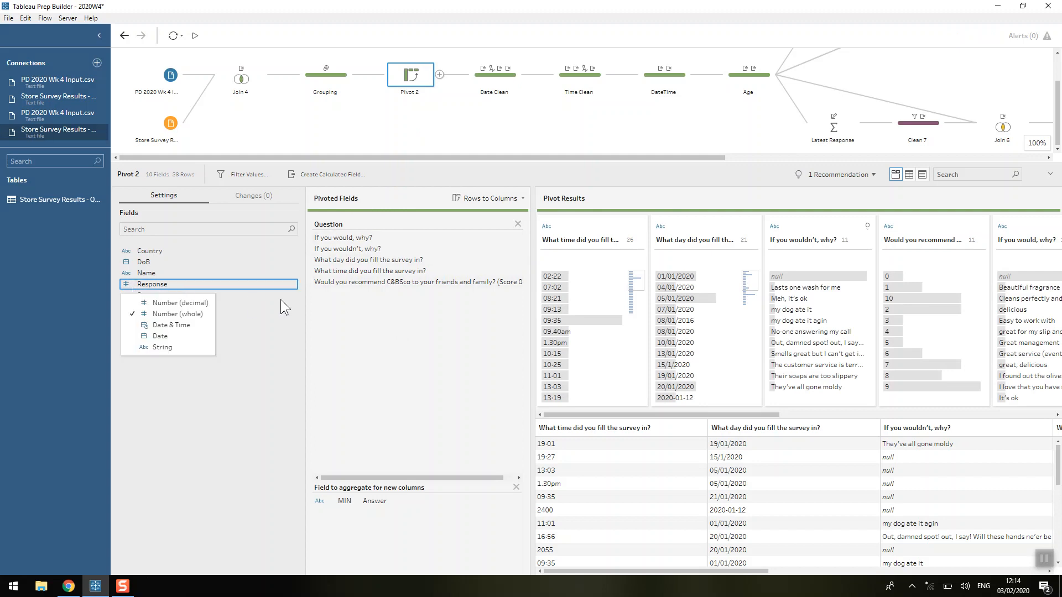
mouse_move(377, 326)
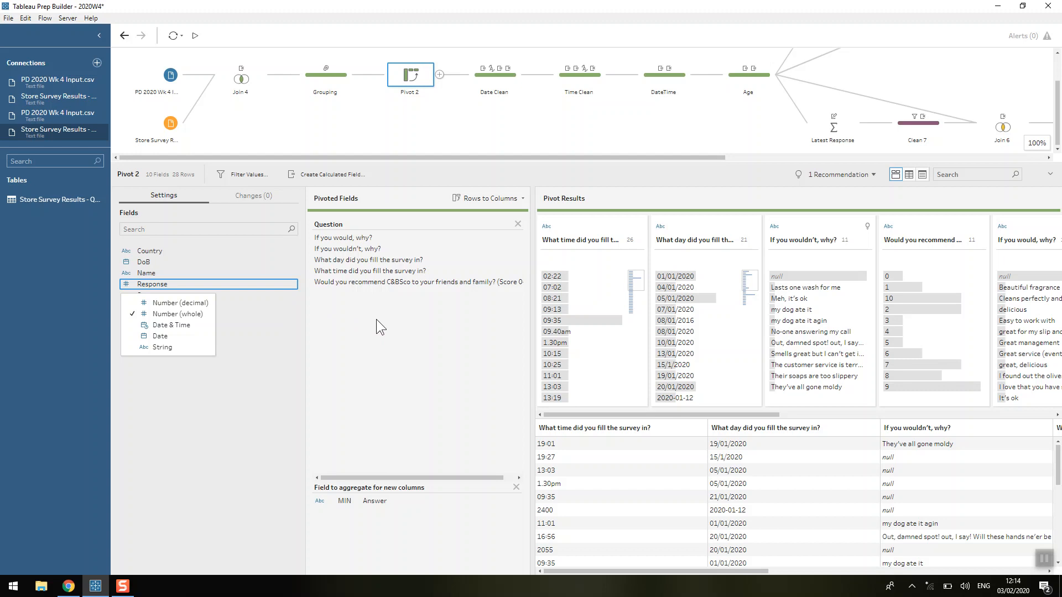
mouse_move(468, 203)
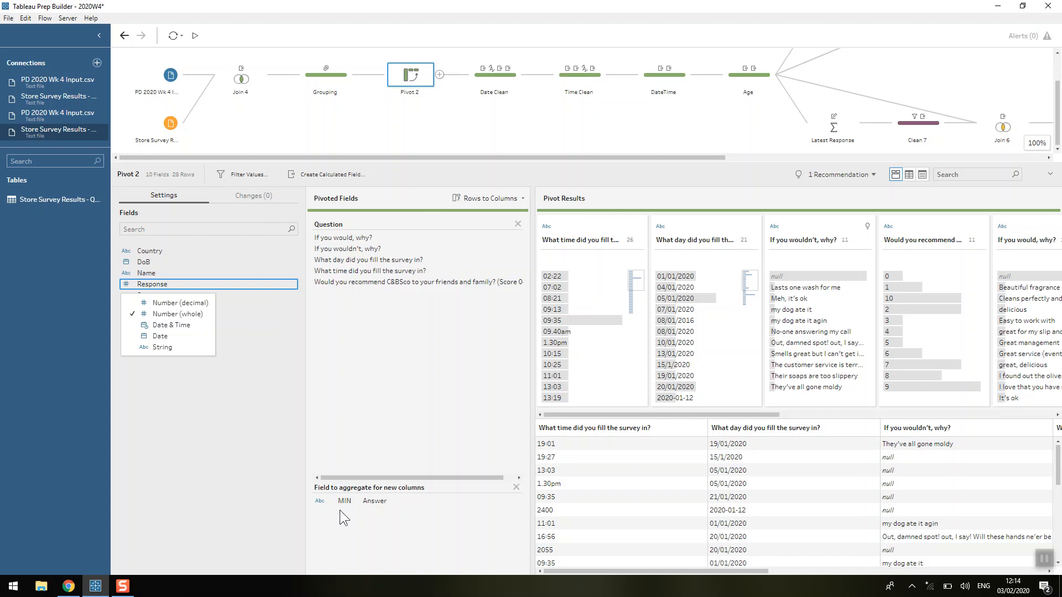
mouse_move(486, 123)
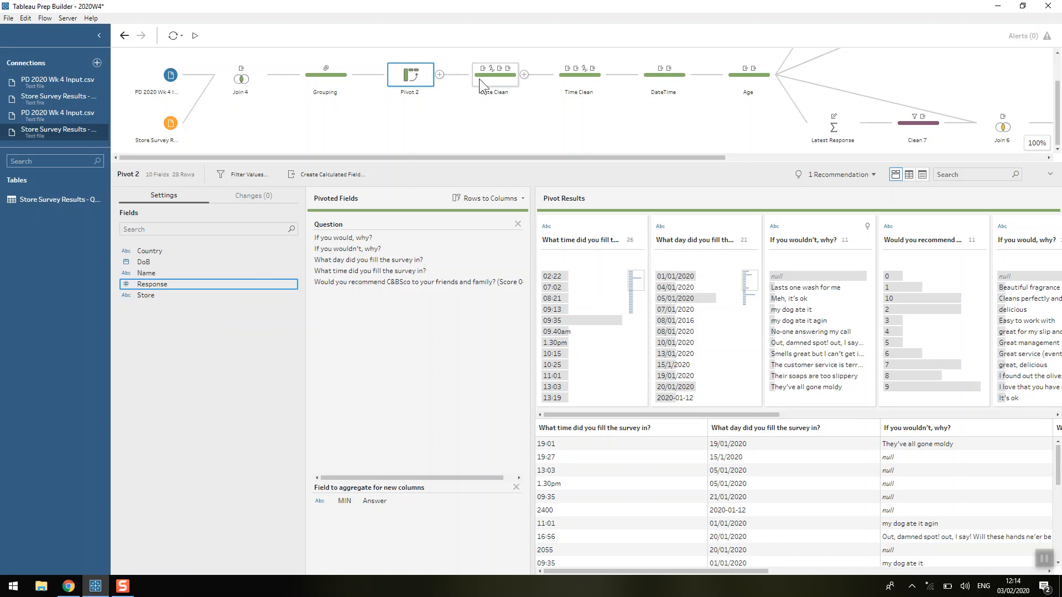
click(494, 74)
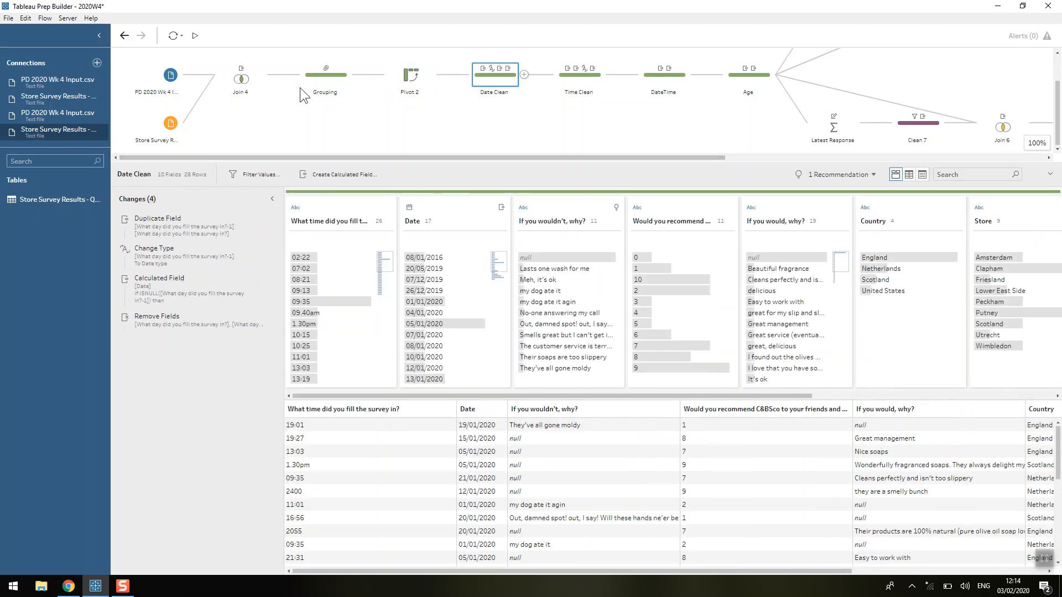
click(325, 75)
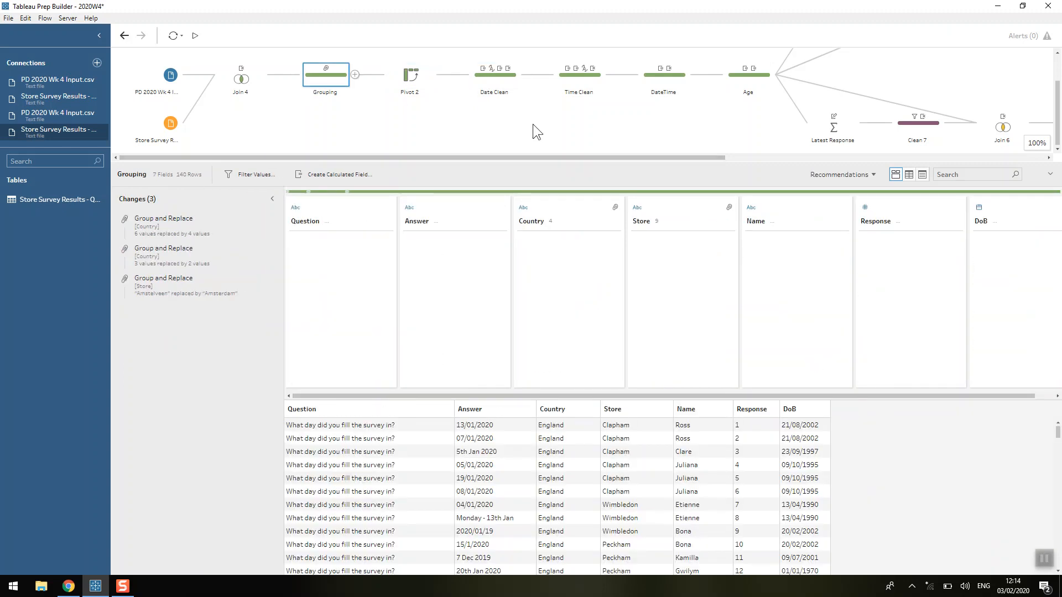
click(909, 174)
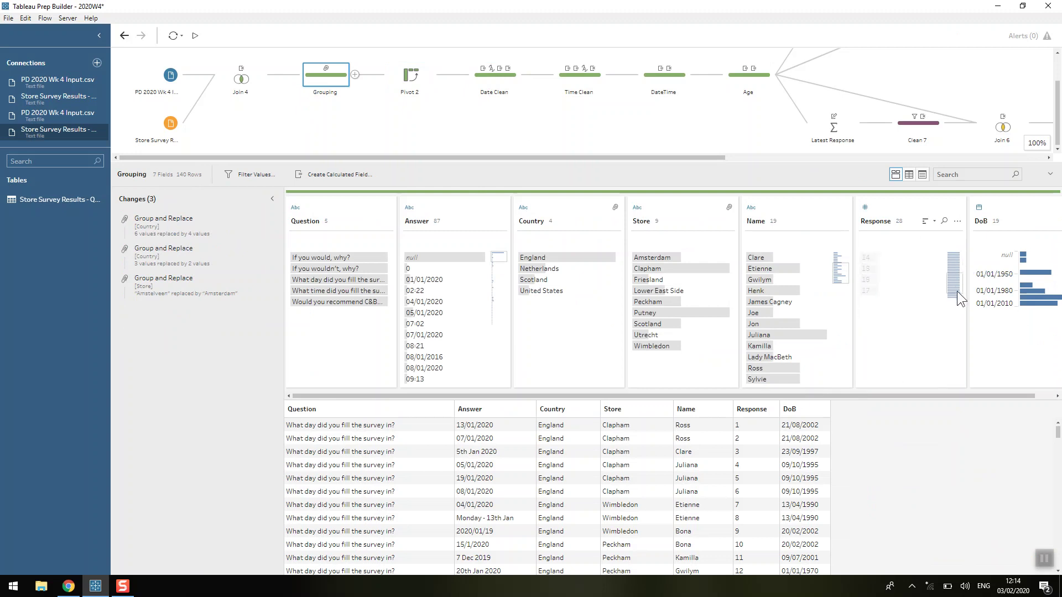
click(899, 378)
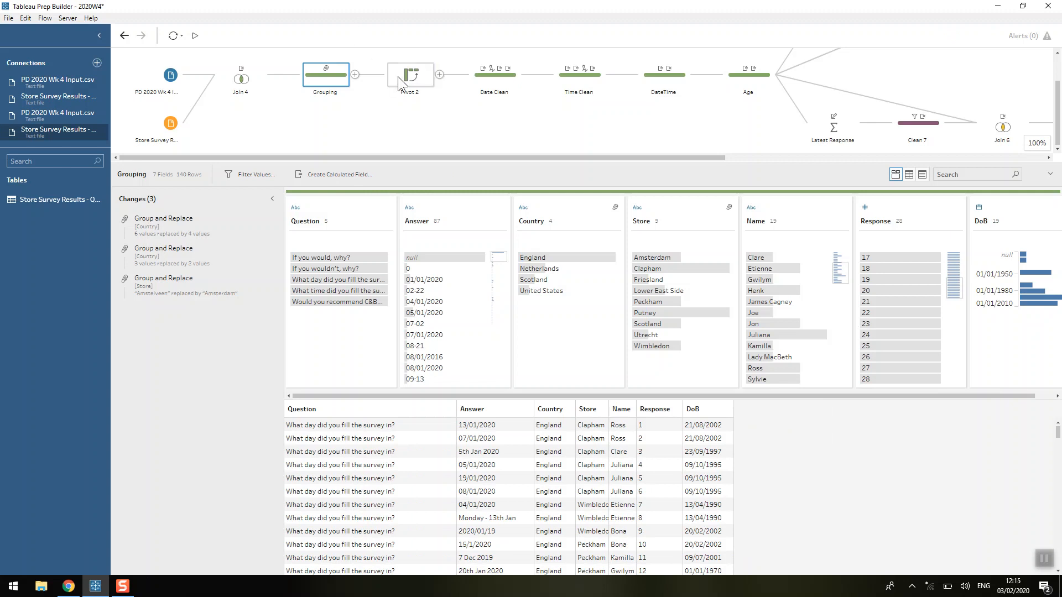
click(495, 73)
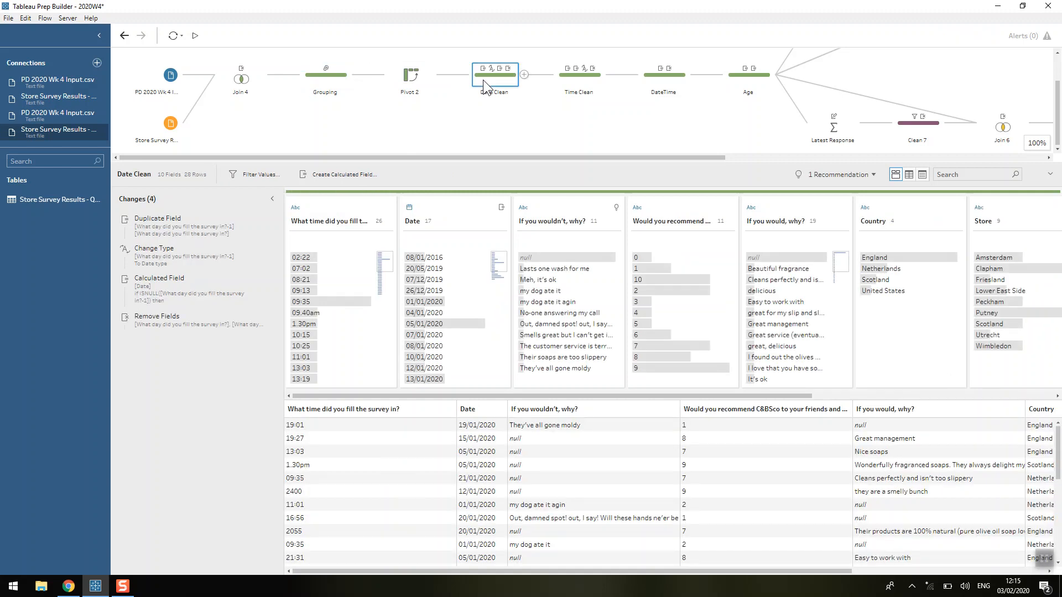
mouse_move(504, 95)
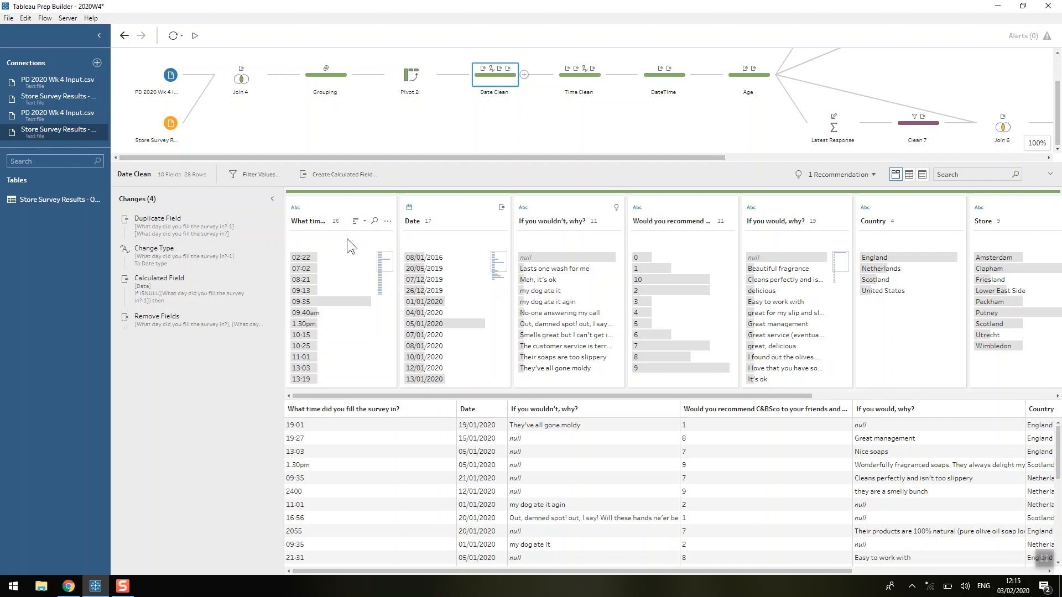
- Preview Date Clean at Duplicate Field, browsing the copied survey-day column's 21 mixed-format dates
click(157, 218)
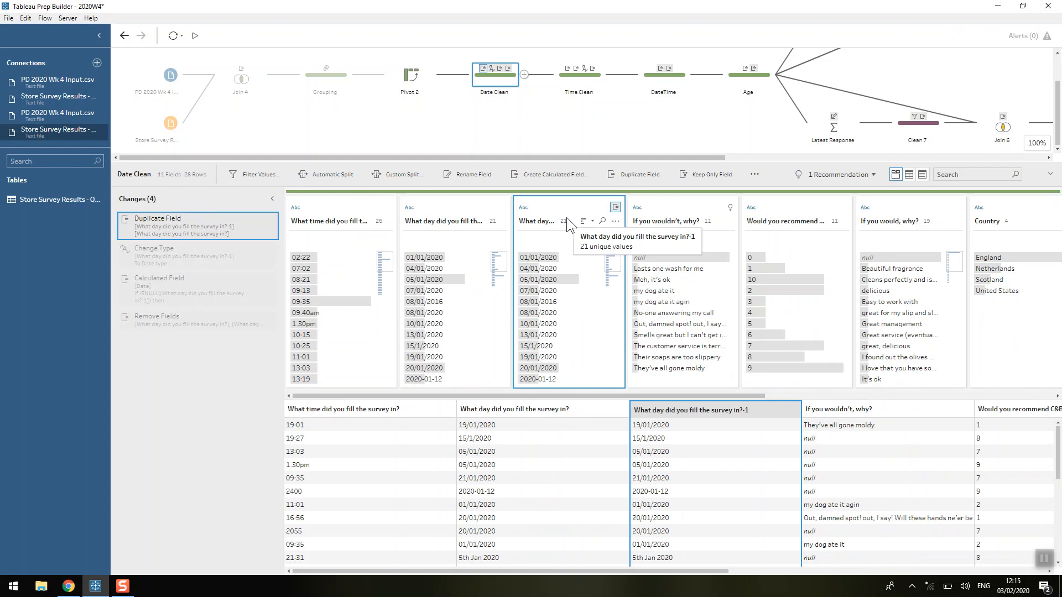
mouse_move(535, 257)
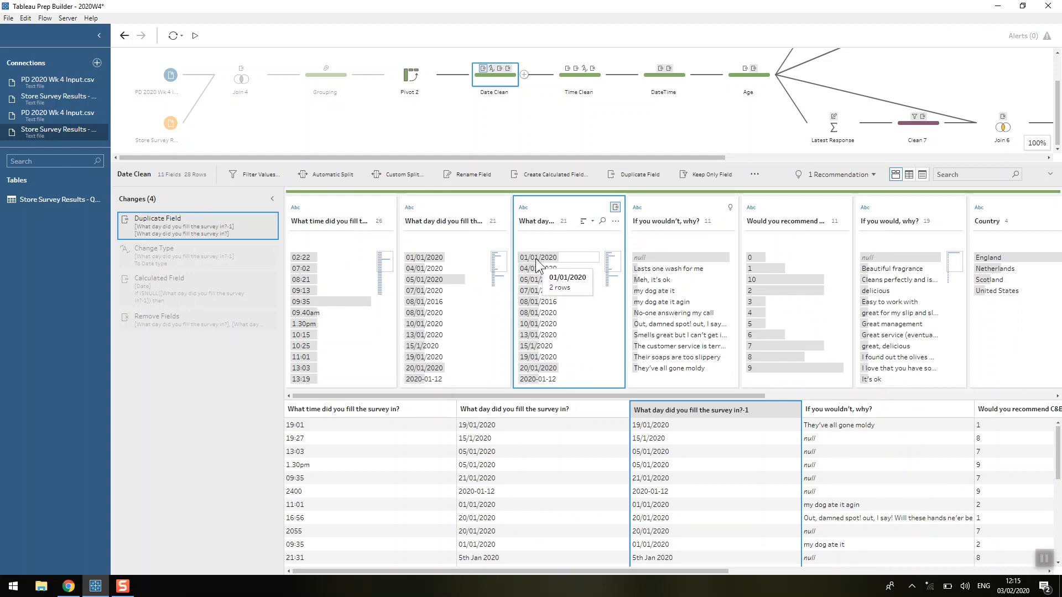
mouse_move(538, 335)
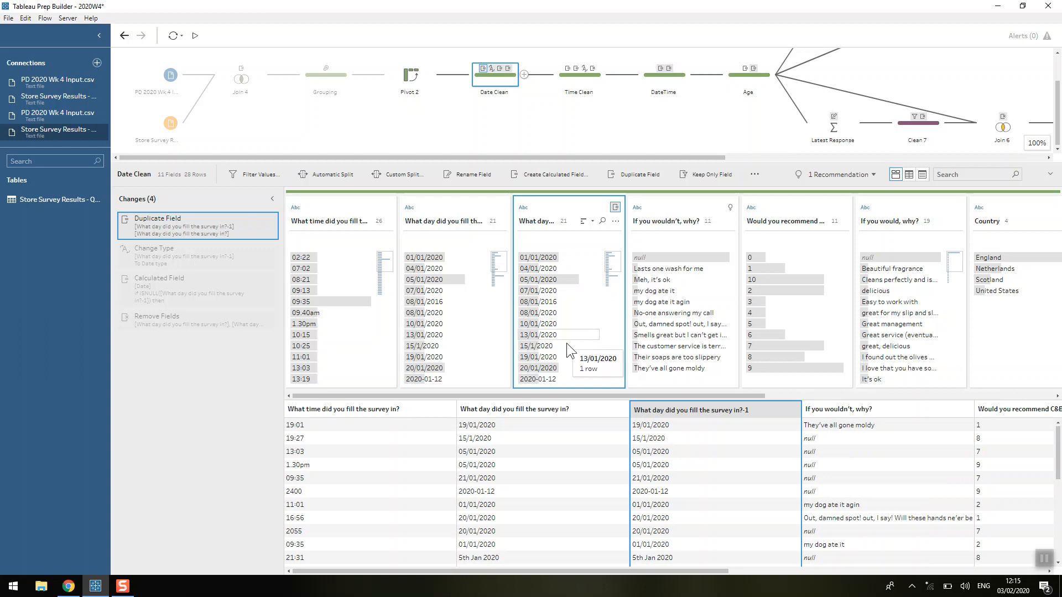
mouse_move(547, 379)
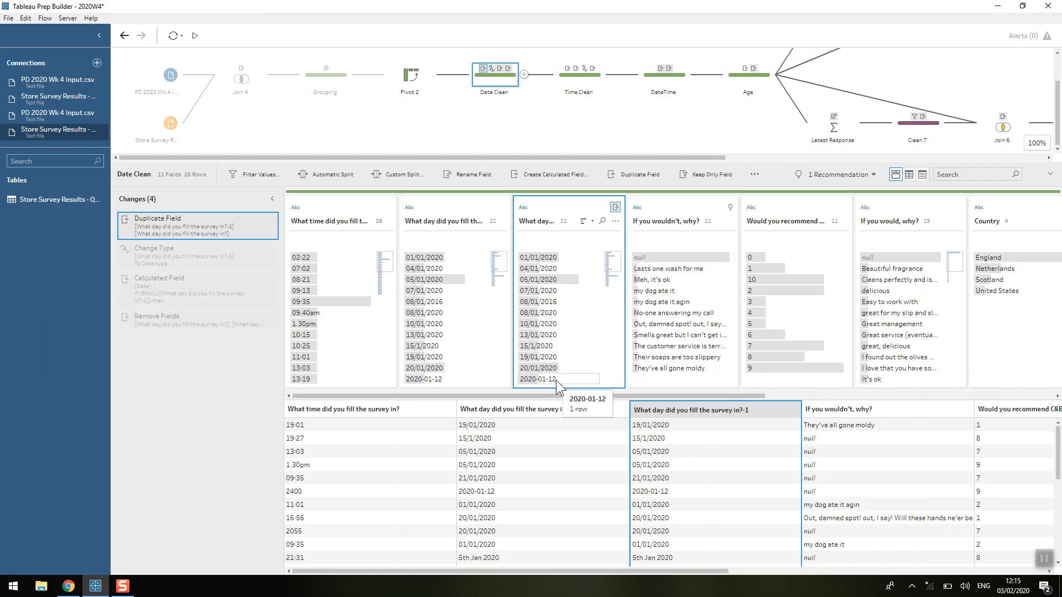
scroll(down, 3)
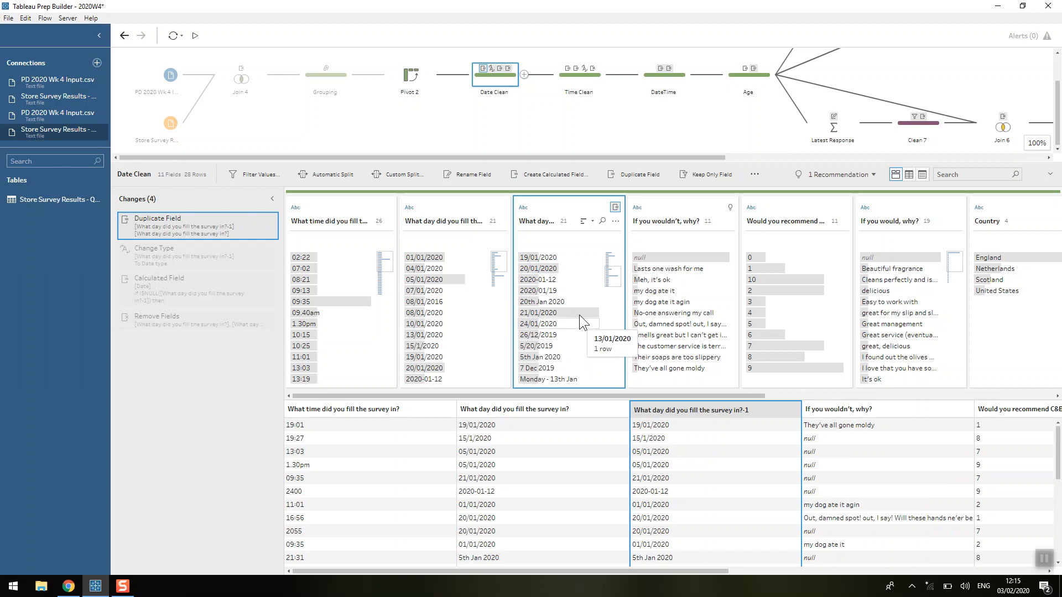
click(549, 302)
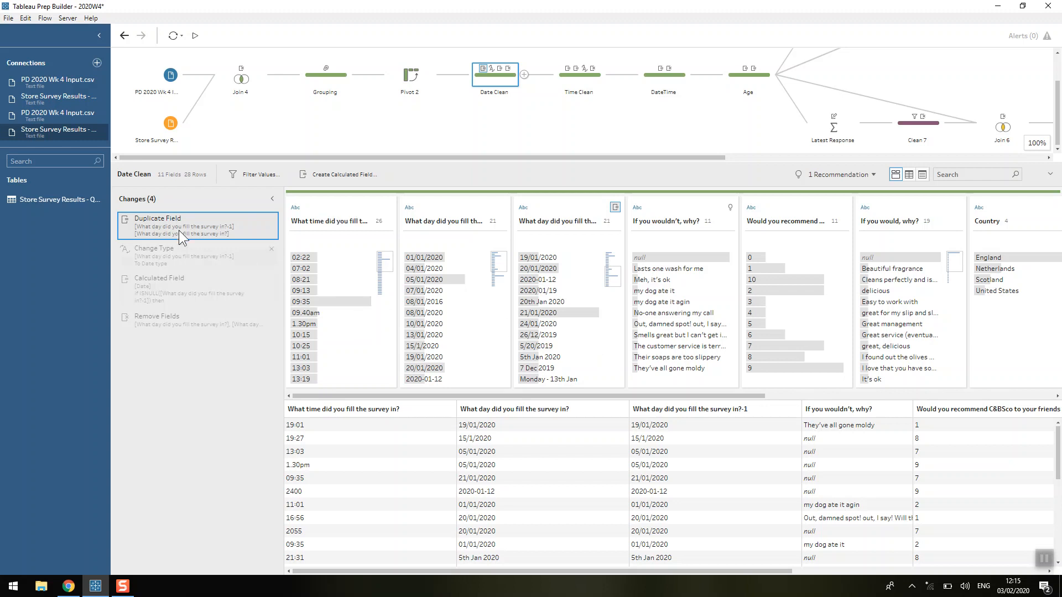
mouse_move(178, 241)
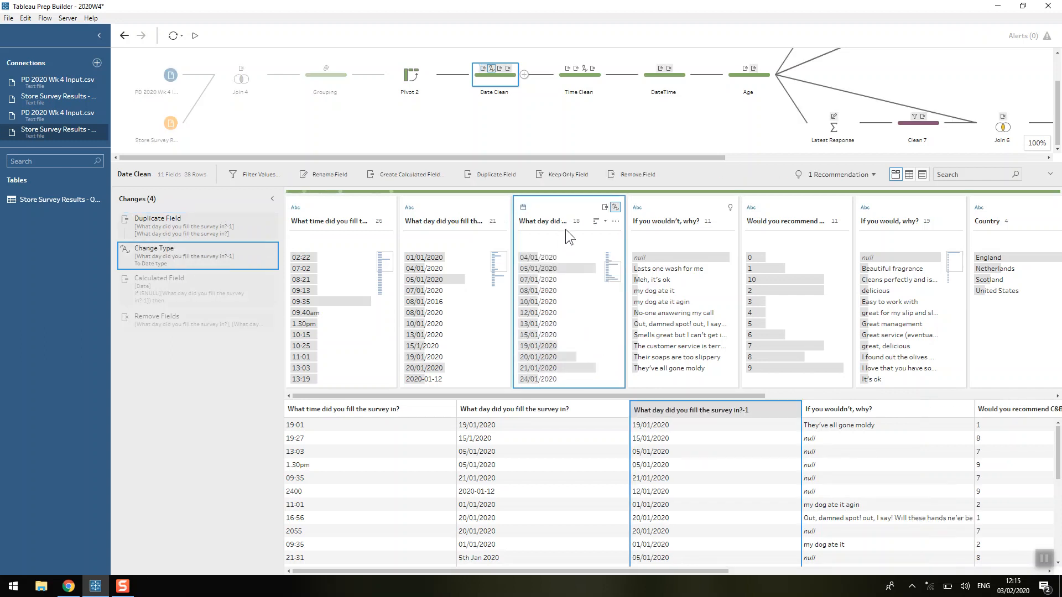
mouse_move(552, 216)
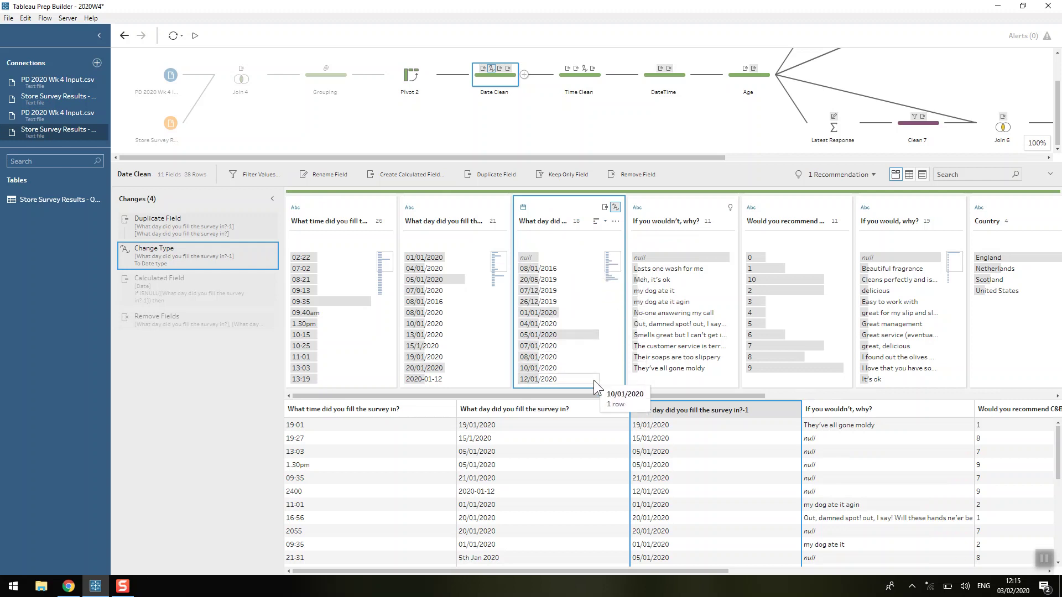
mouse_move(573, 311)
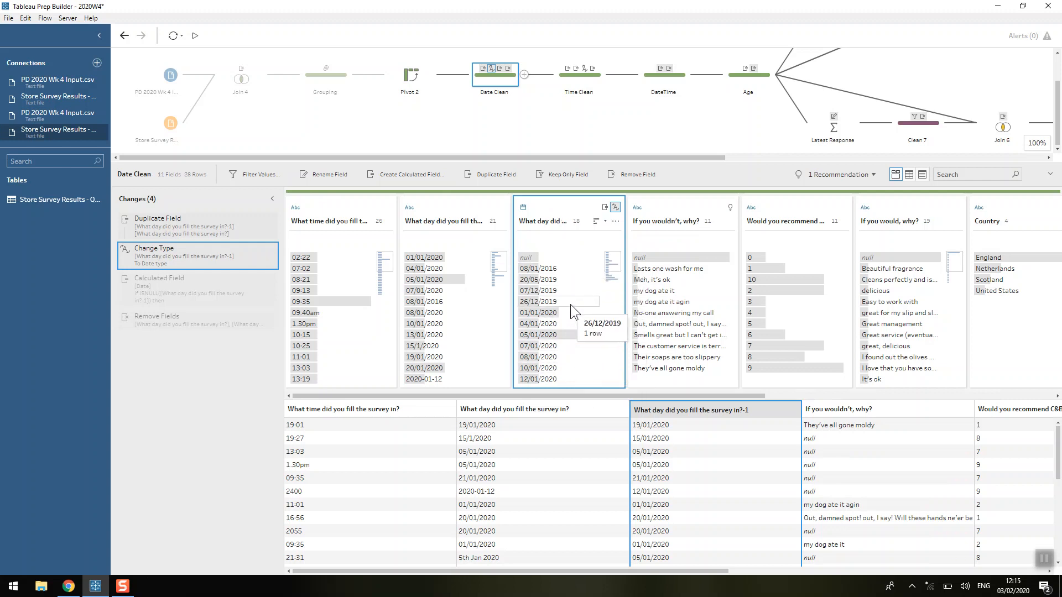
mouse_move(556, 269)
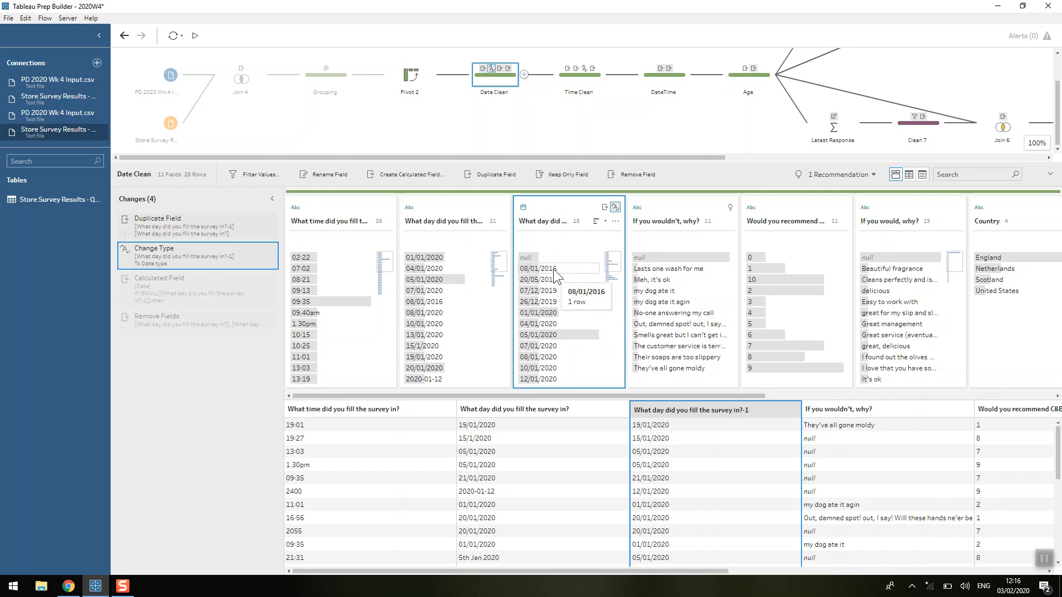
- Filter the converted date column to its null value, revealing 'Monday - 13th Jan'
click(538, 257)
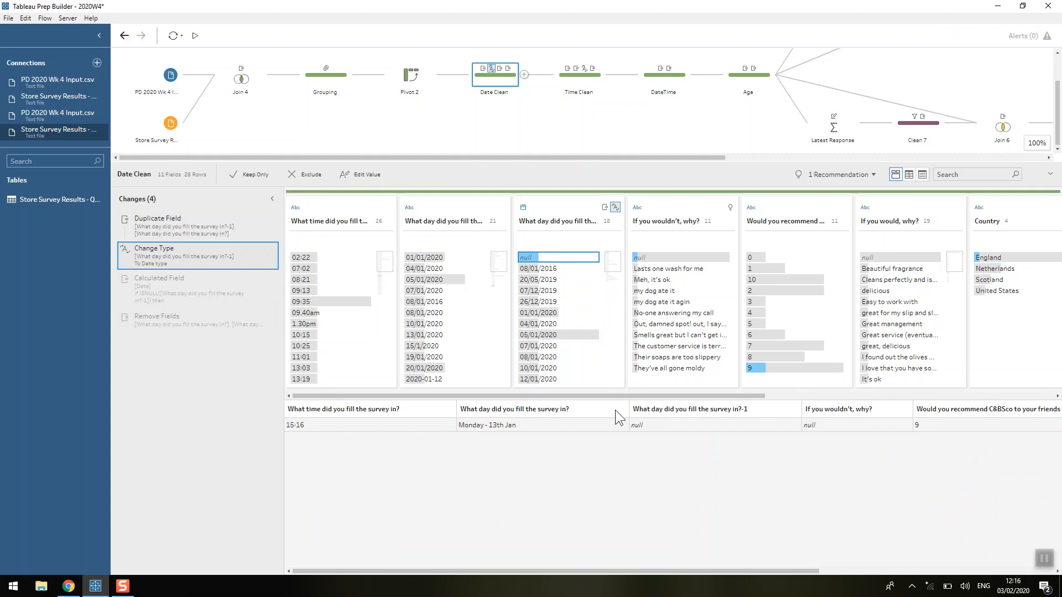
mouse_move(473, 435)
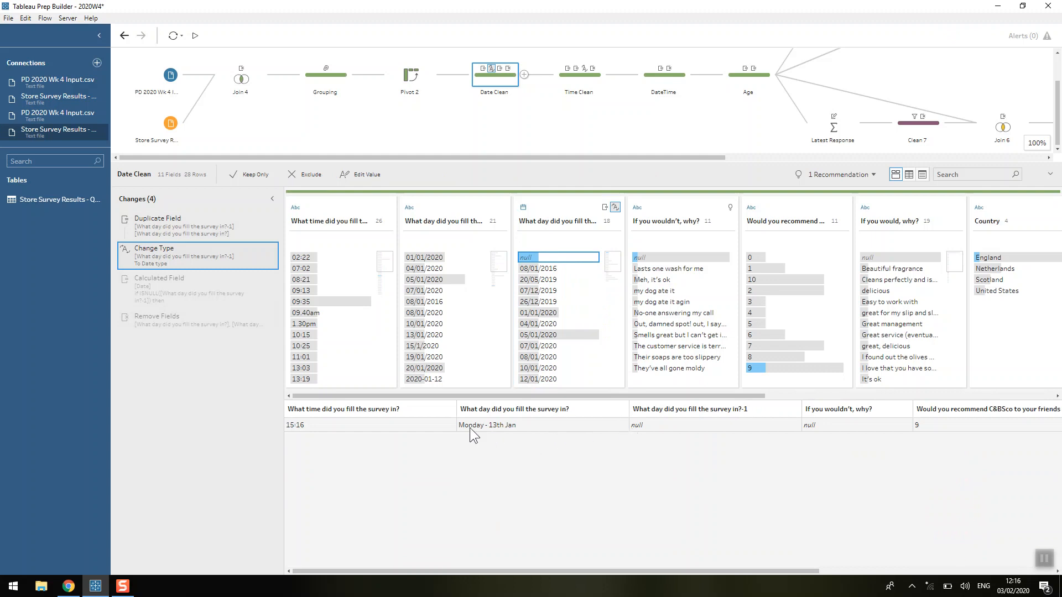
mouse_move(498, 437)
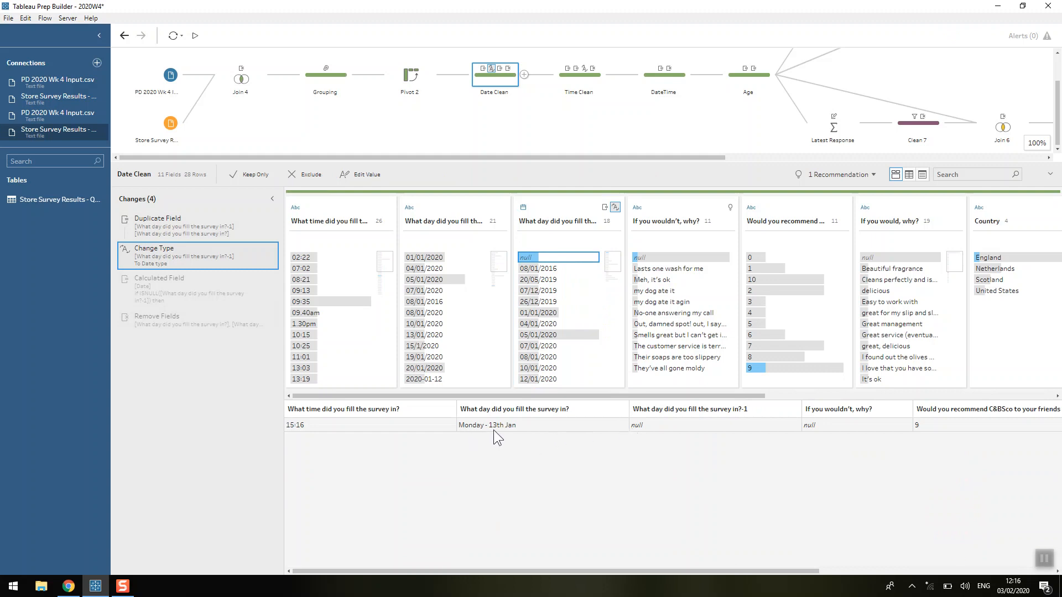
mouse_move(511, 433)
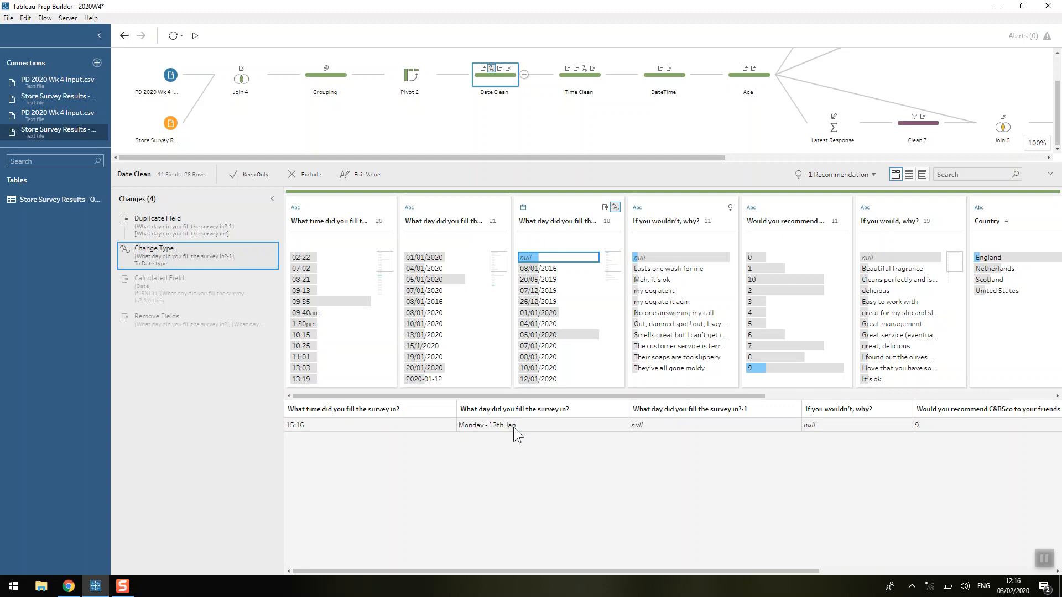
mouse_move(361, 338)
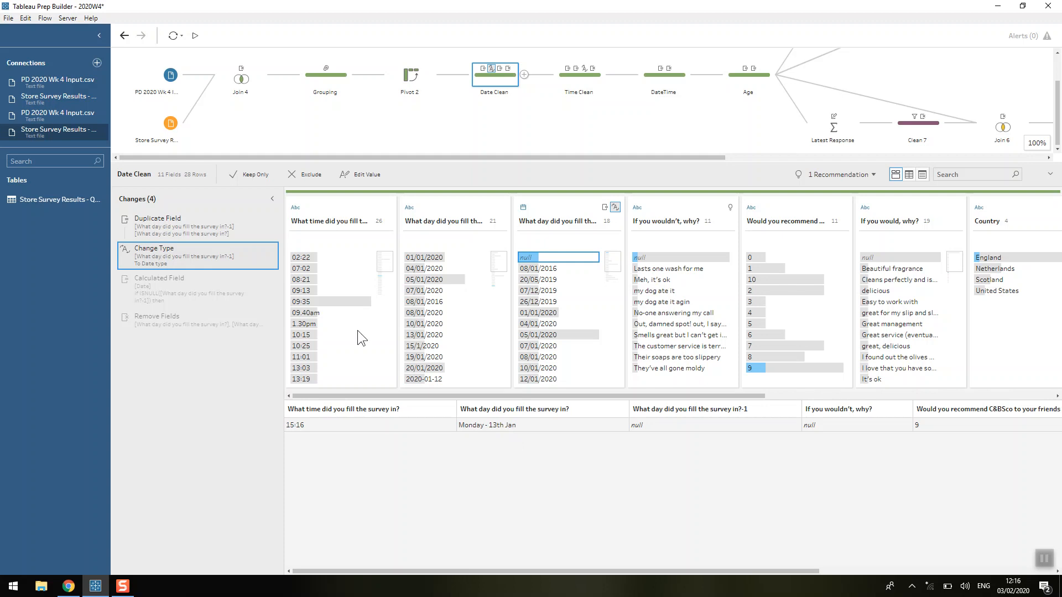
click(160, 278)
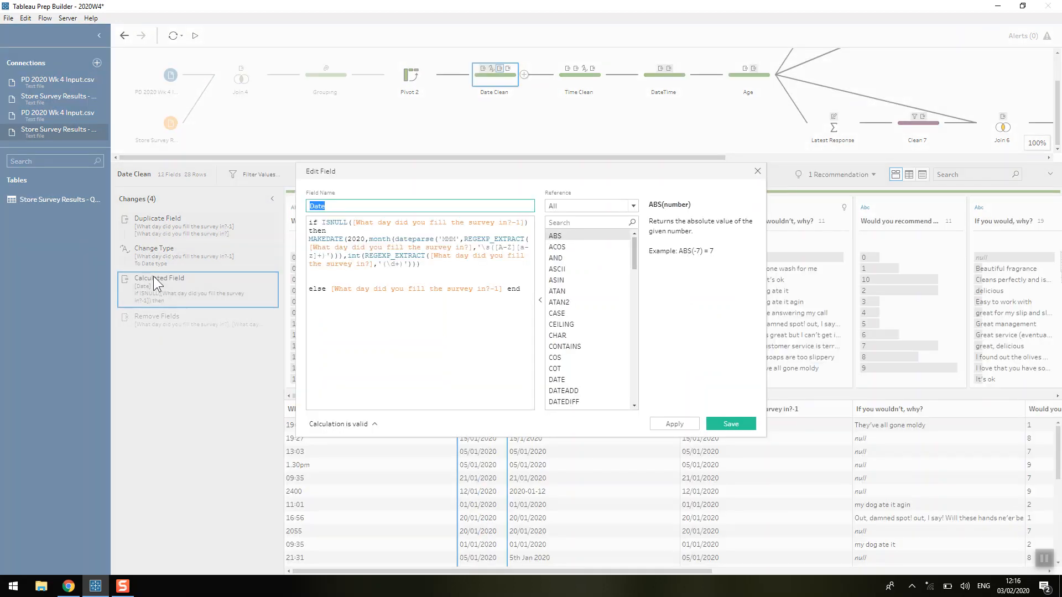
mouse_move(308, 242)
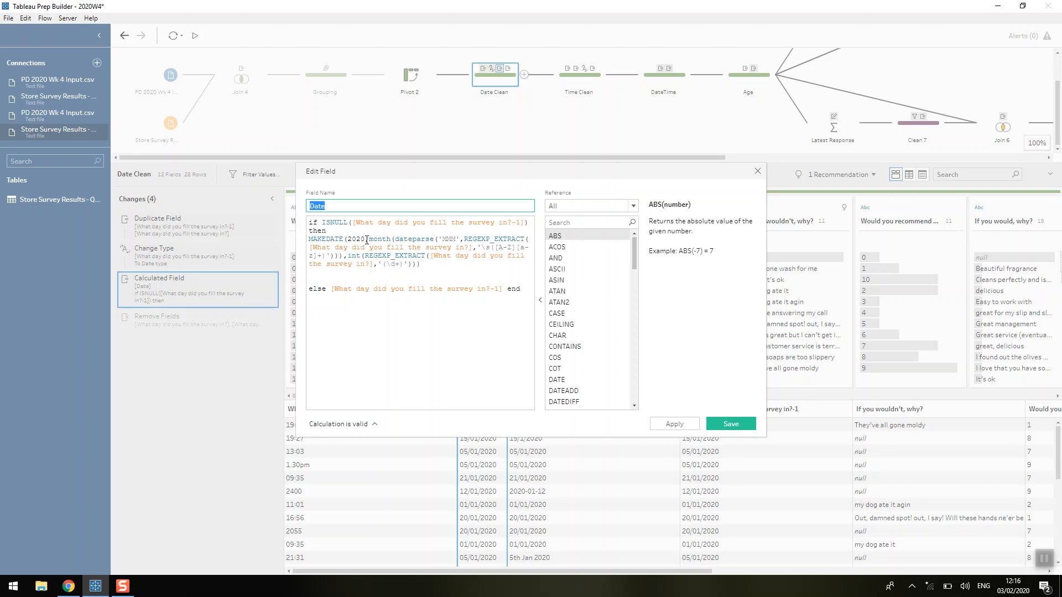
click(369, 240)
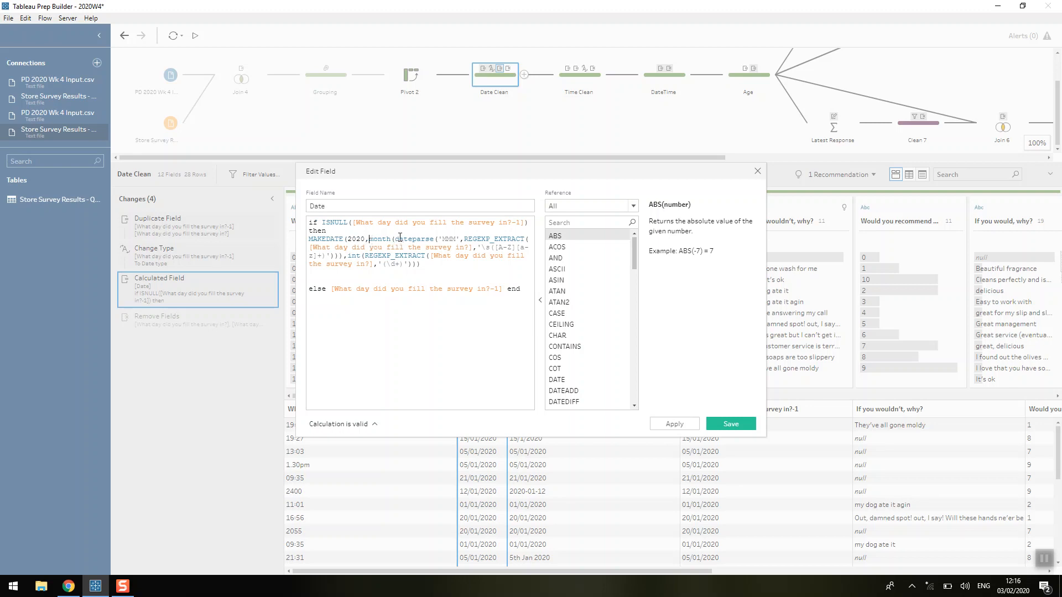
mouse_move(402, 239)
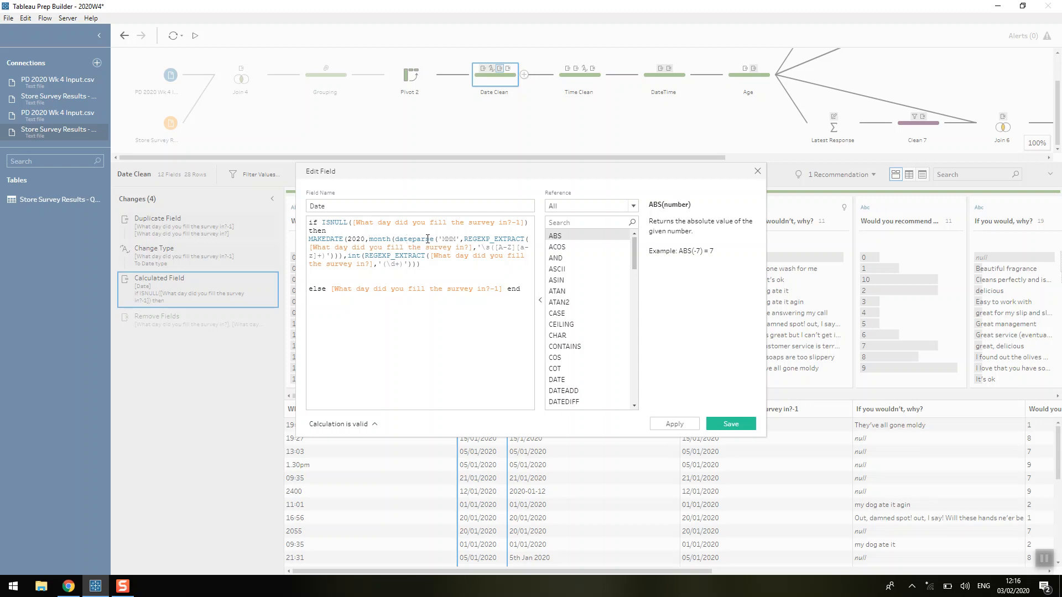
mouse_move(461, 237)
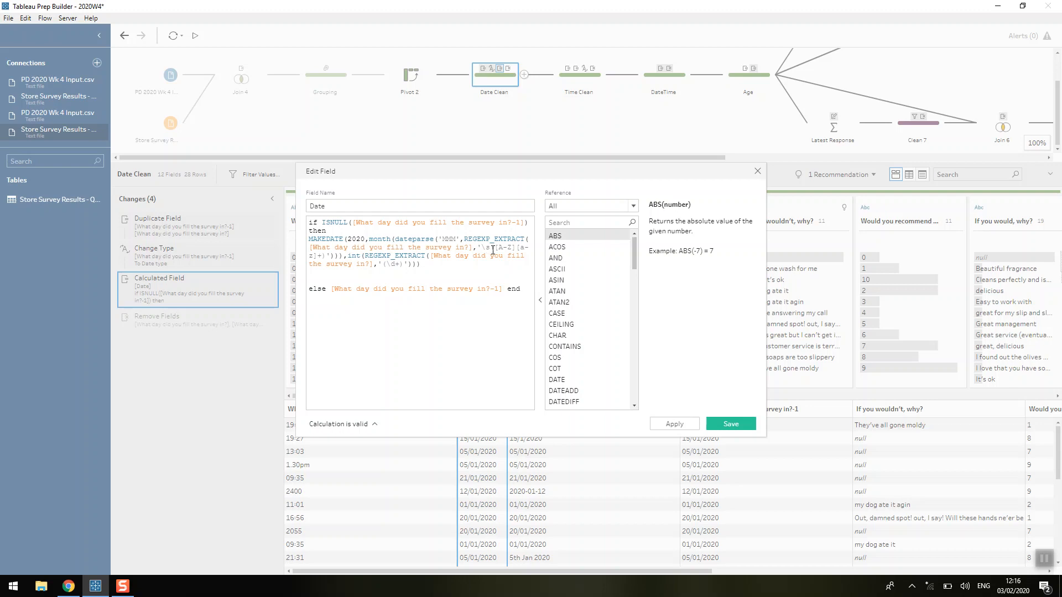
double_click(504, 247)
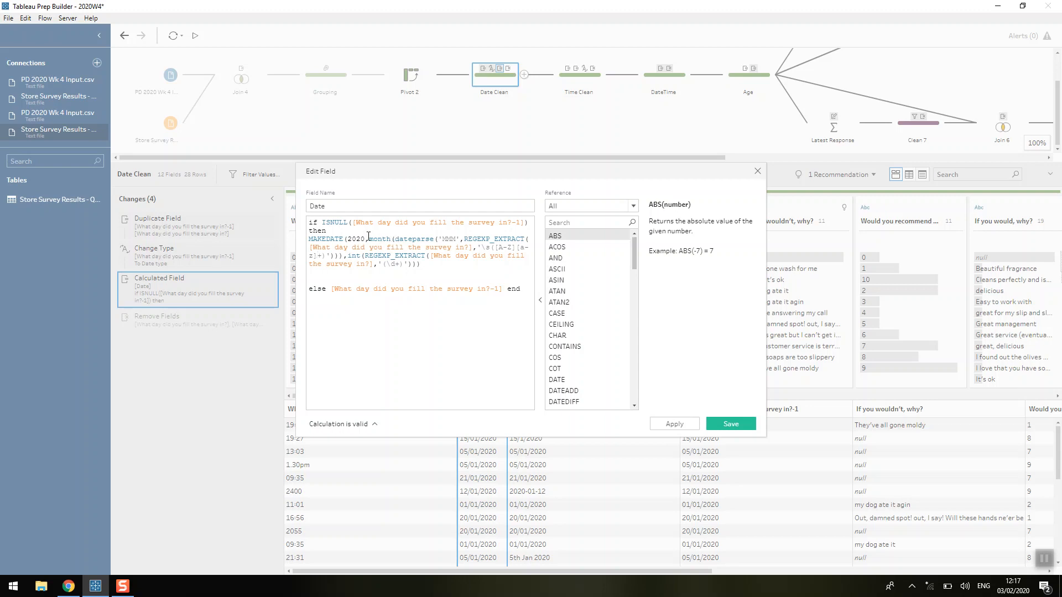
double_click(381, 238)
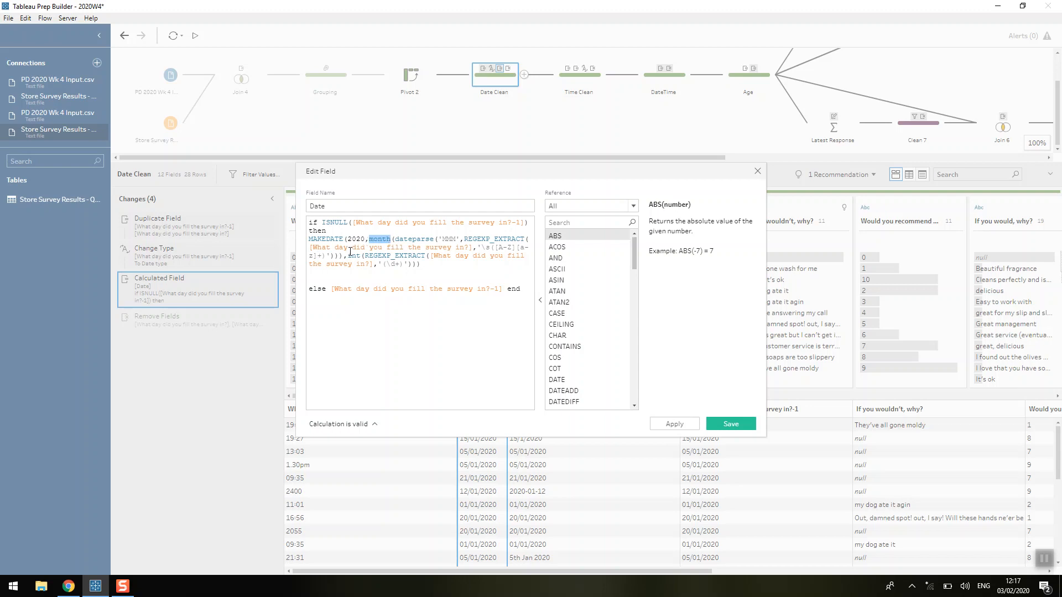
click(378, 286)
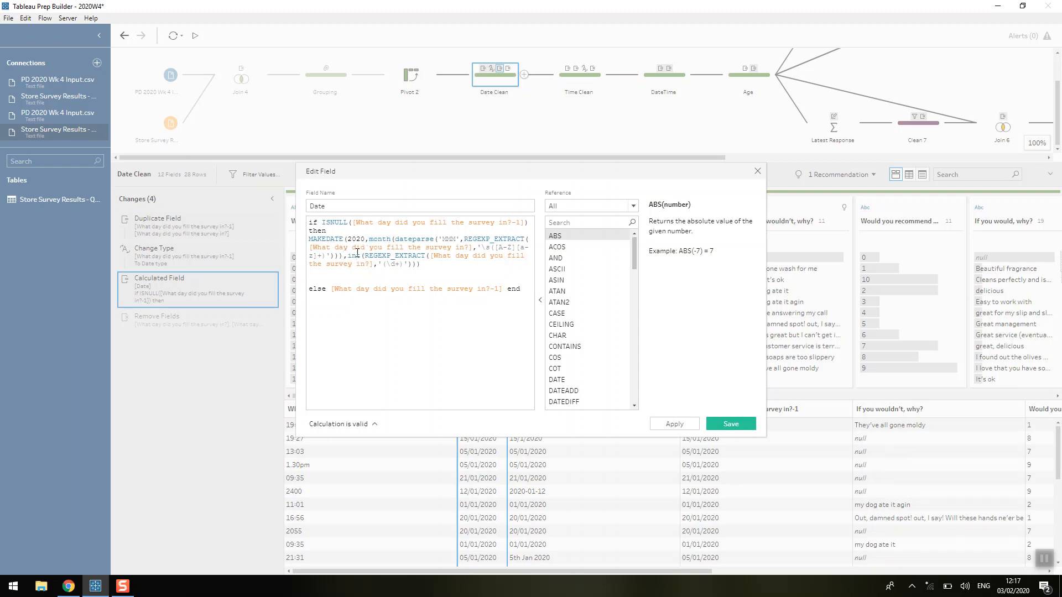
double_click(391, 264)
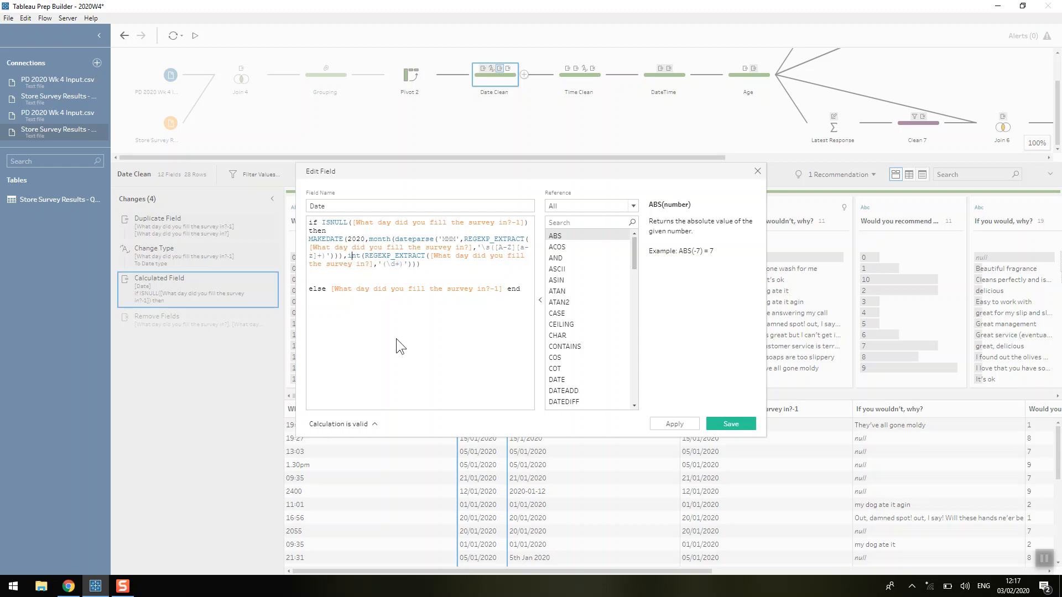
mouse_move(404, 307)
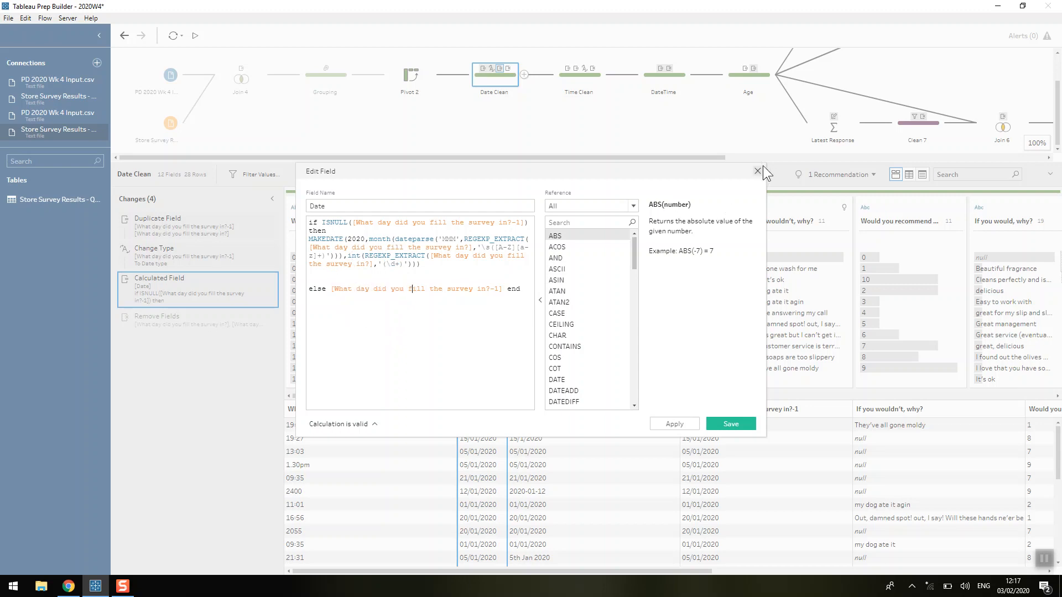
- Close the Date formula without changes, returning to the Date Clean profile
click(730, 423)
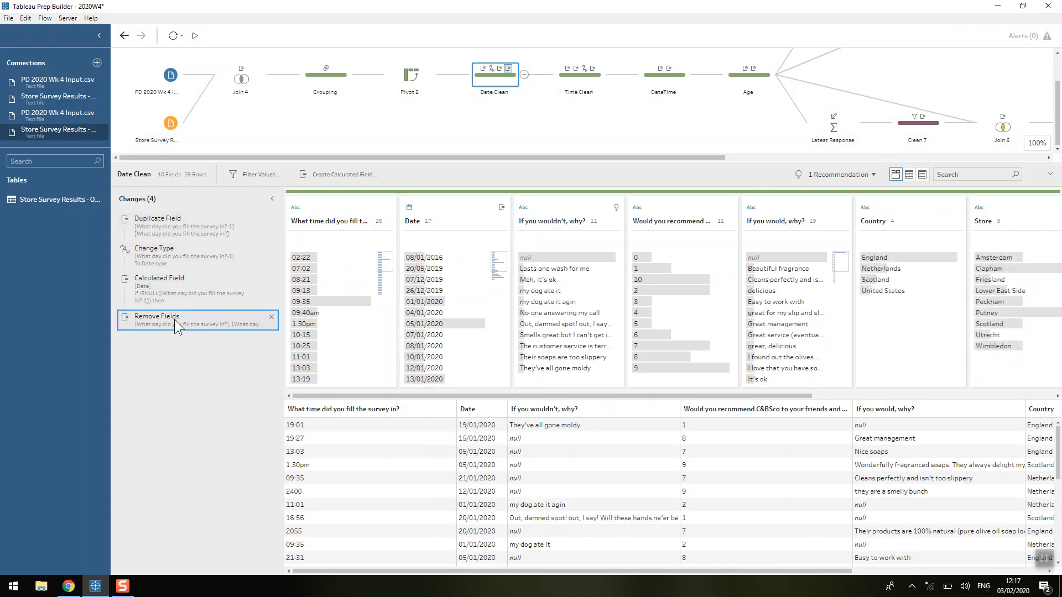
mouse_move(565, 106)
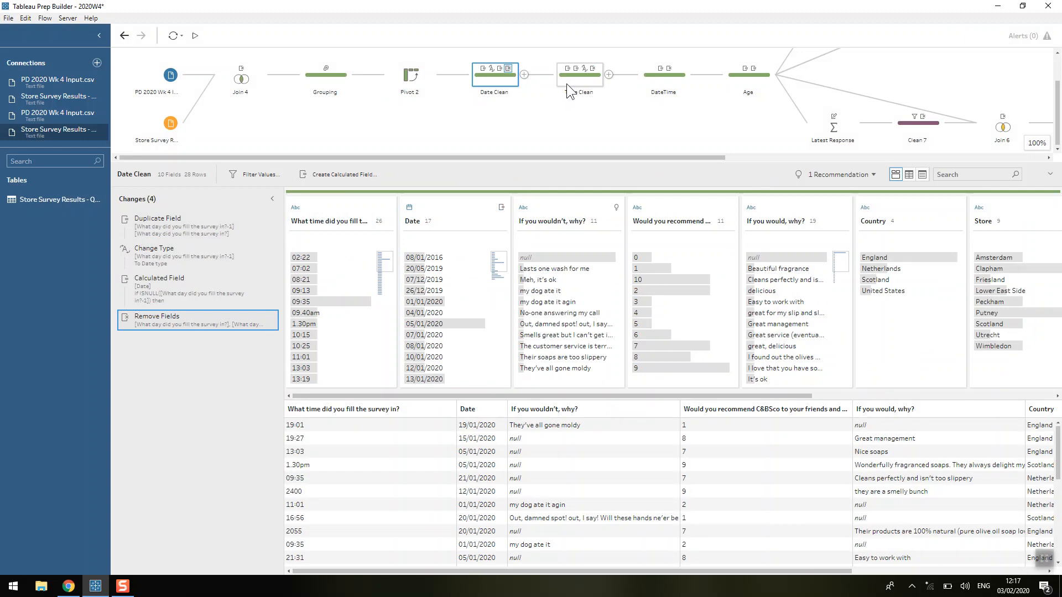
mouse_move(584, 92)
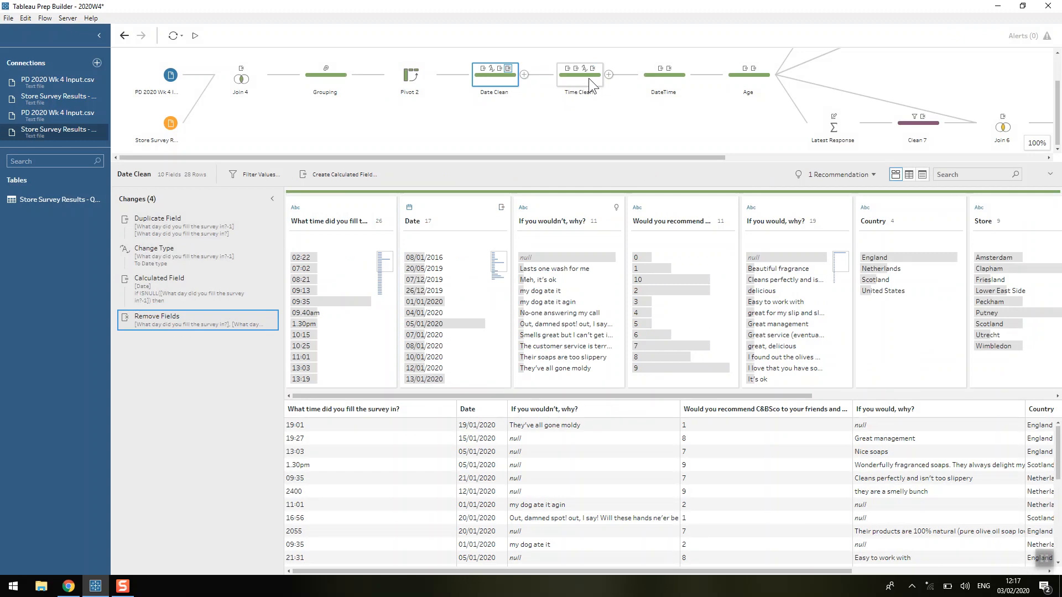
- Review Time Clean's CONTAINS/REPLACE formula and scroll through times like 02:22 and 09:40am
click(579, 73)
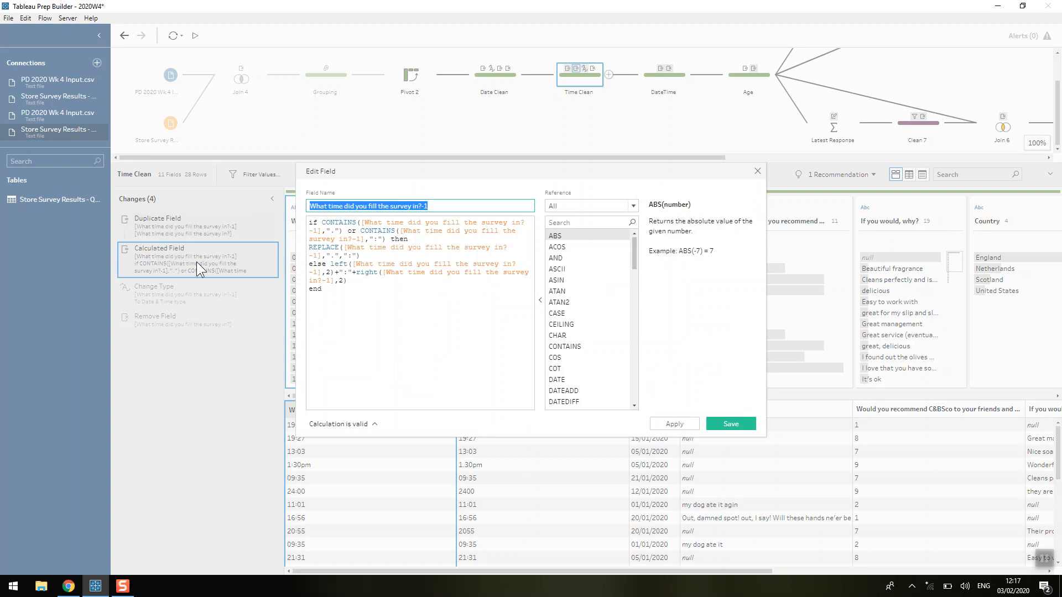
mouse_move(336, 345)
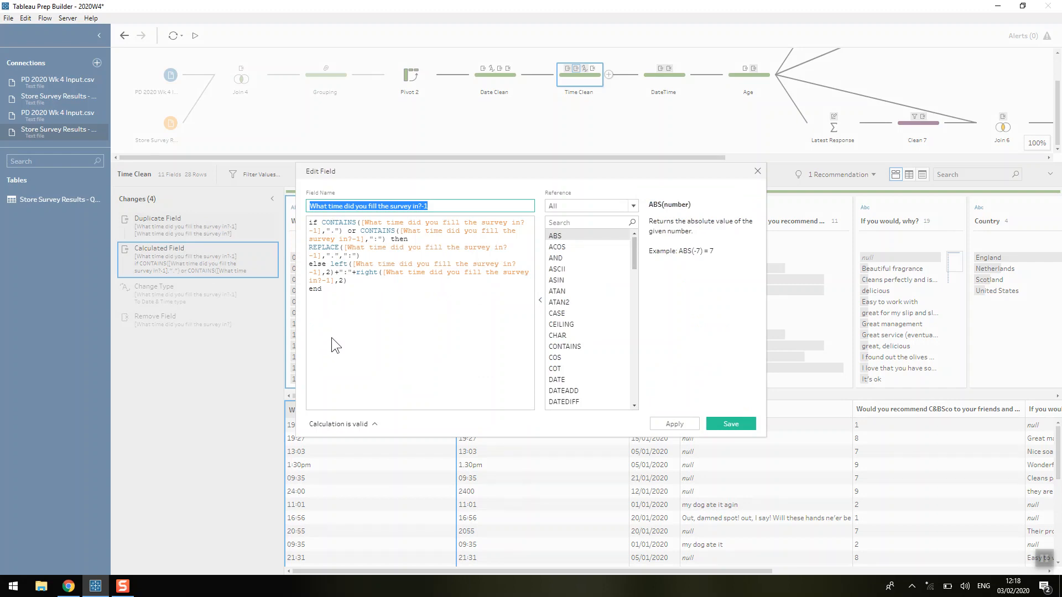
mouse_move(309, 217)
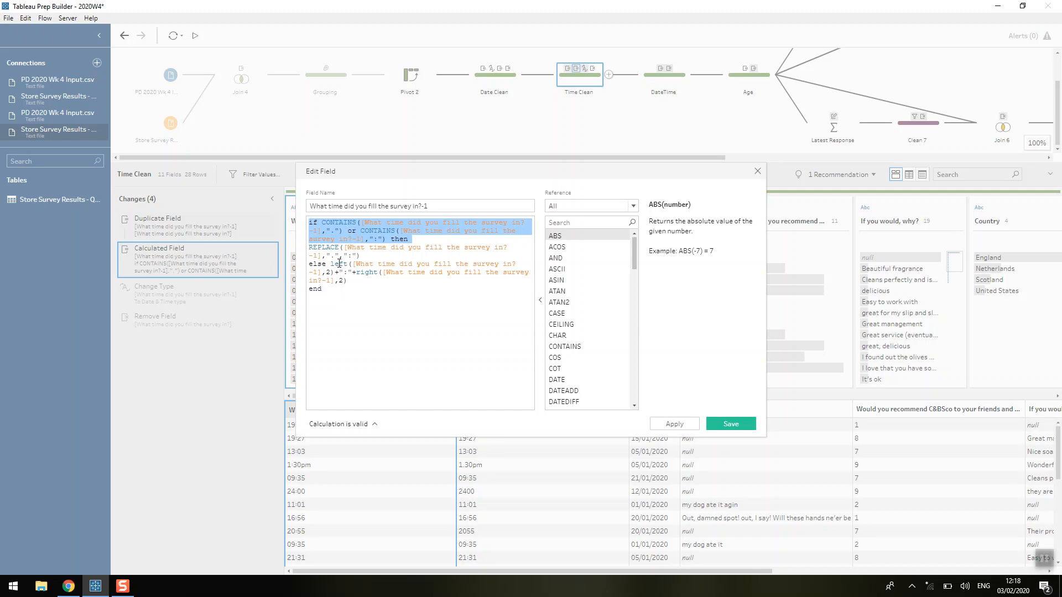
mouse_move(336, 263)
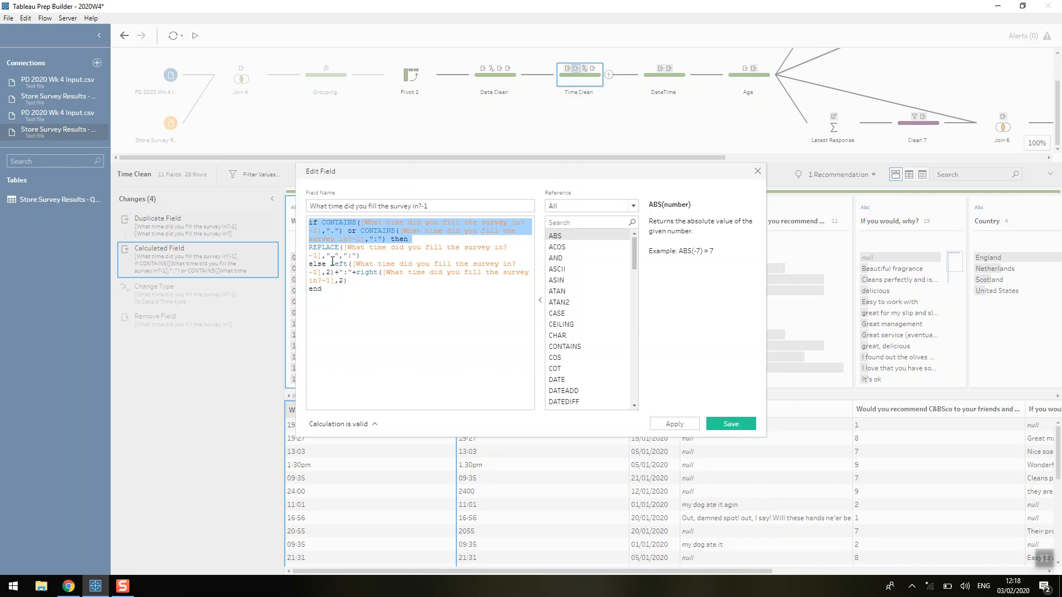
click(331, 262)
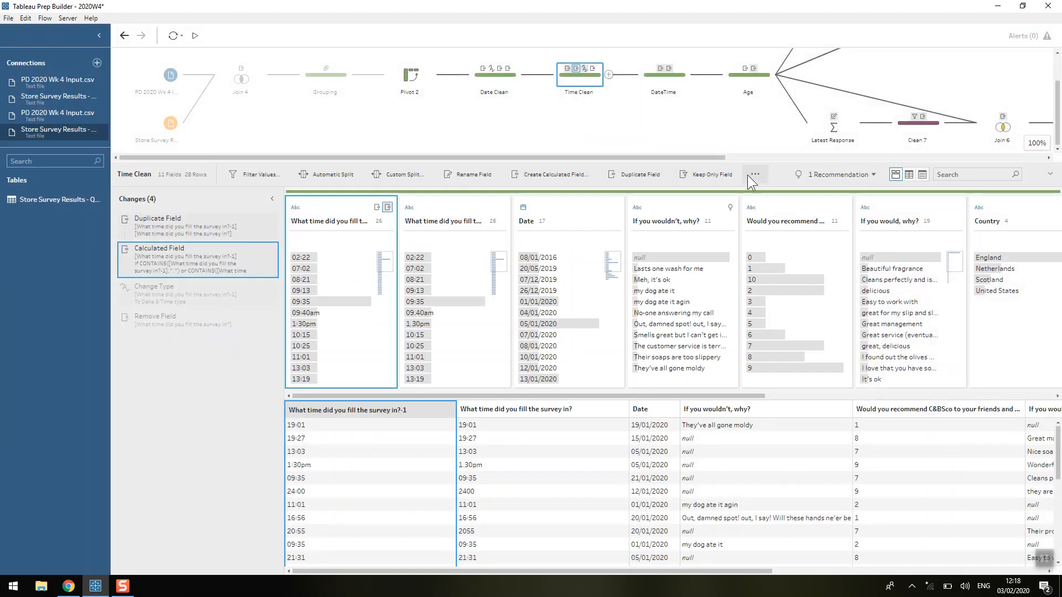
mouse_move(320, 335)
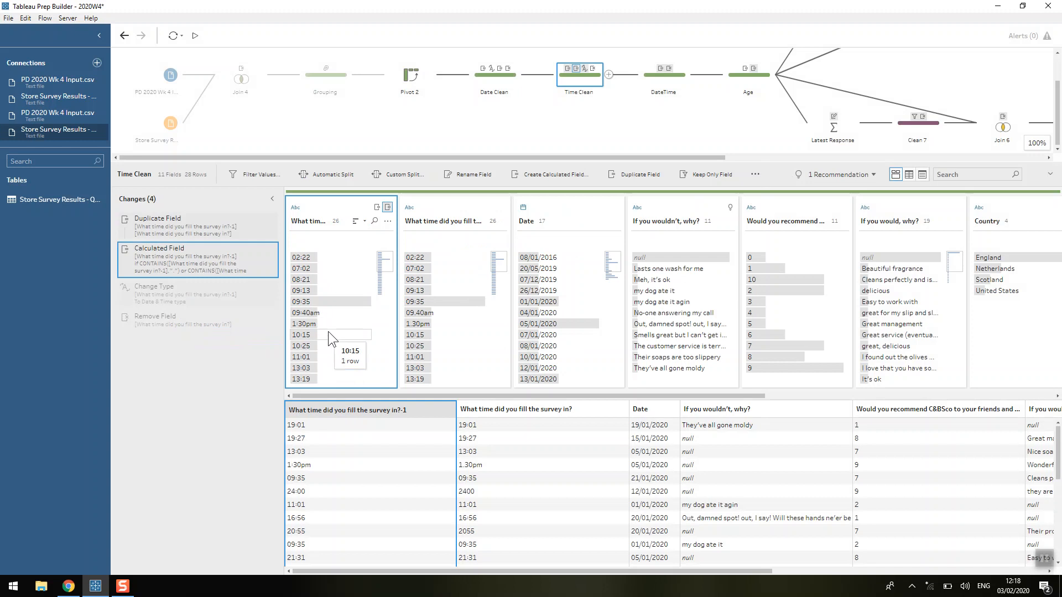
scroll(down, 3)
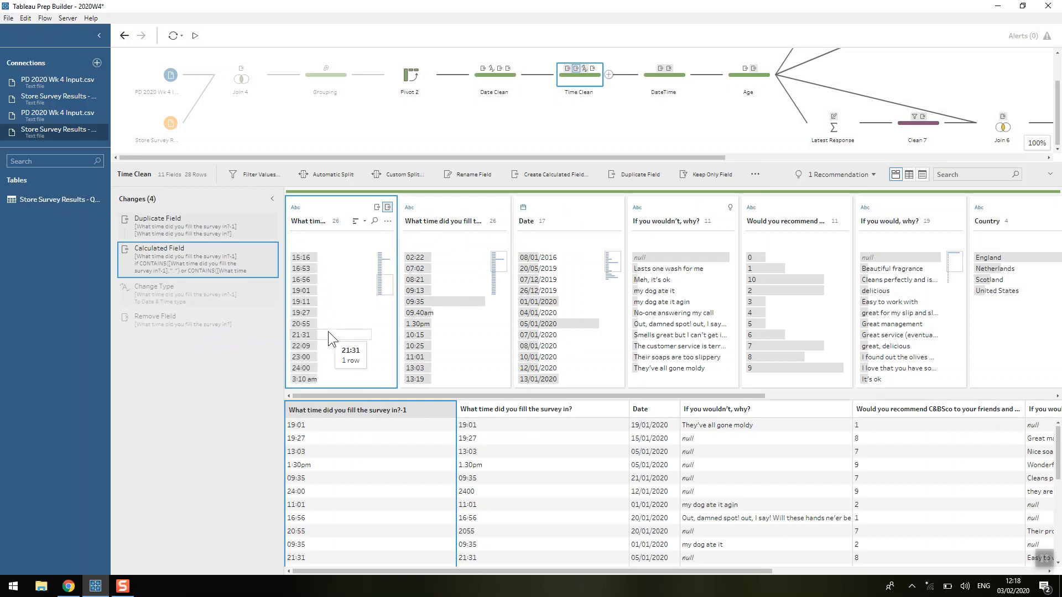
mouse_move(326, 375)
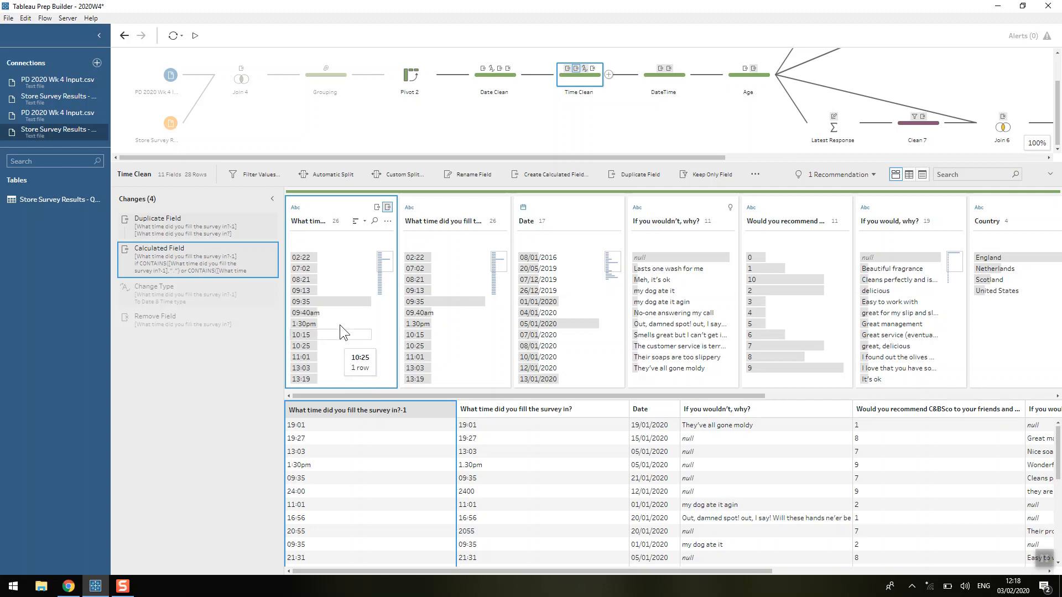
mouse_move(332, 267)
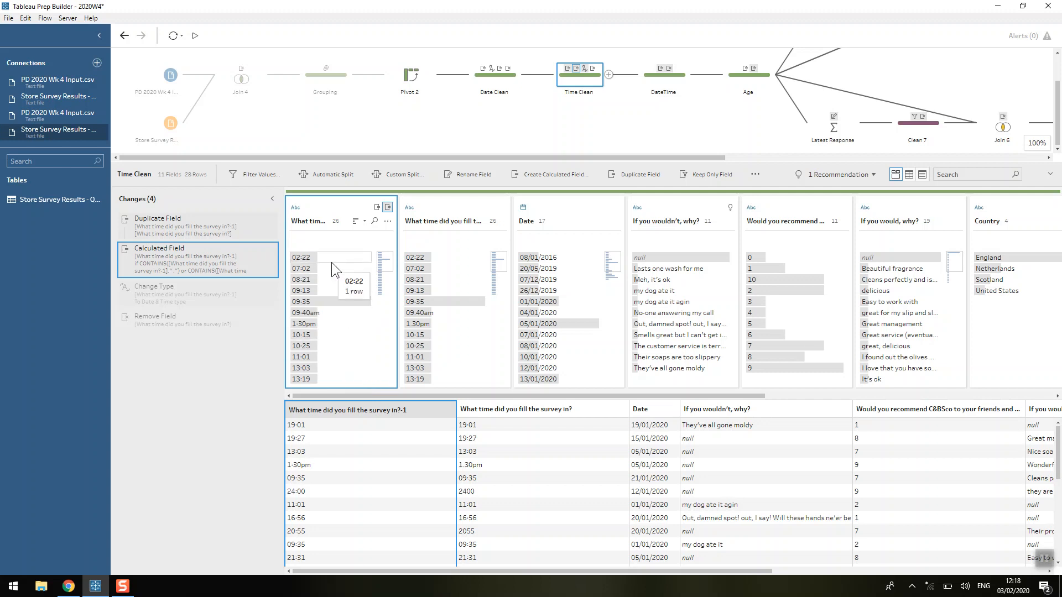
mouse_move(205, 304)
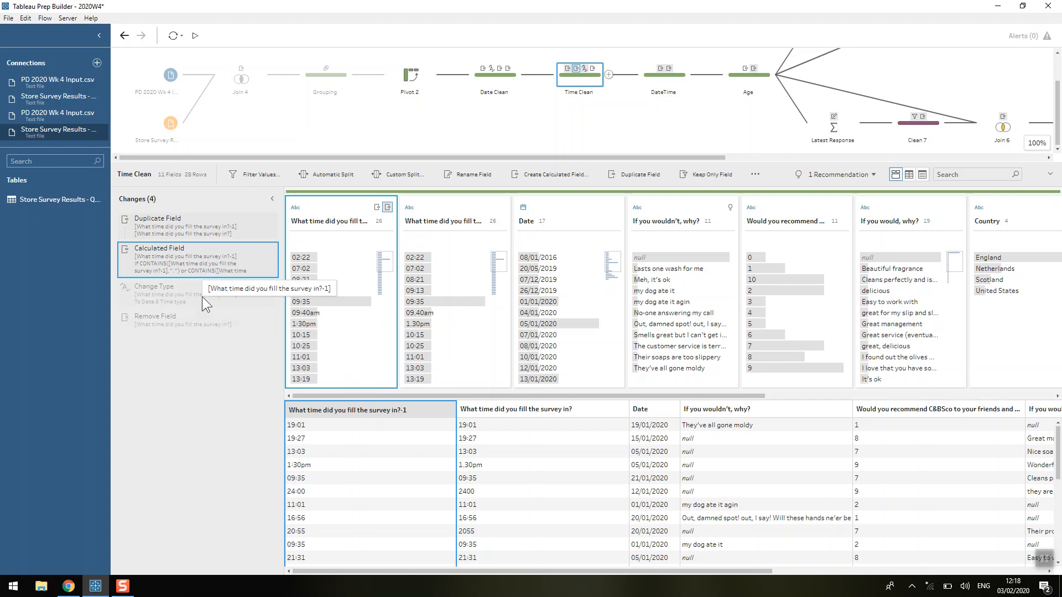
- Preview Time Clean's Change Type, showing survey times as 01/01/1900 date-times
click(154, 287)
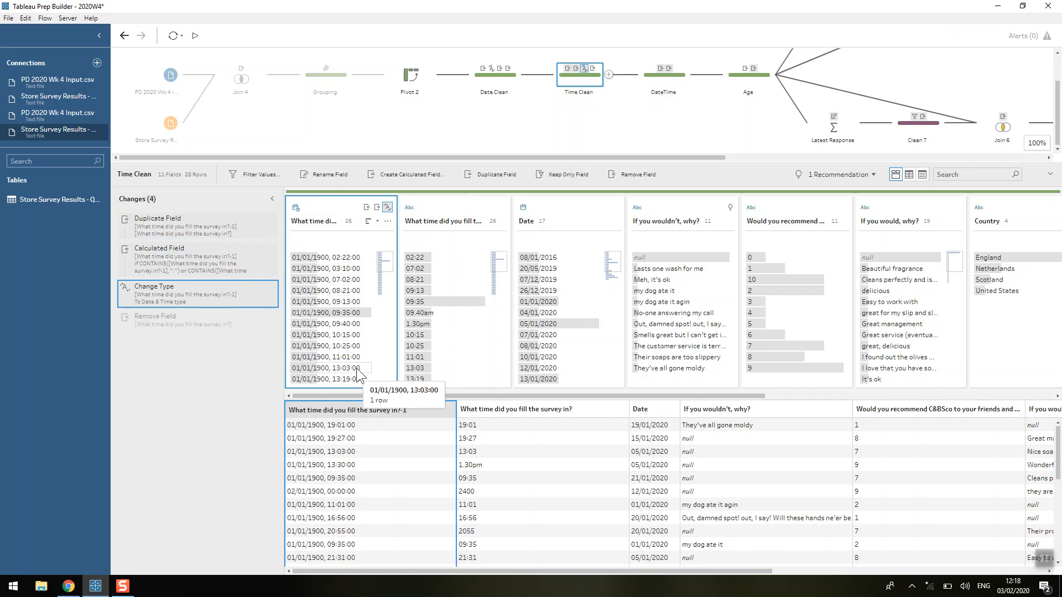
mouse_move(350, 275)
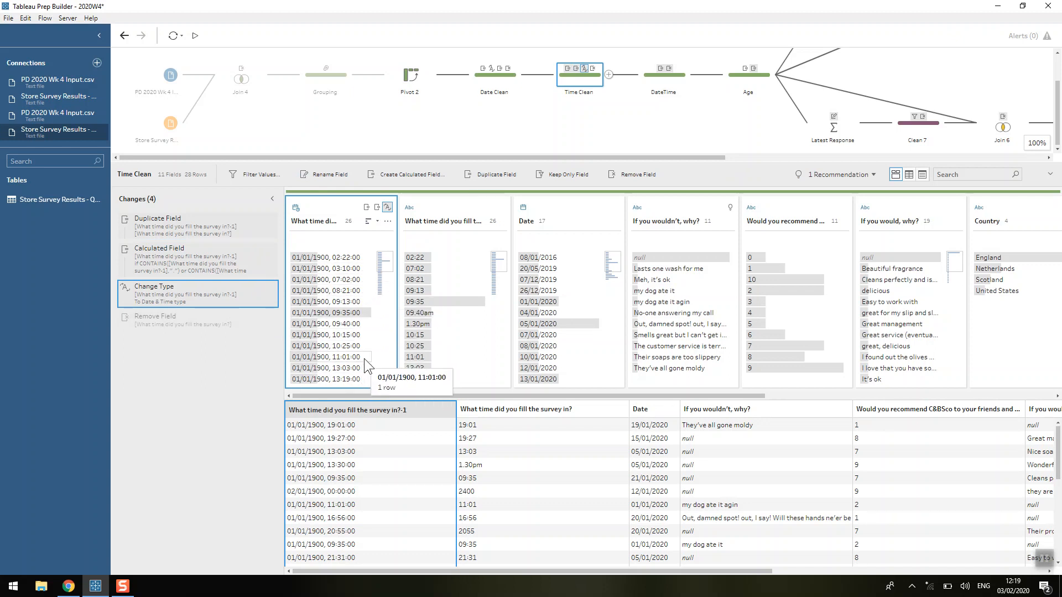
mouse_move(183, 324)
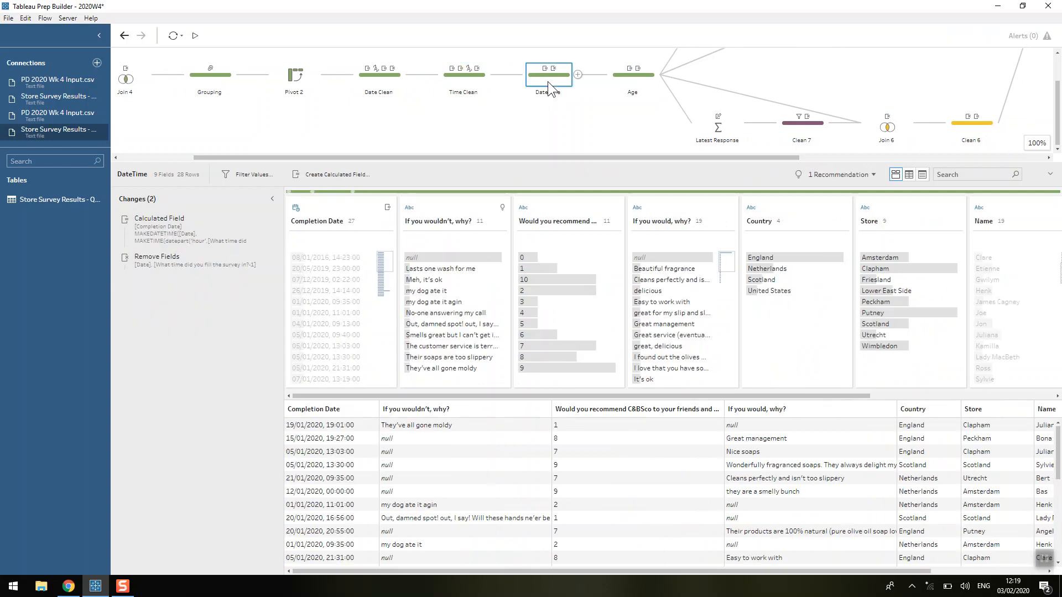
- Open the Completion Date formula and highlight its MAKETIME function
click(159, 217)
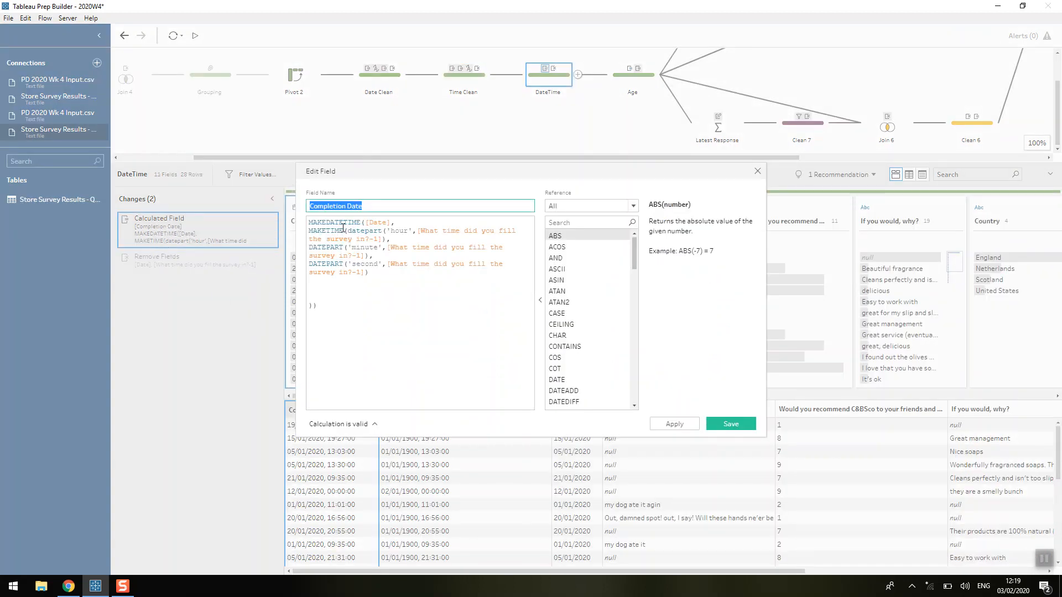
mouse_move(413, 228)
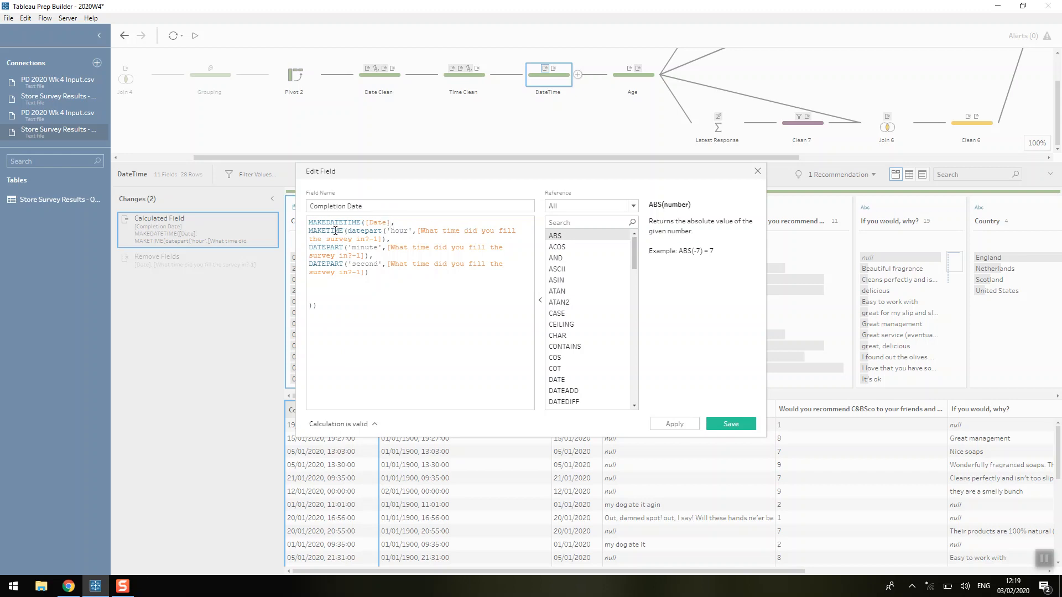
double_click(364, 230)
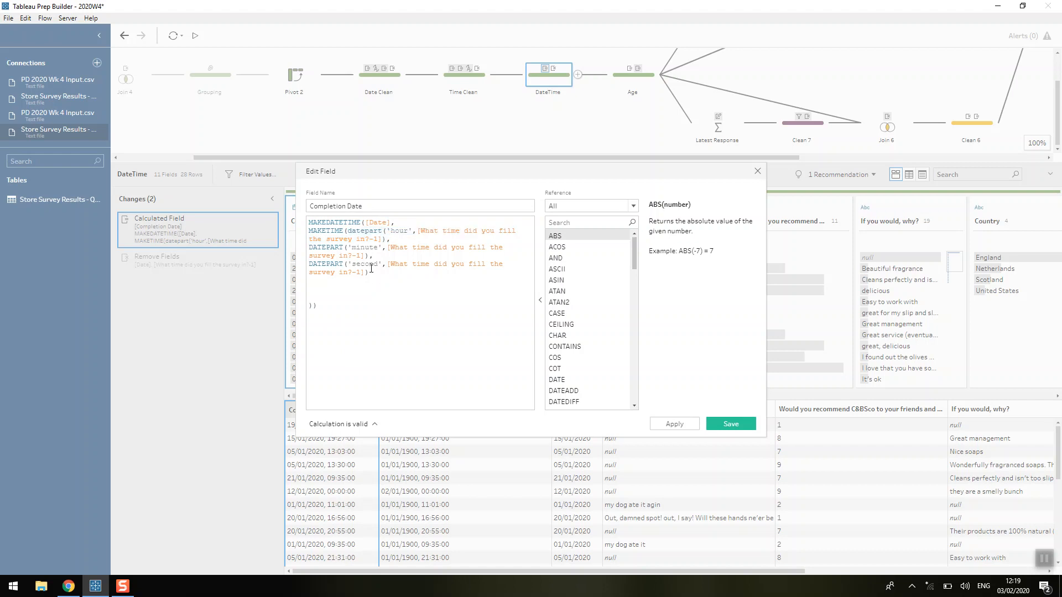
mouse_move(750, 205)
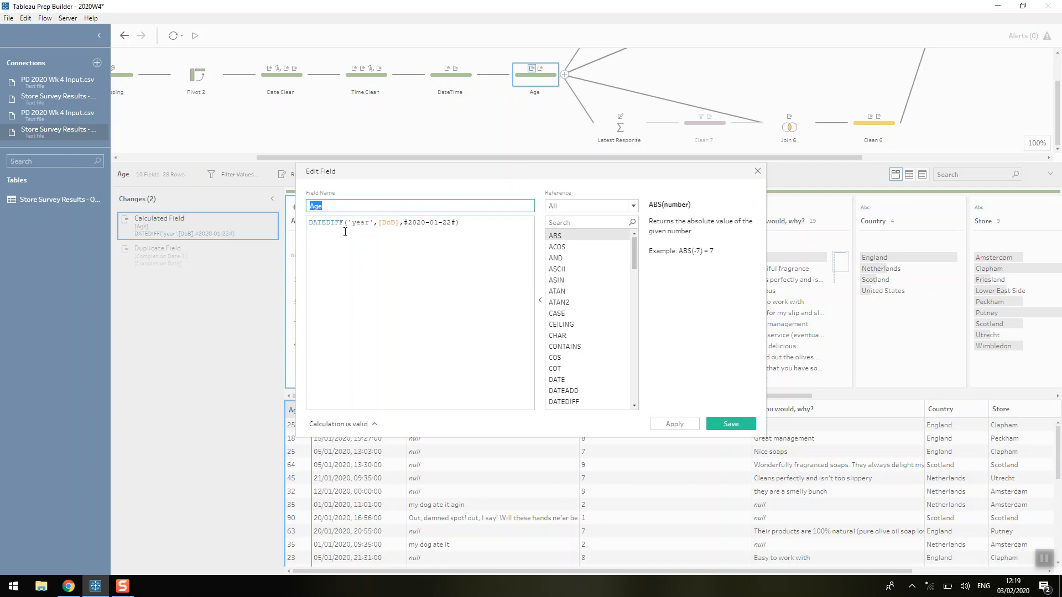
- Review the Age formula DATEDIFF('year',[DoB],#2020-01-22#) and close it unchanged
click(330, 222)
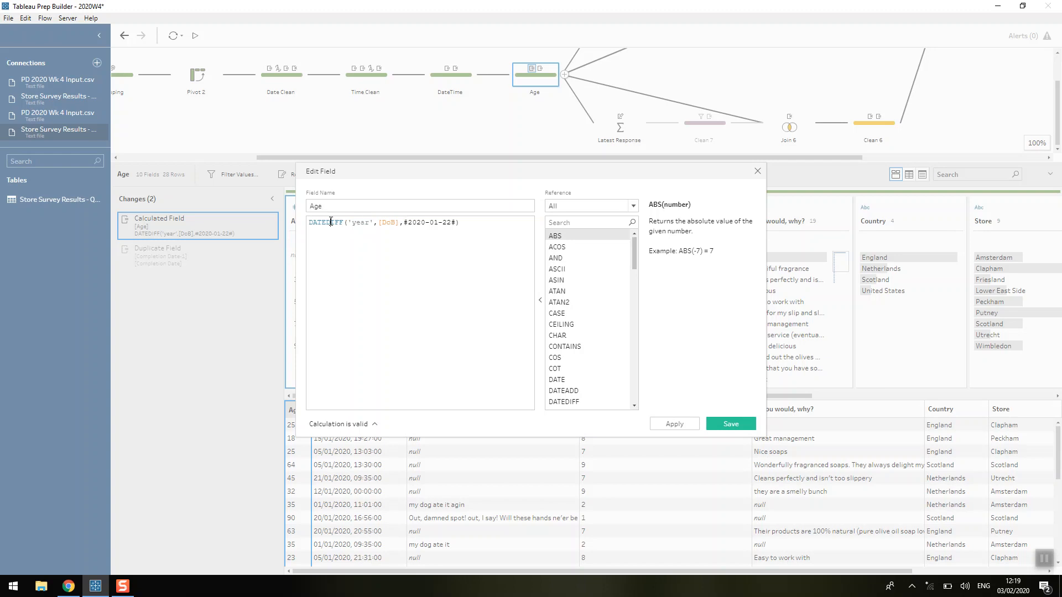
text(date)
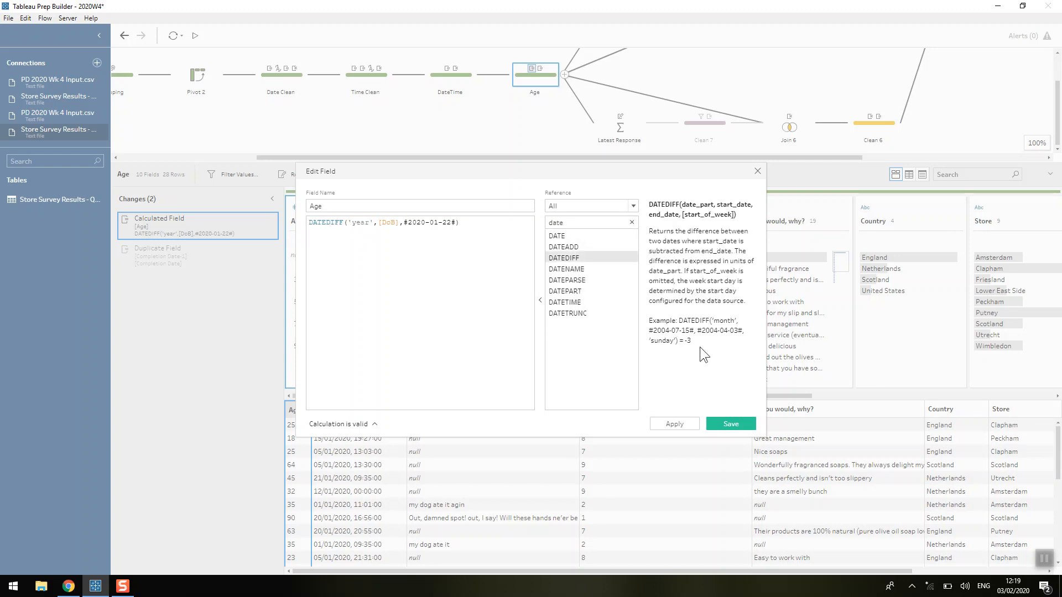
mouse_move(712, 338)
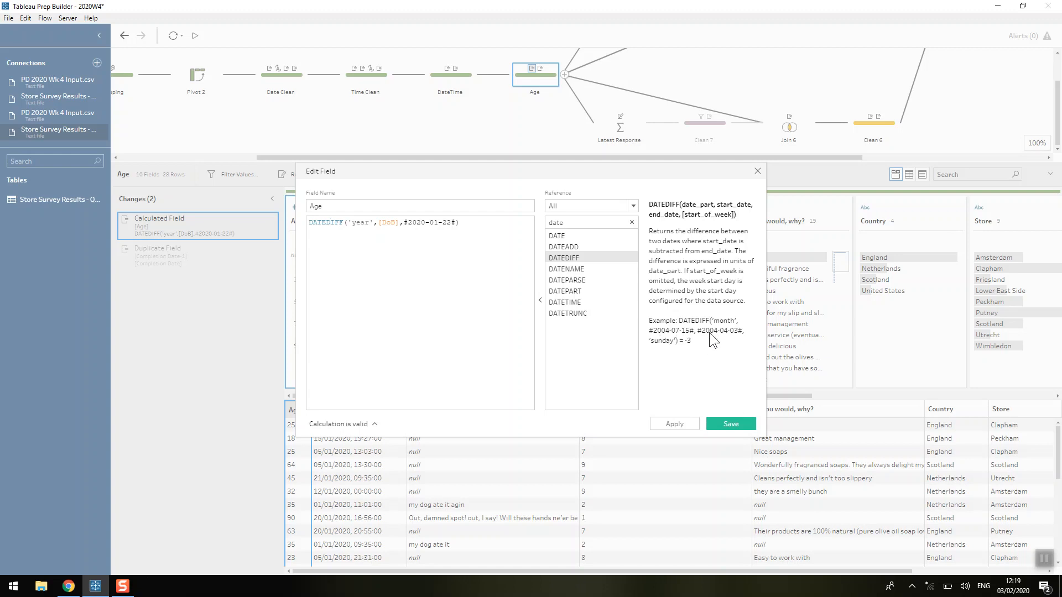
mouse_move(673, 344)
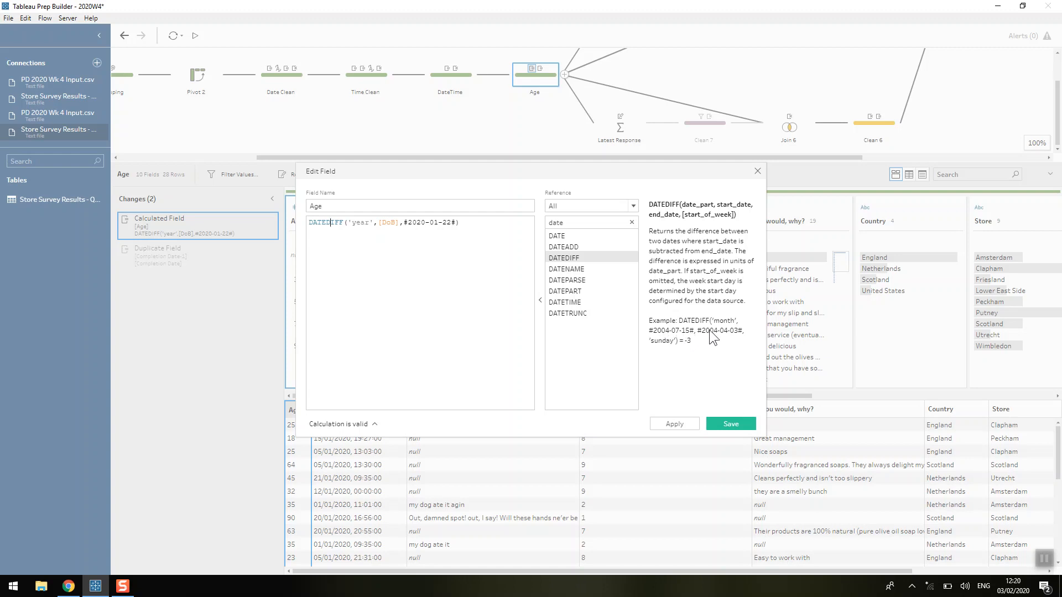
mouse_move(720, 337)
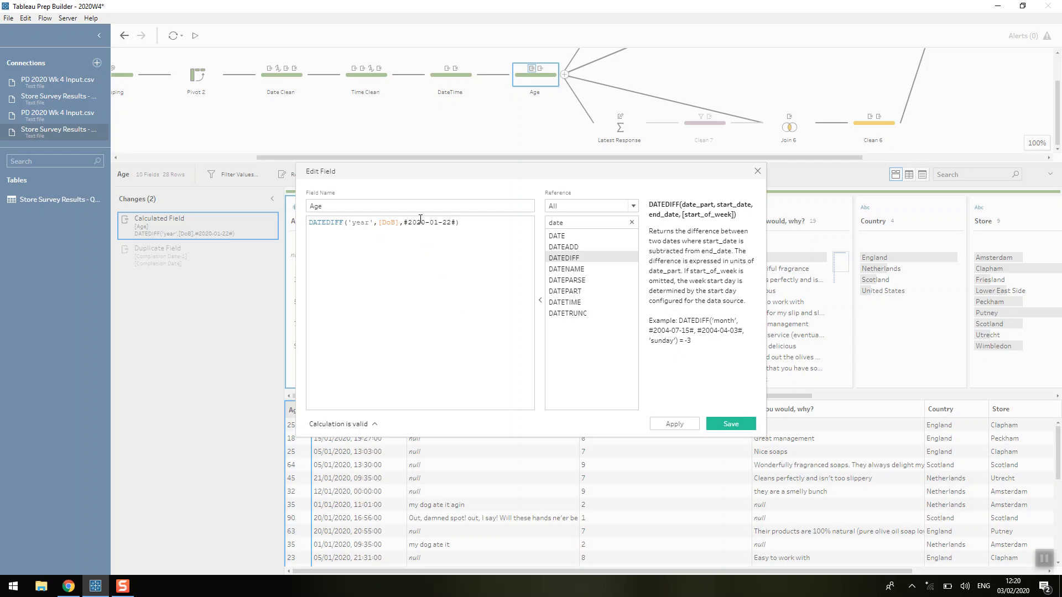
mouse_move(777, 192)
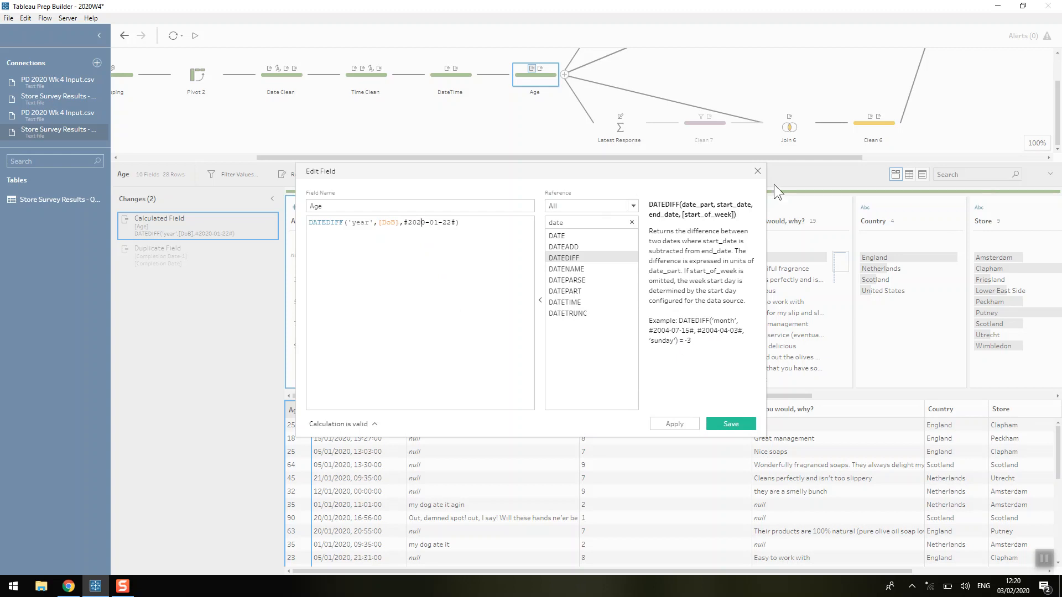
mouse_move(757, 171)
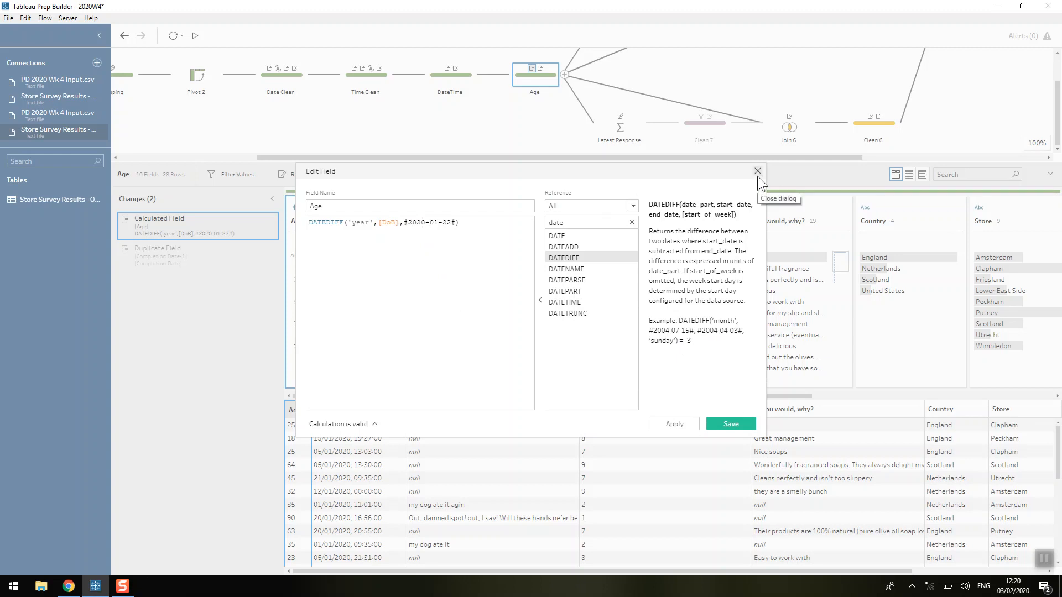
click(757, 171)
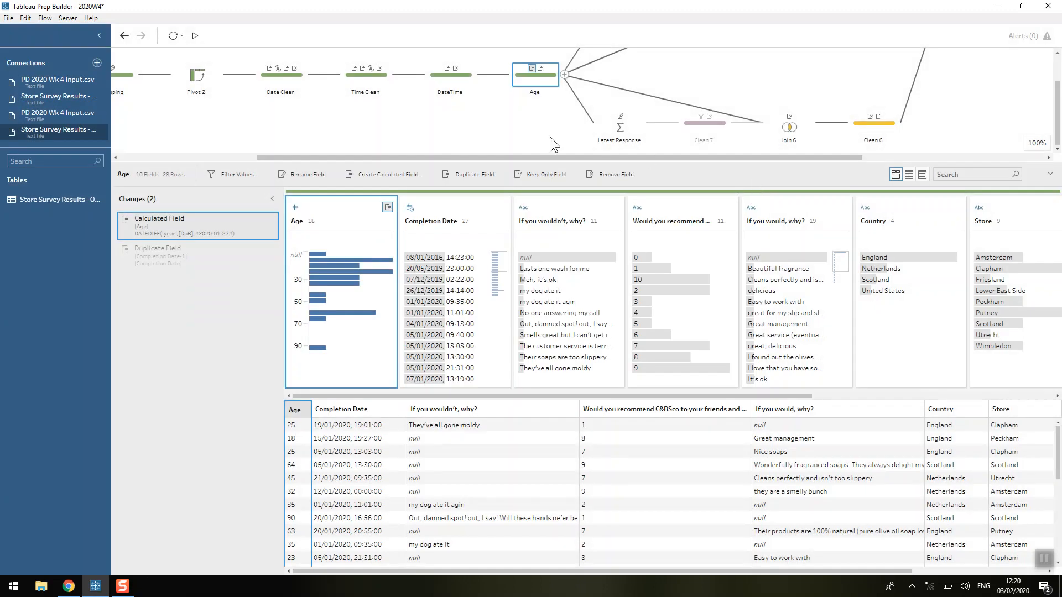
mouse_move(519, 161)
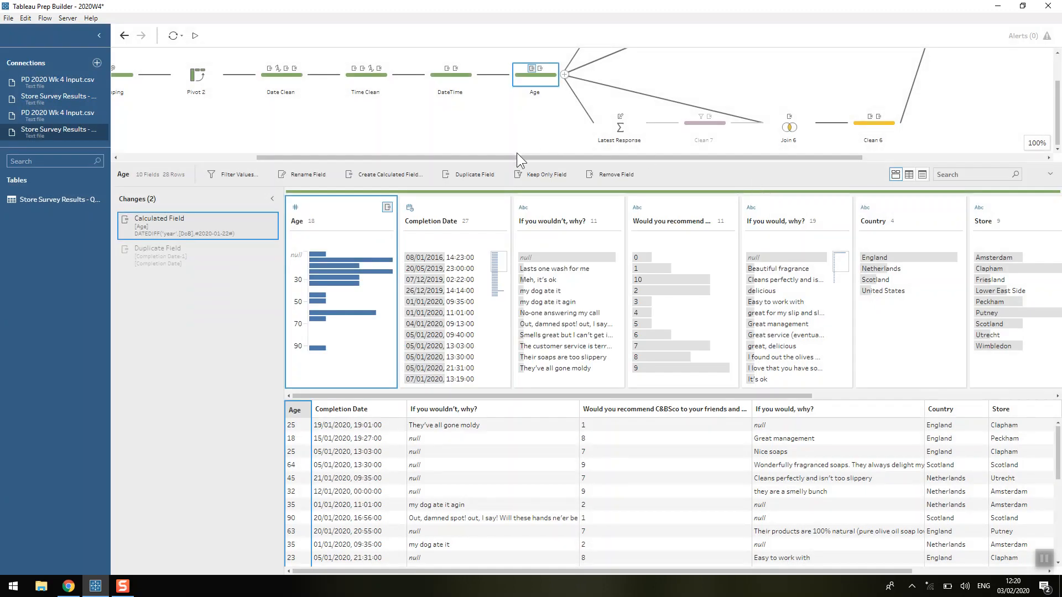
mouse_move(149, 275)
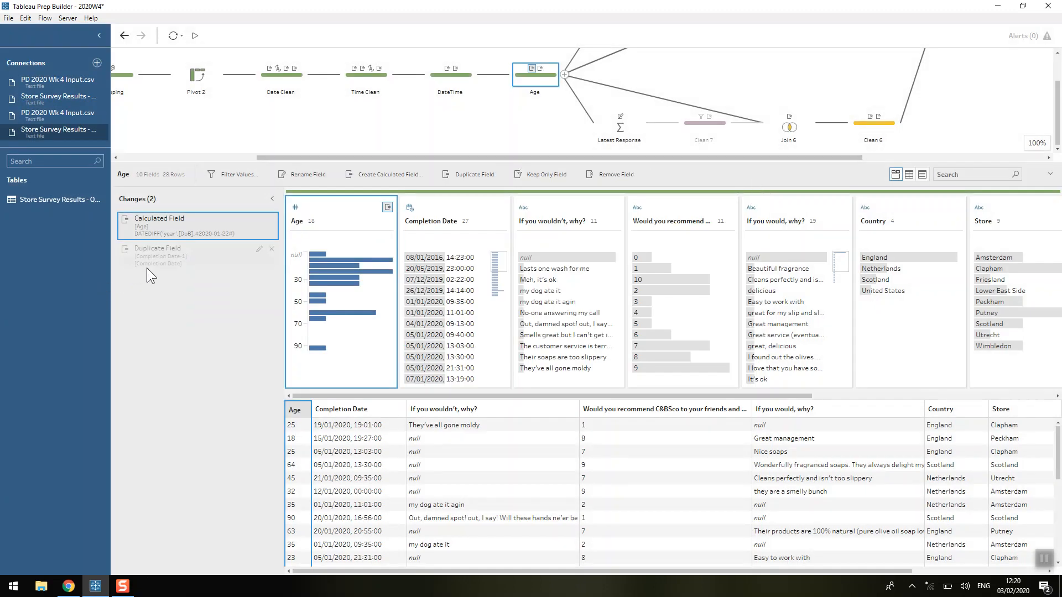
- Show the Duplicate Field change adding a Completion Date copy beside Age
click(196, 256)
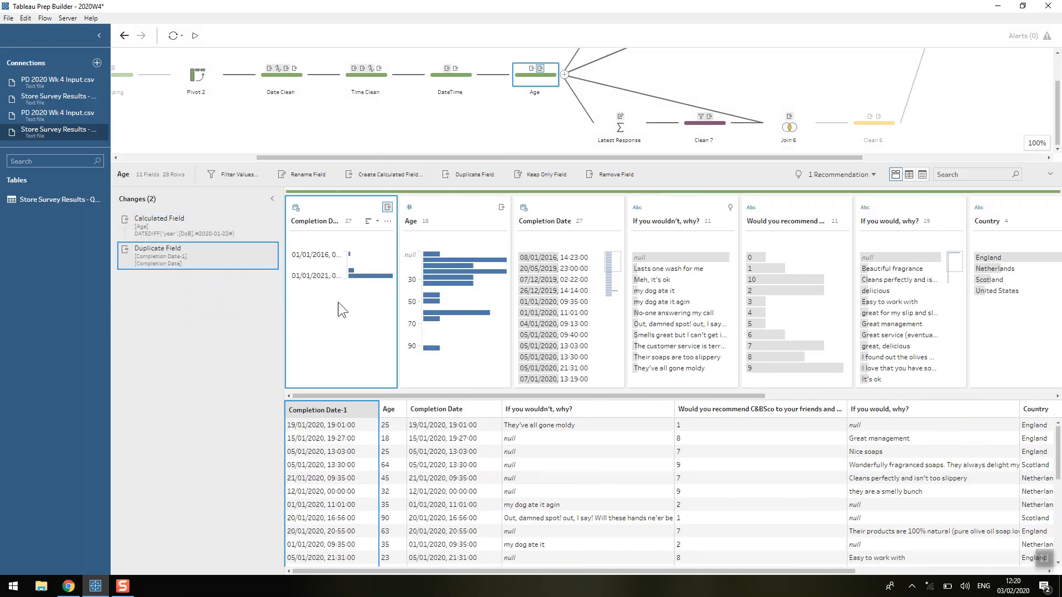
mouse_move(376, 299)
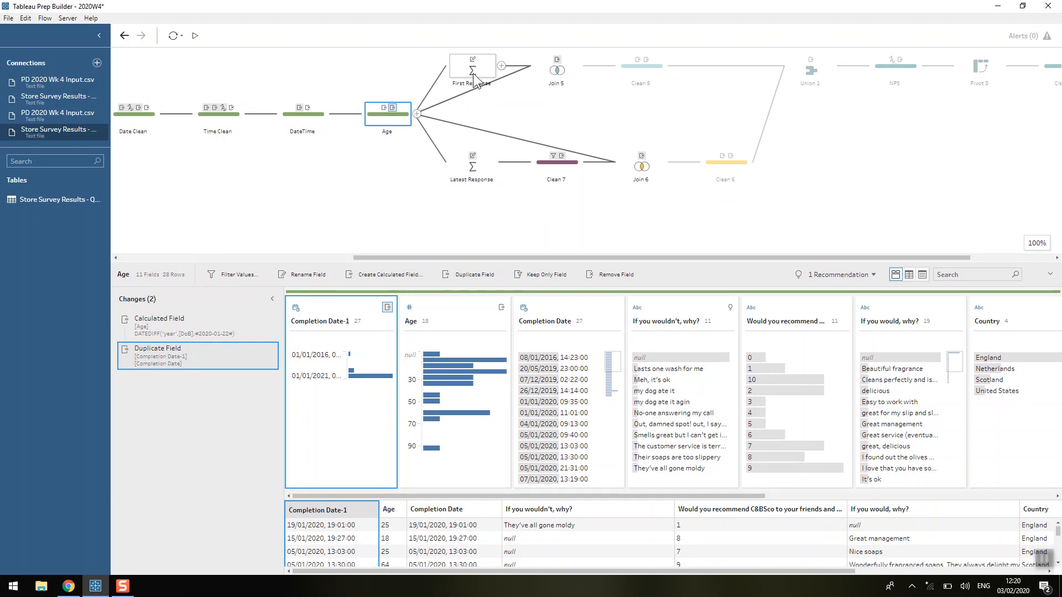
- Inspect First Response grouping Country, Store, Name with MIN completion date
click(471, 68)
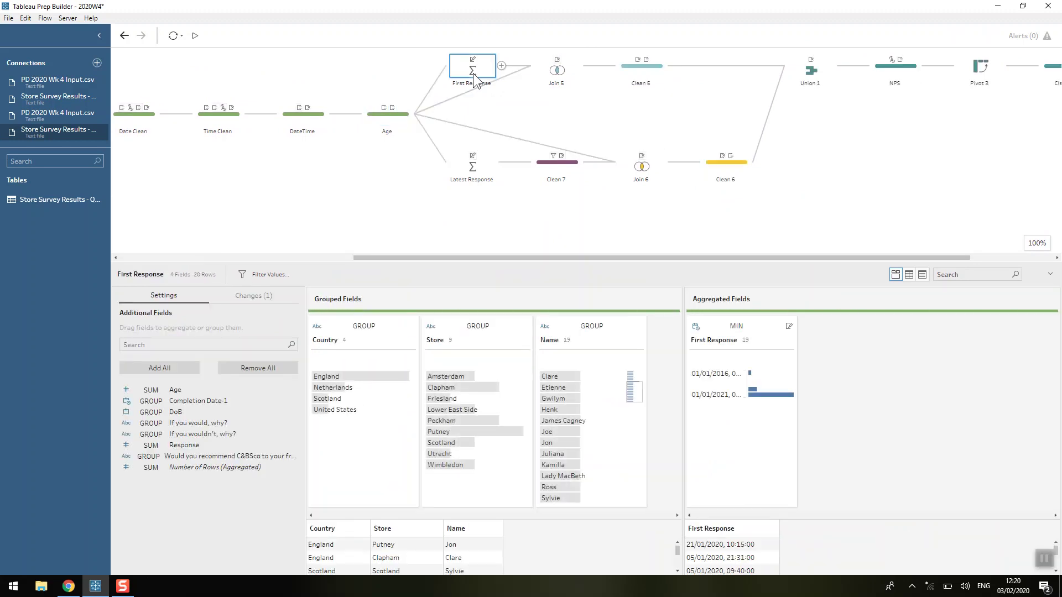
mouse_move(569, 334)
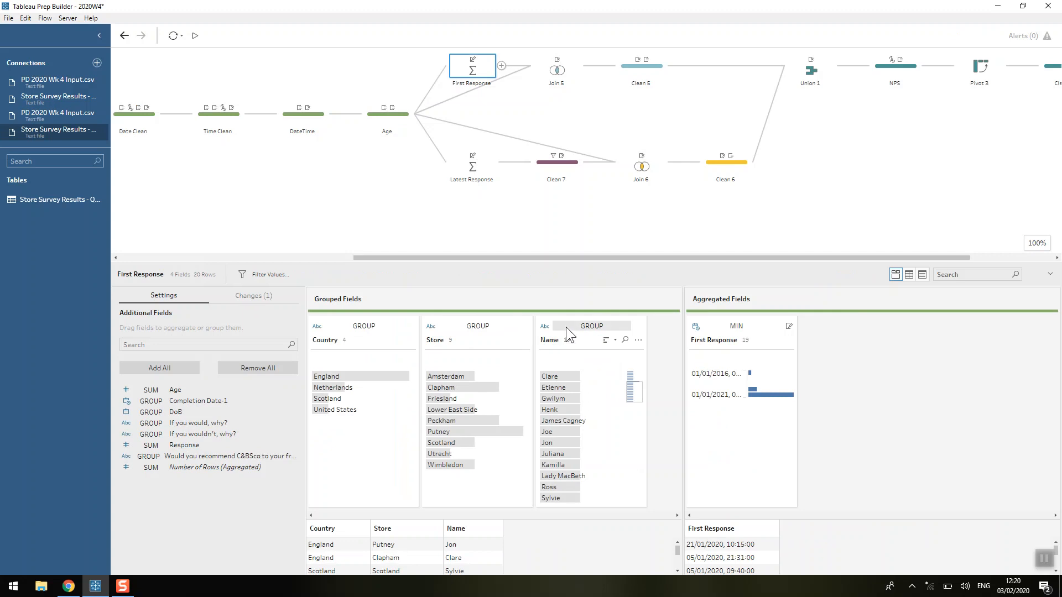
mouse_move(362, 335)
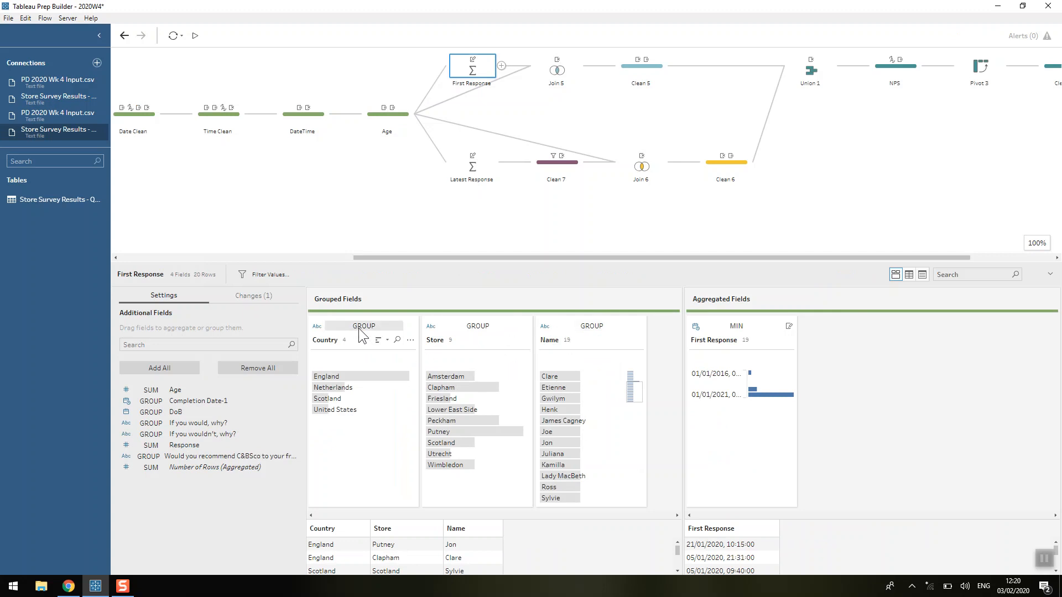
mouse_move(736, 337)
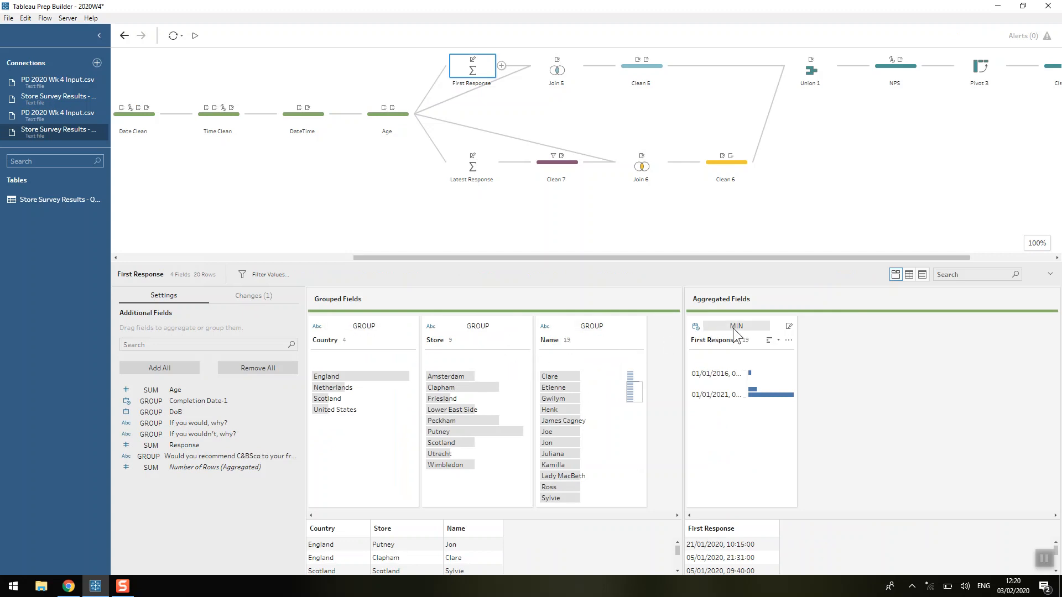
mouse_move(745, 340)
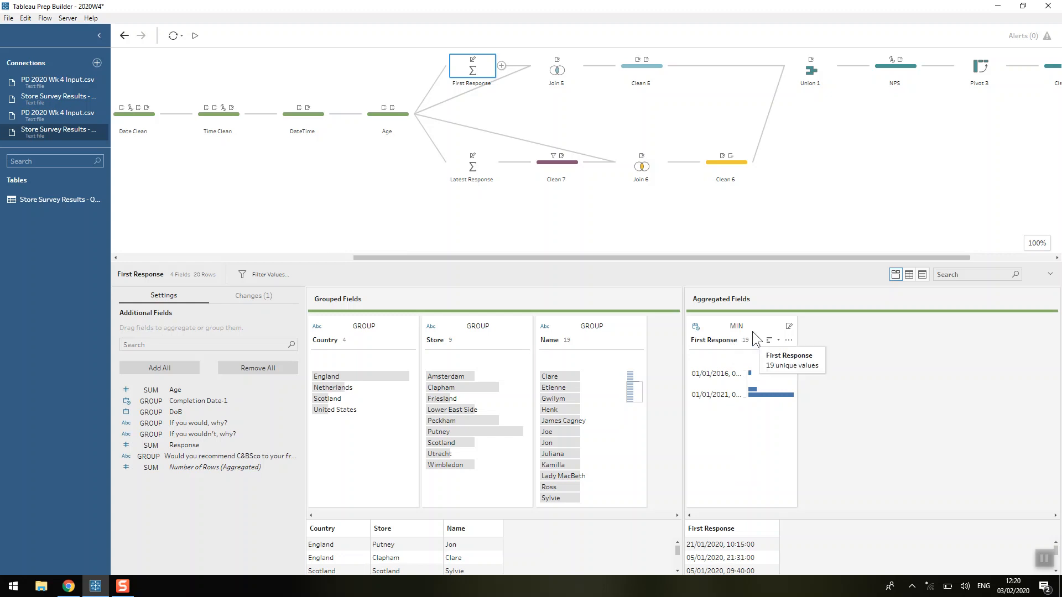
click(713, 340)
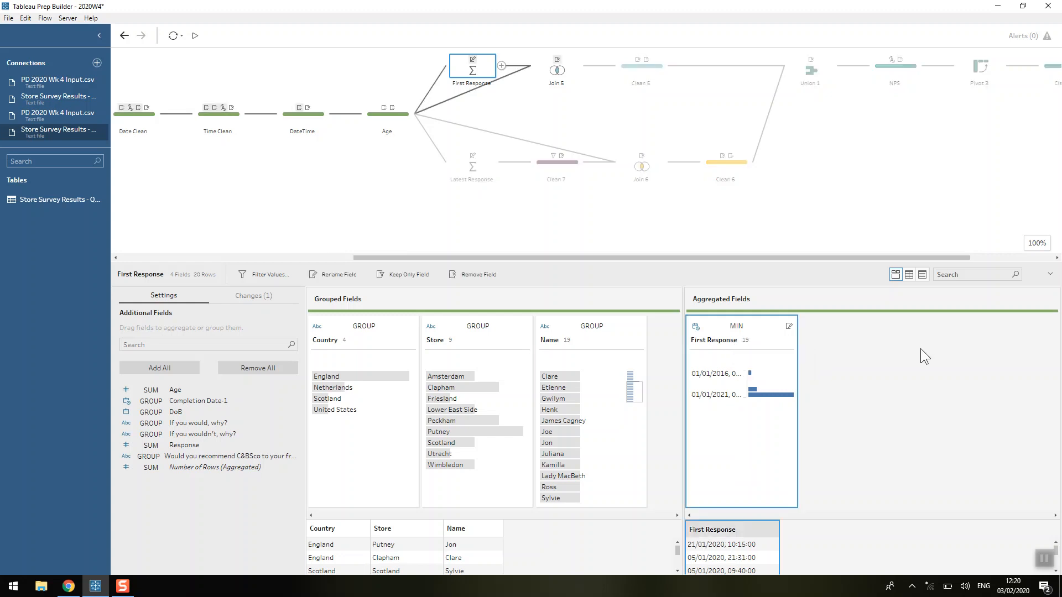
mouse_move(525, 93)
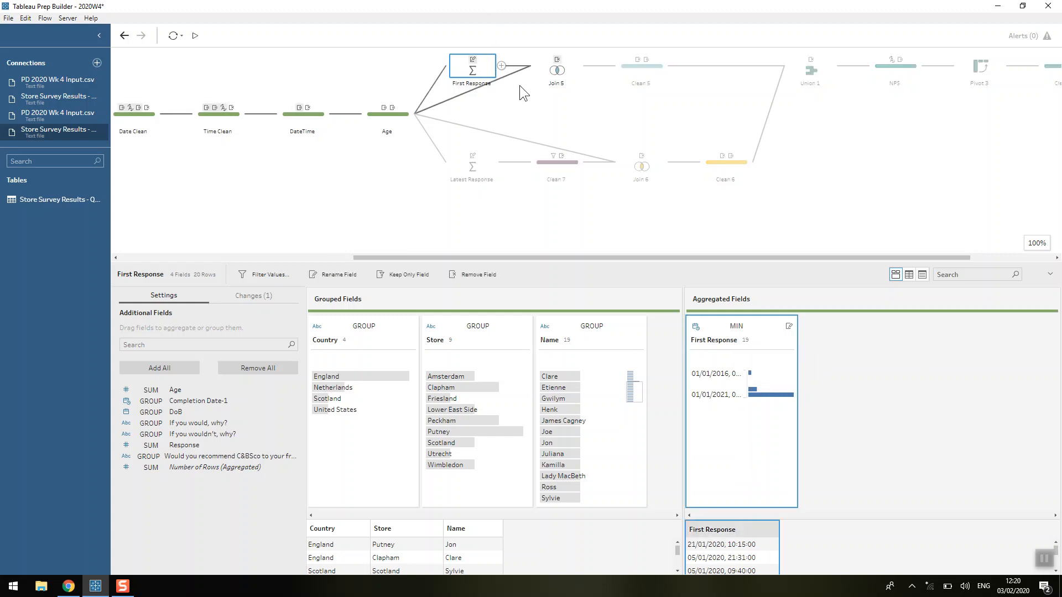
- Inspect Join 5's inner join of Age and First Response on Completion Date, Name, Country
click(556, 66)
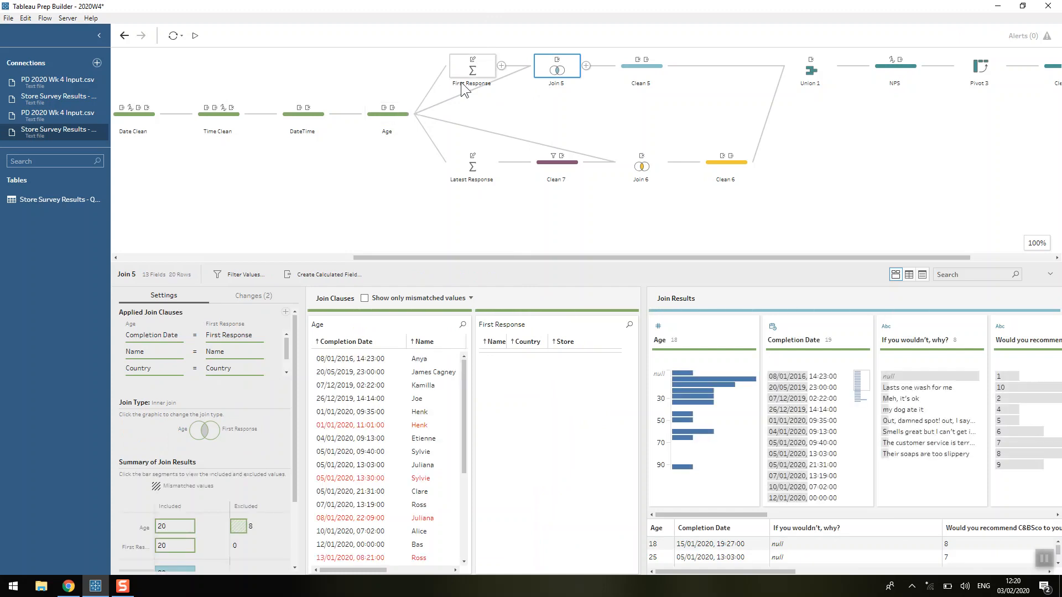
mouse_move(245, 527)
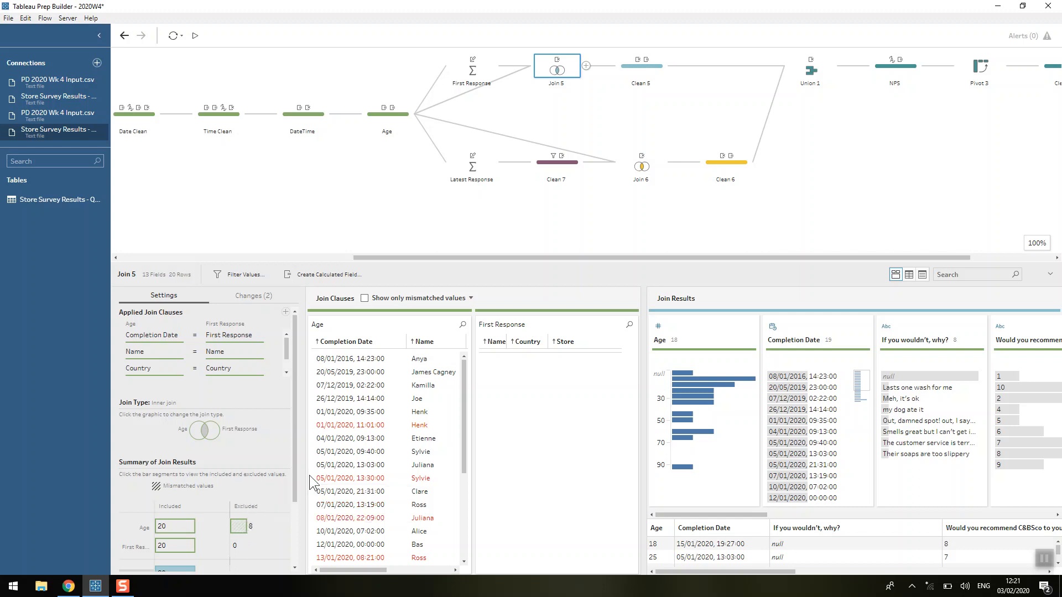
mouse_move(471, 164)
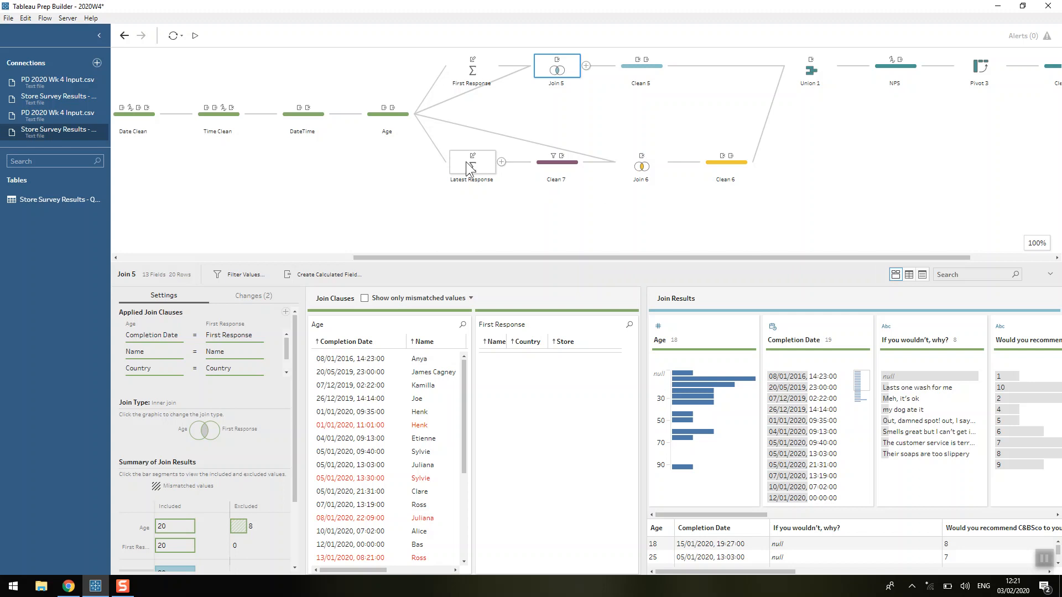
- Inspect Latest Response grouping Country, Store, Name with MIN First and MAX Latest dates
click(472, 161)
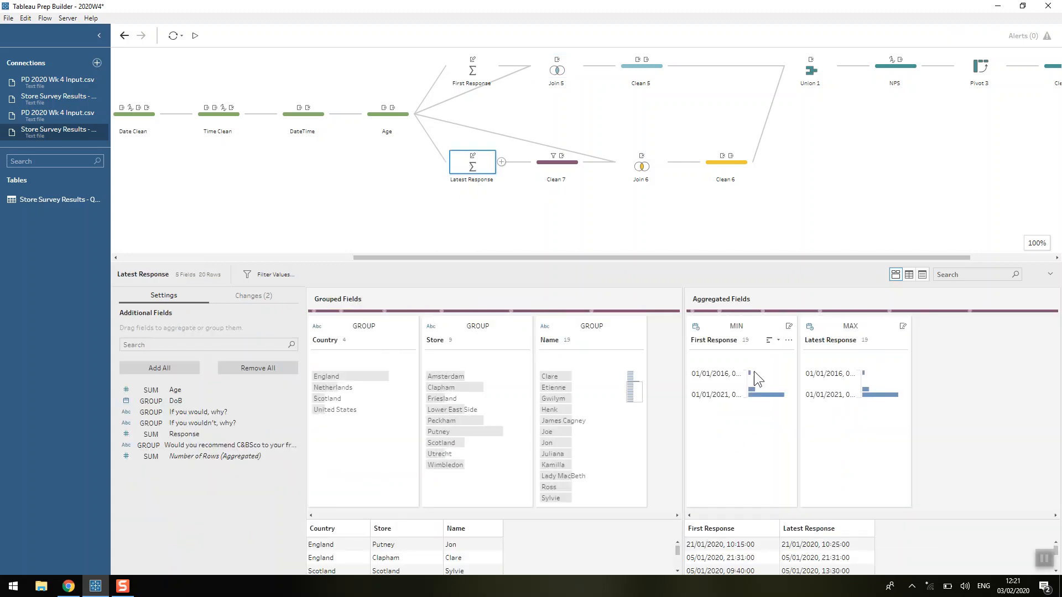
mouse_move(855, 347)
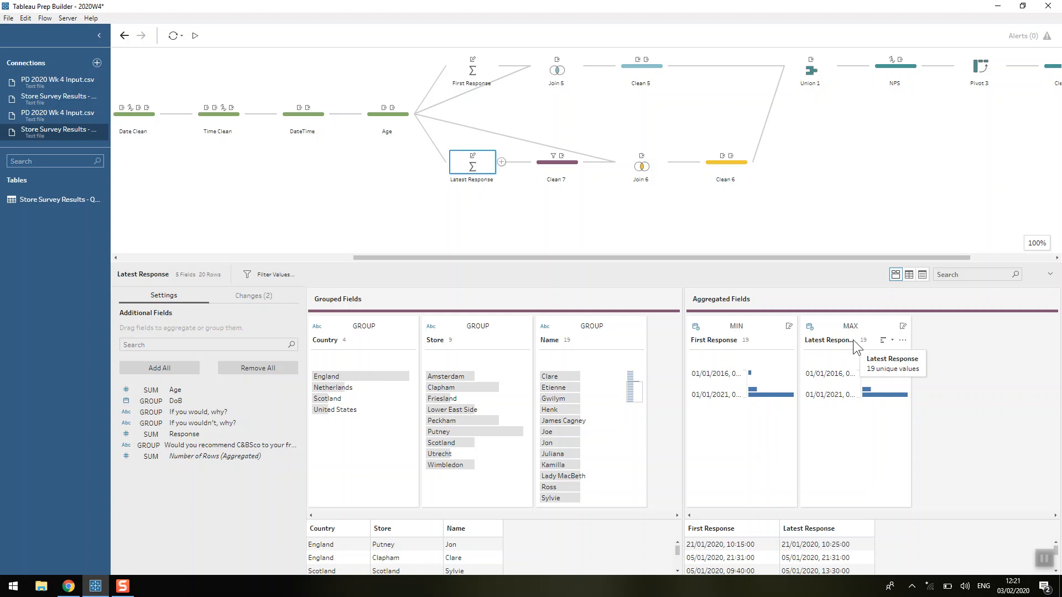
mouse_move(501, 175)
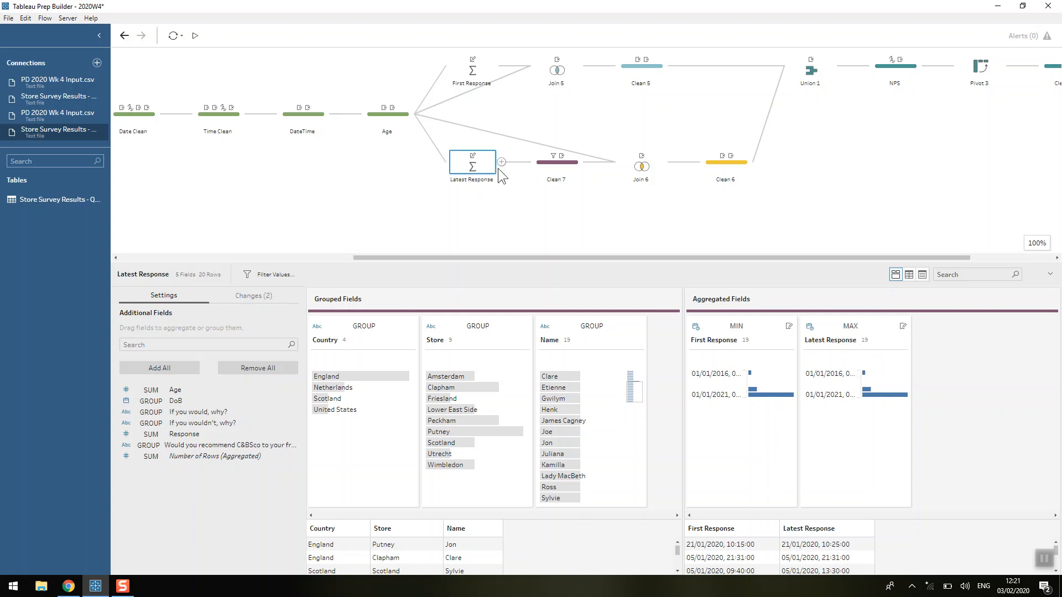
mouse_move(208, 283)
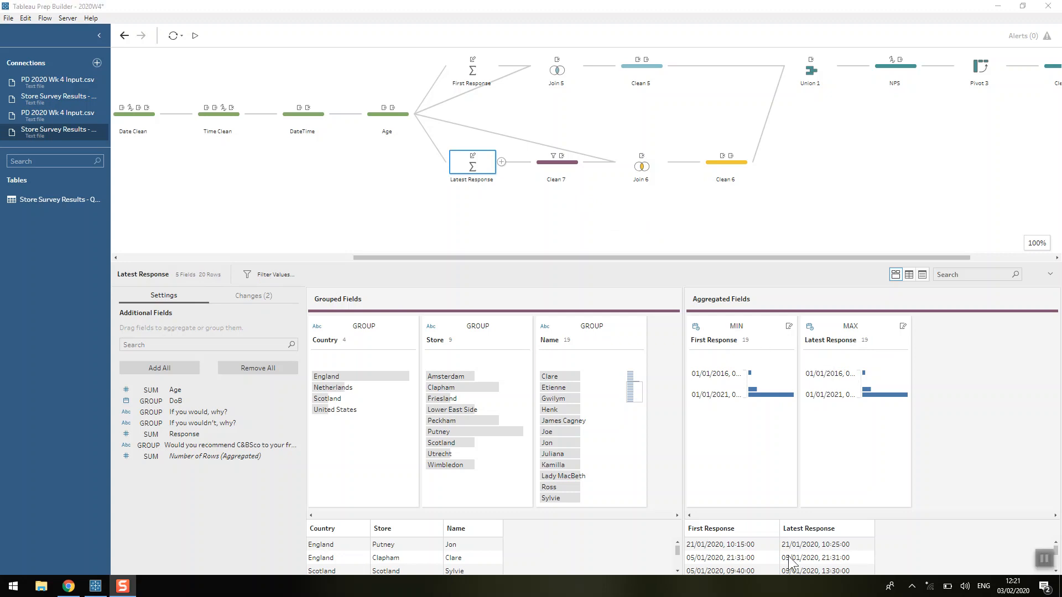
- View Clean 7's filter [First Response]!=[Latest Response] and close it unchanged
click(555, 161)
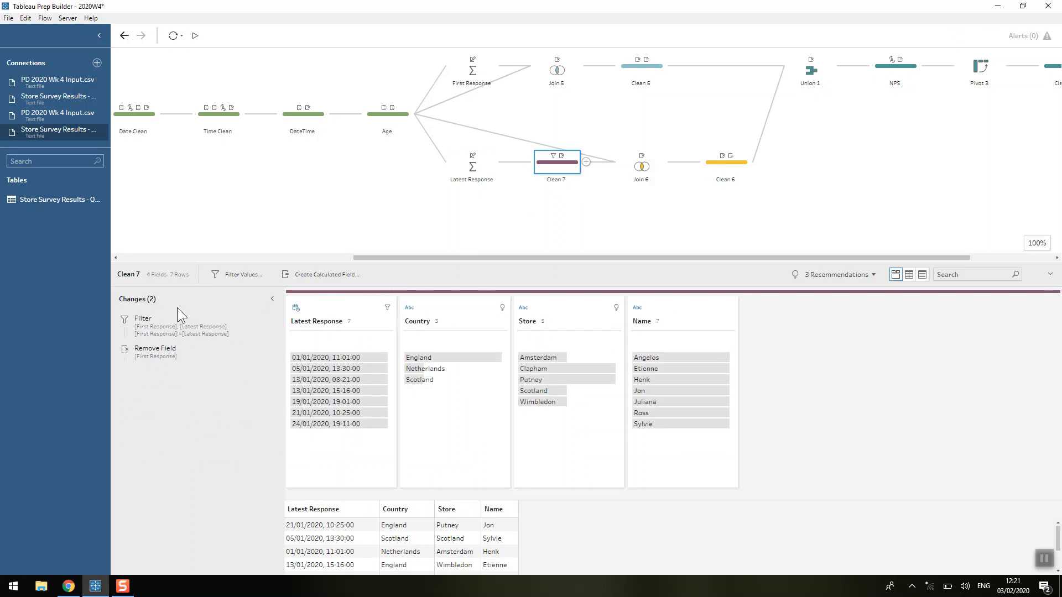
click(142, 319)
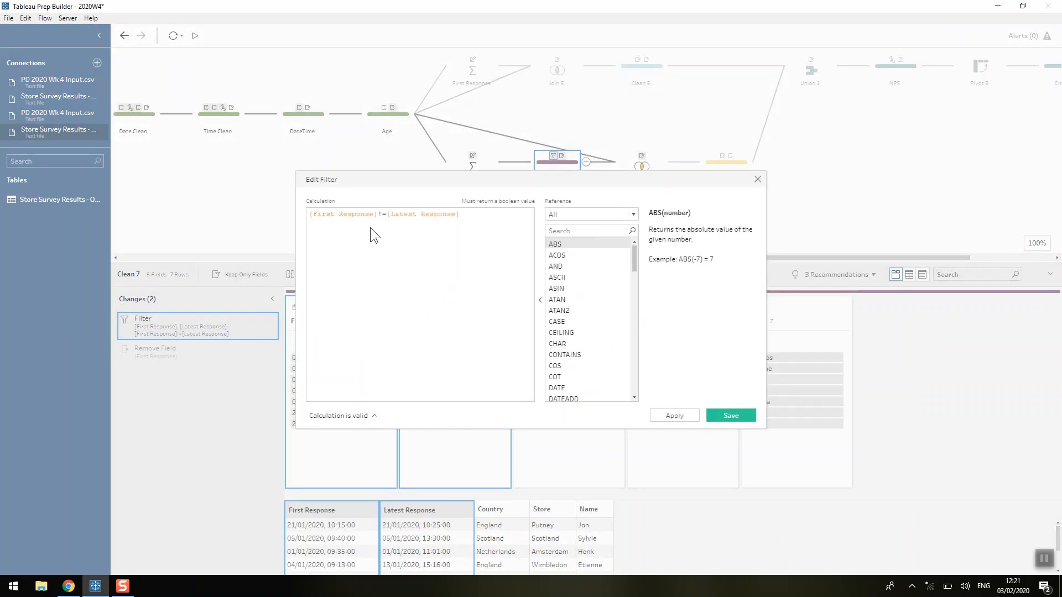
mouse_move(406, 214)
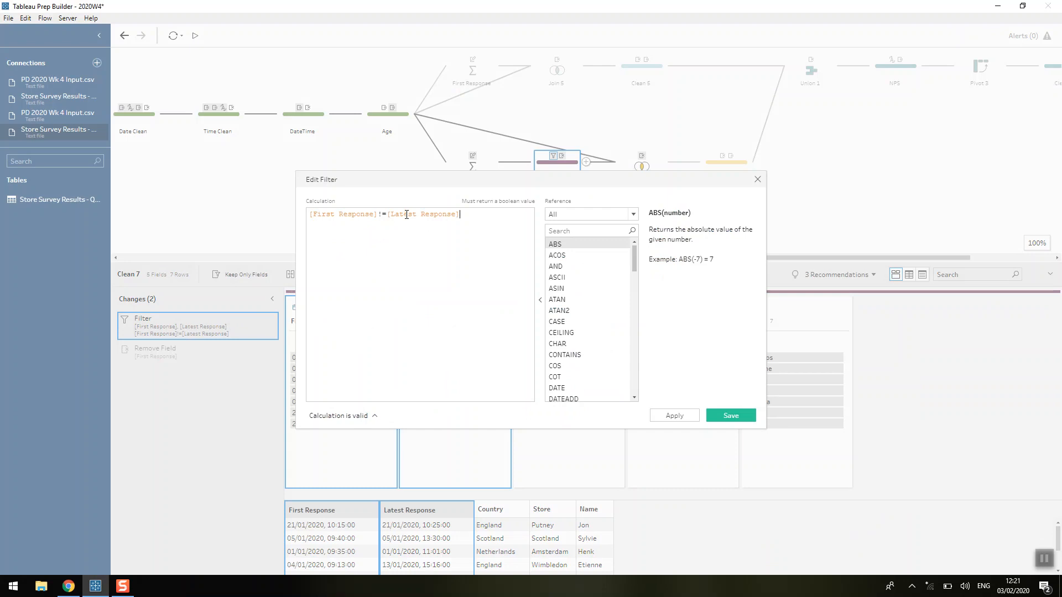
mouse_move(757, 179)
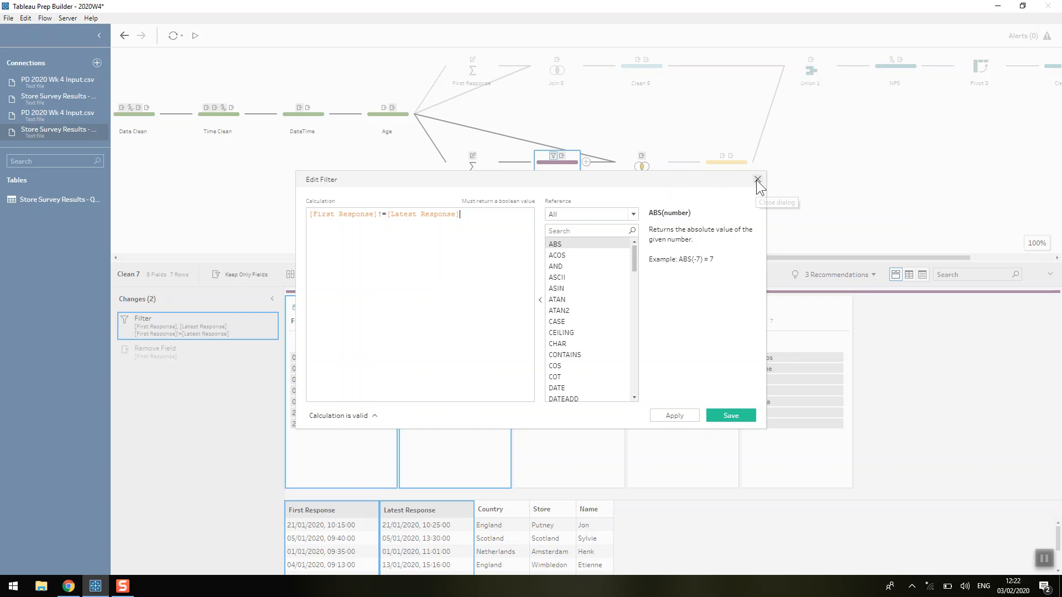
click(756, 179)
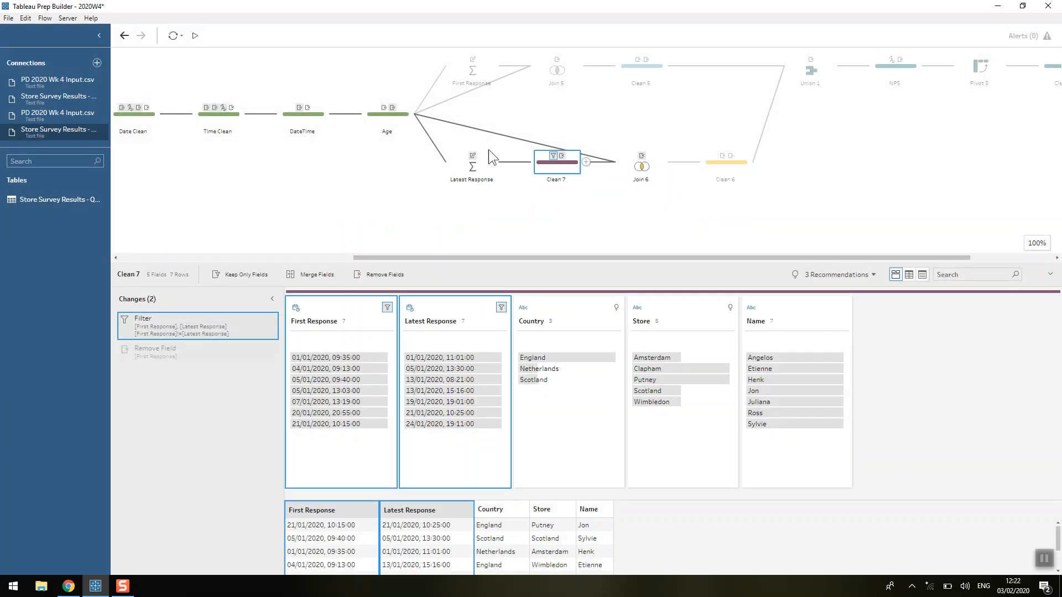
- Review Join 6's Store, Name, Country clauses and Clean 6's Result field set to Latest
click(639, 161)
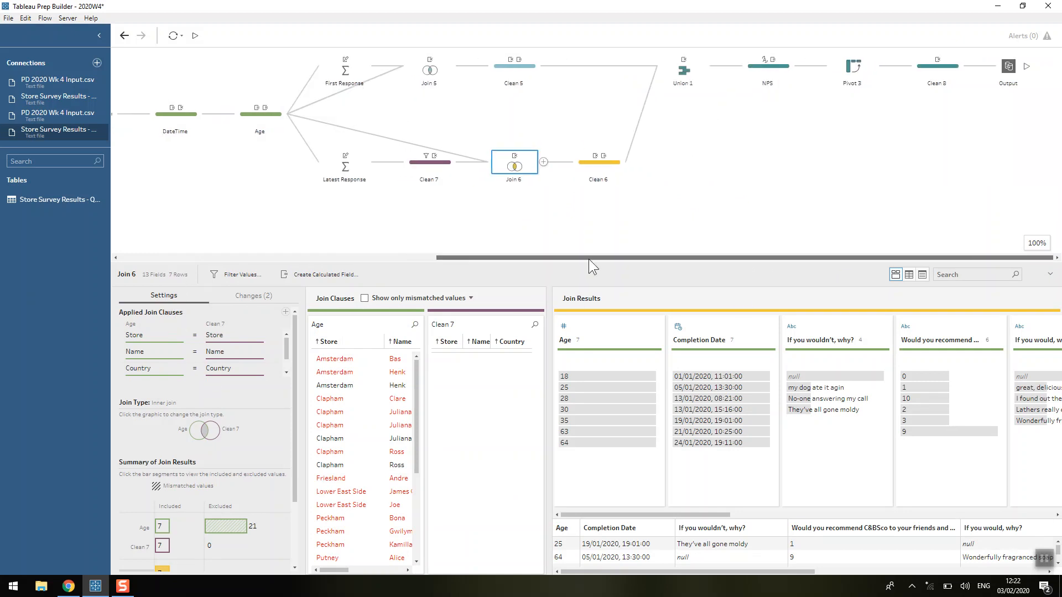
click(597, 161)
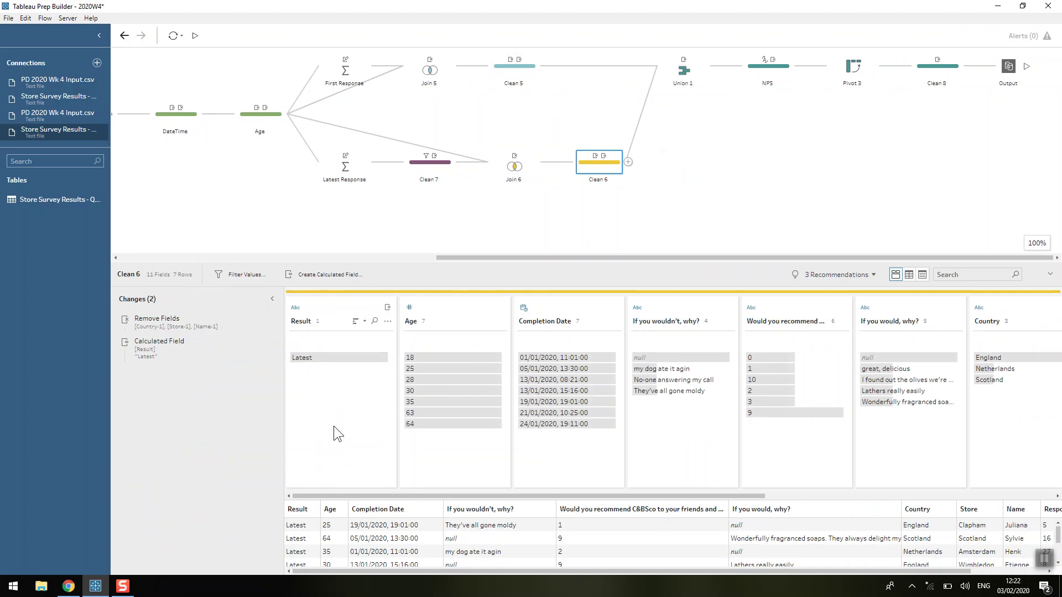
mouse_move(497, 160)
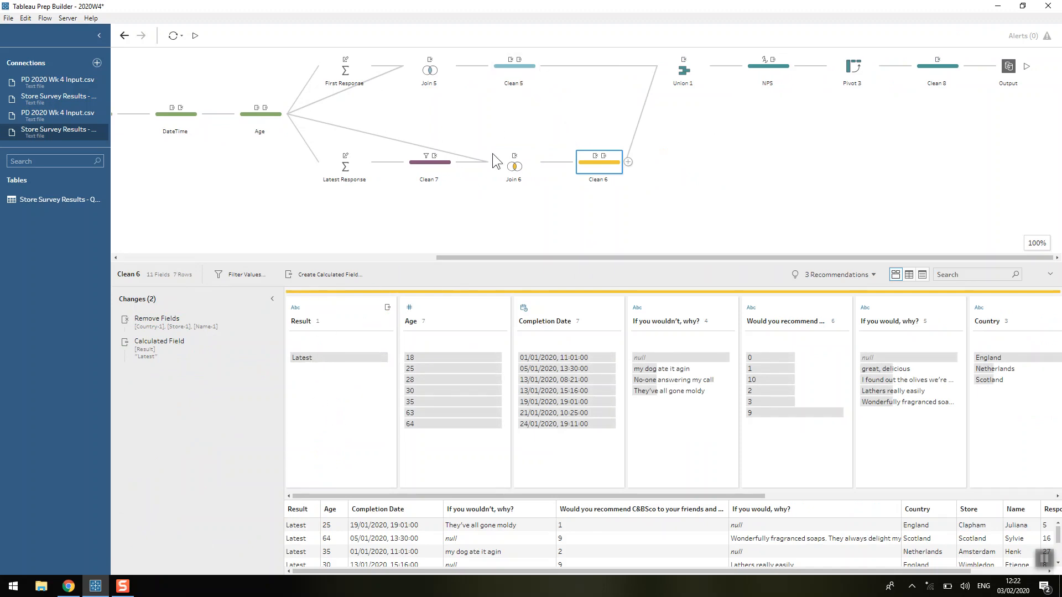
- View Union 1 stacking Clean 5 and Clean 6 into 27 rows and 11 fields
click(683, 66)
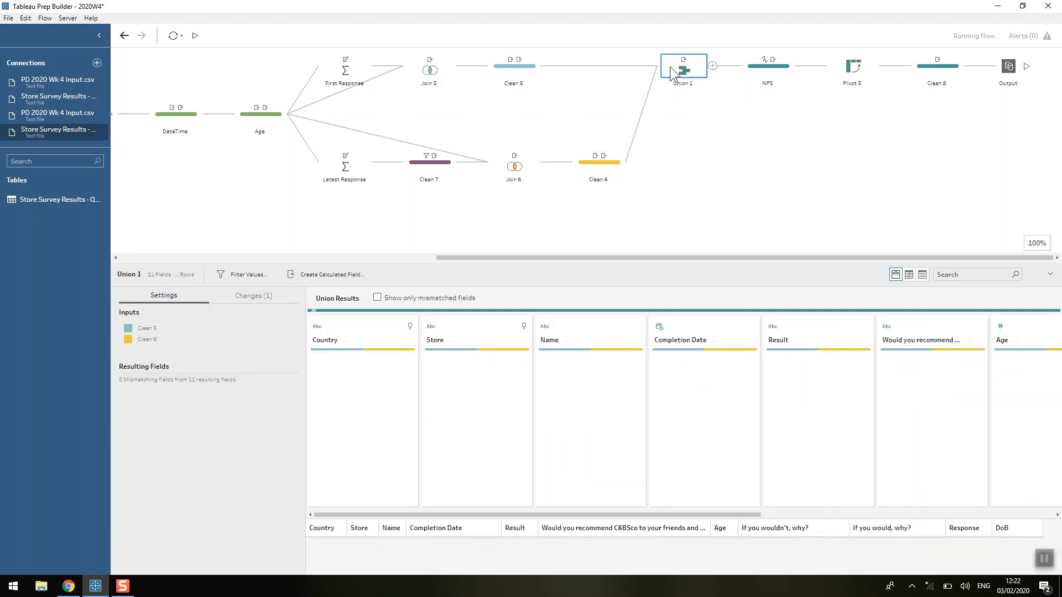
click(195, 36)
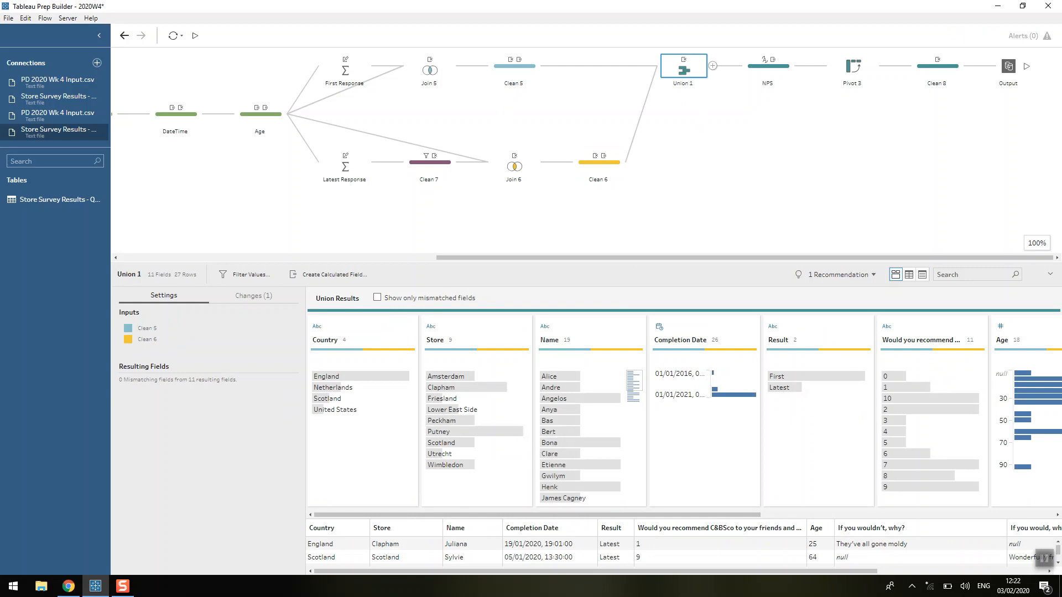
mouse_move(493, 248)
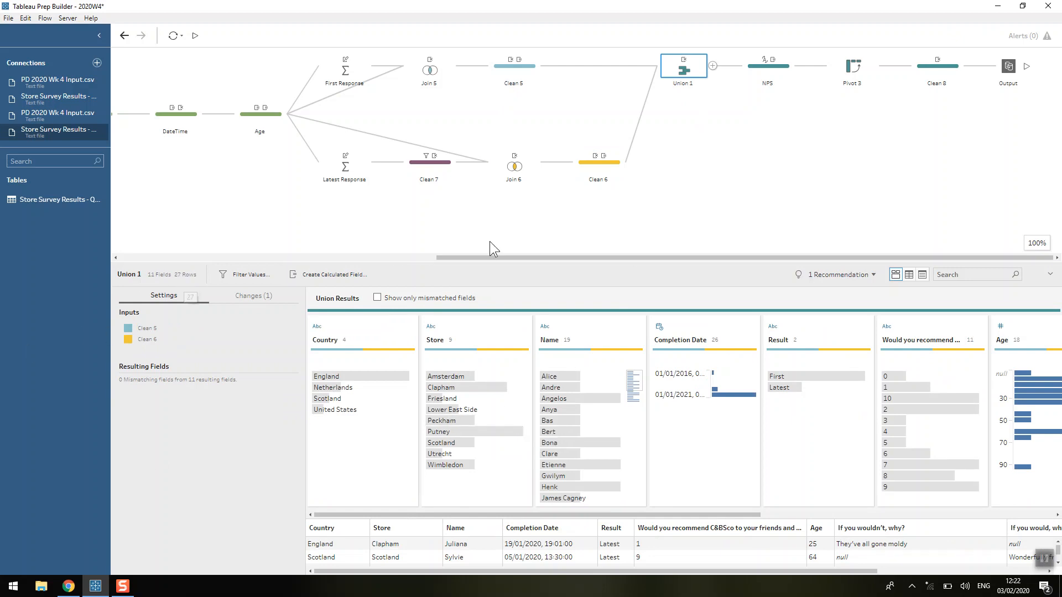
mouse_move(508, 265)
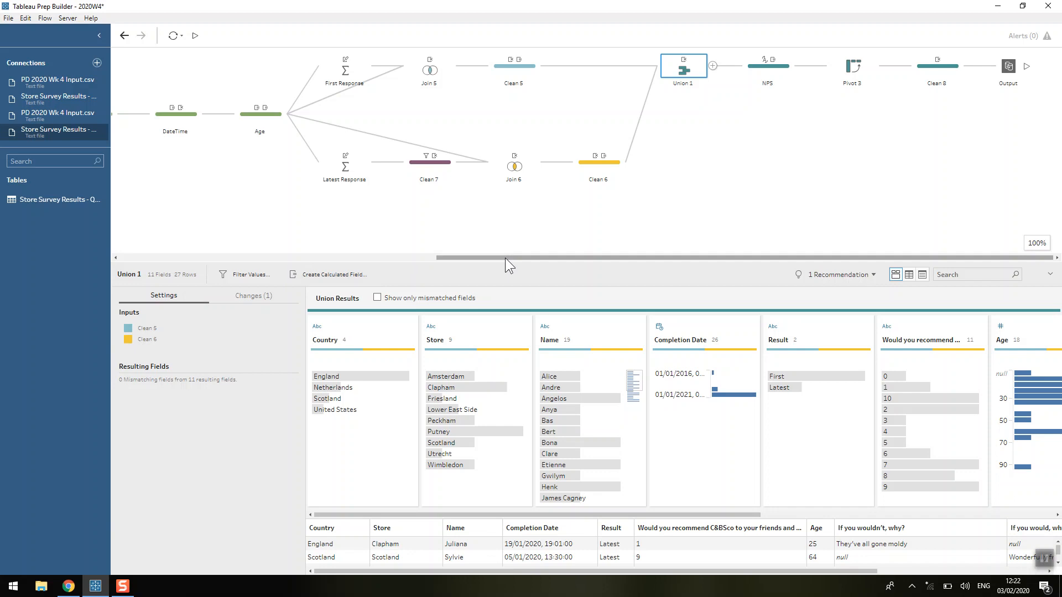
- Insert a Clean step after Date Clean and highlight Juliana's three responses
scroll(left, 3)
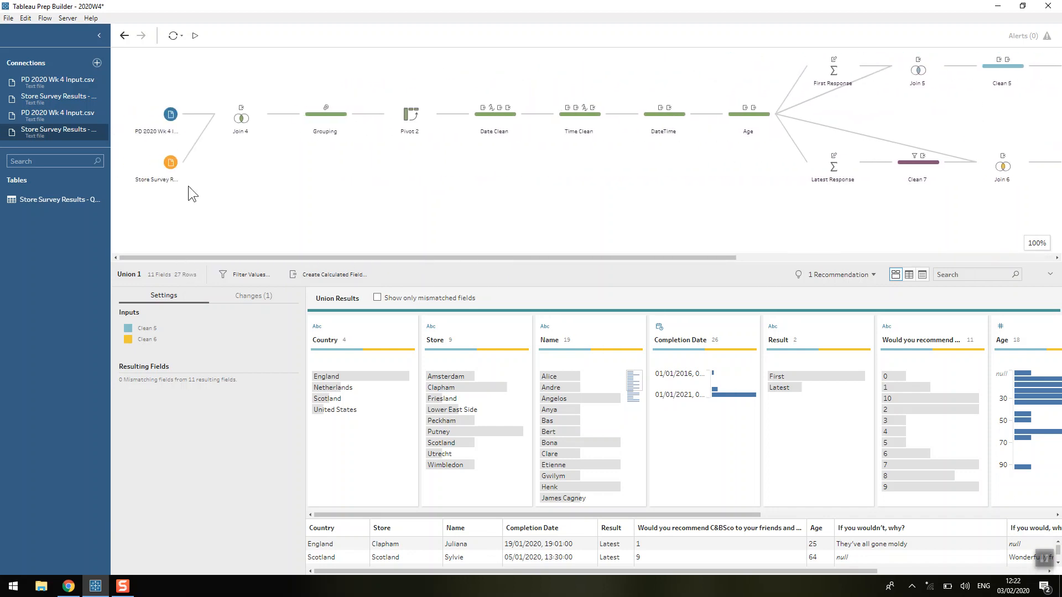
click(196, 114)
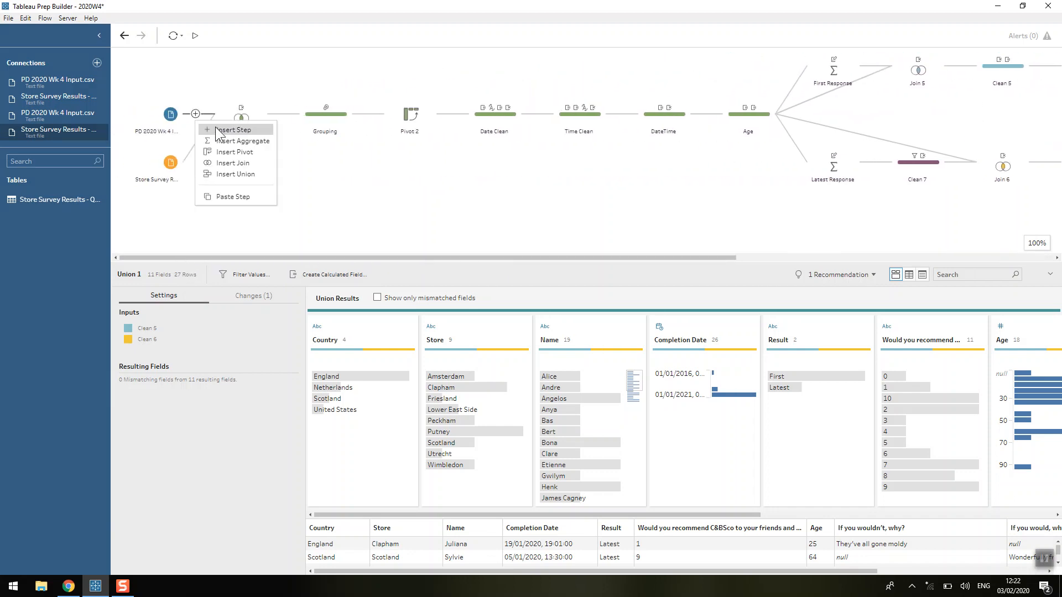
click(156, 114)
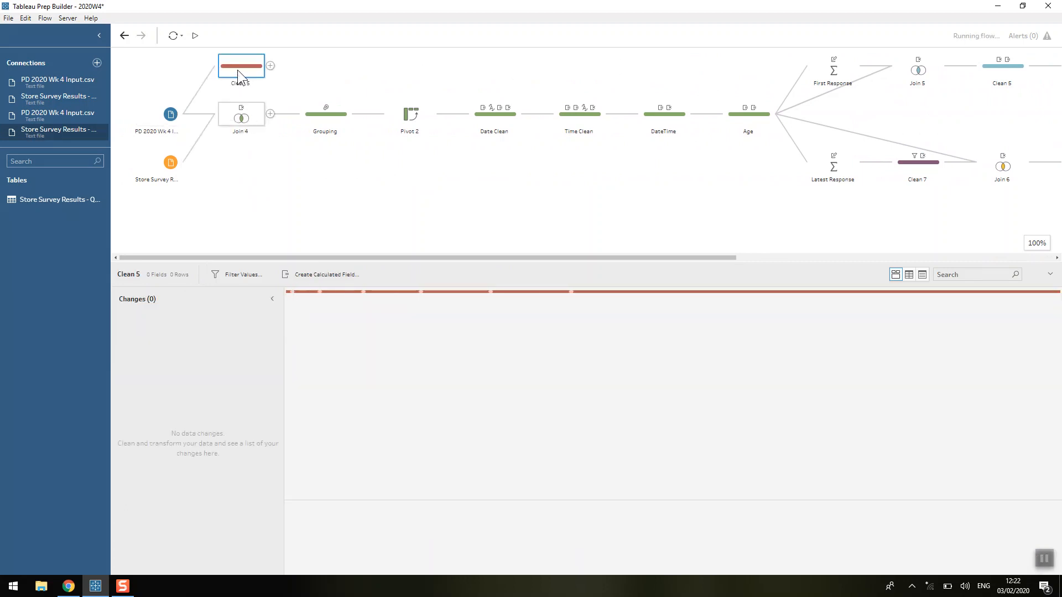
click(240, 66)
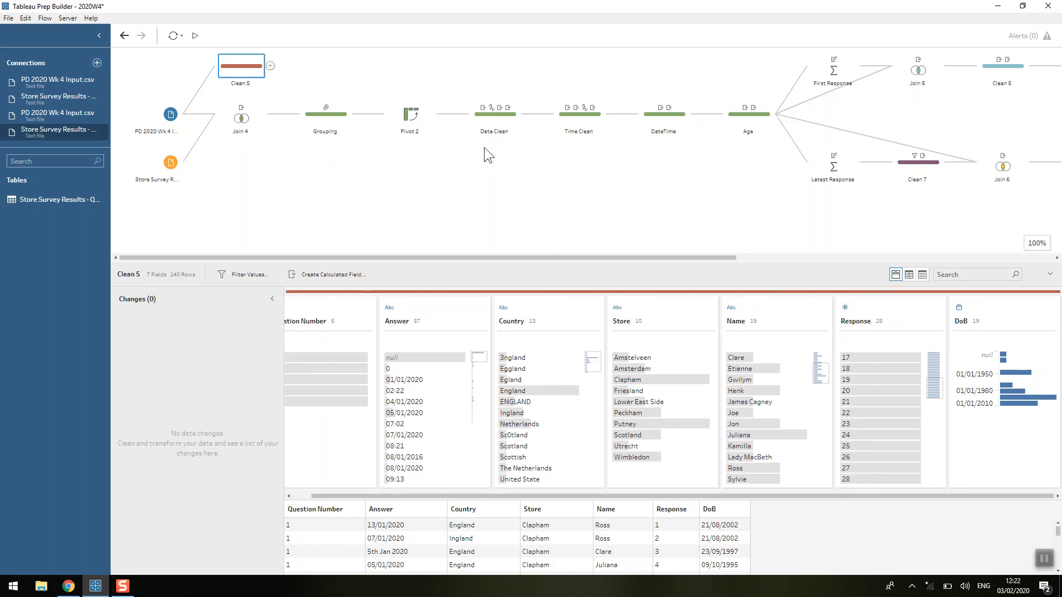
mouse_move(792, 440)
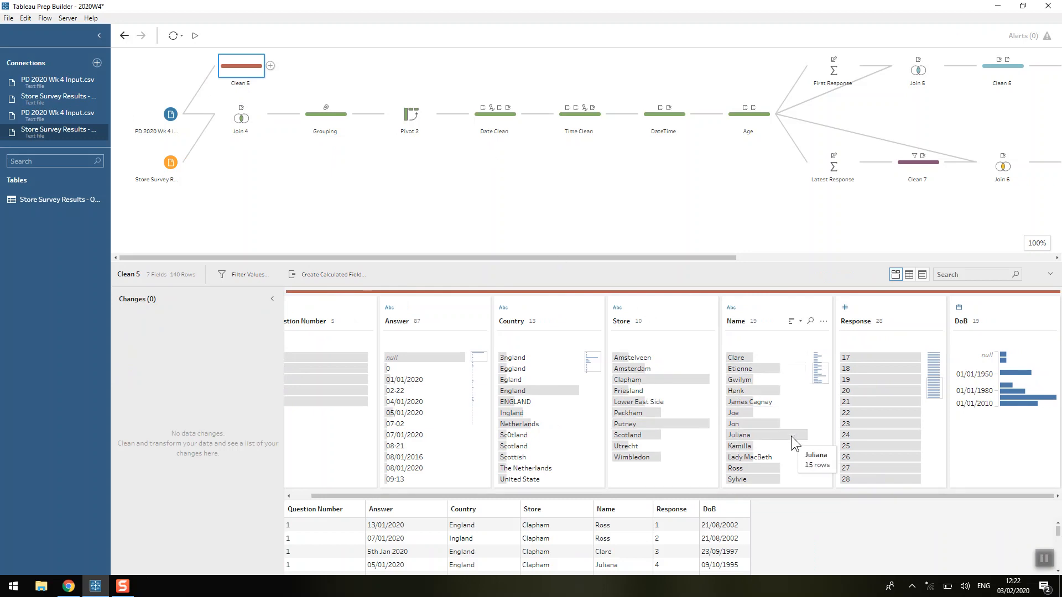
mouse_move(244, 73)
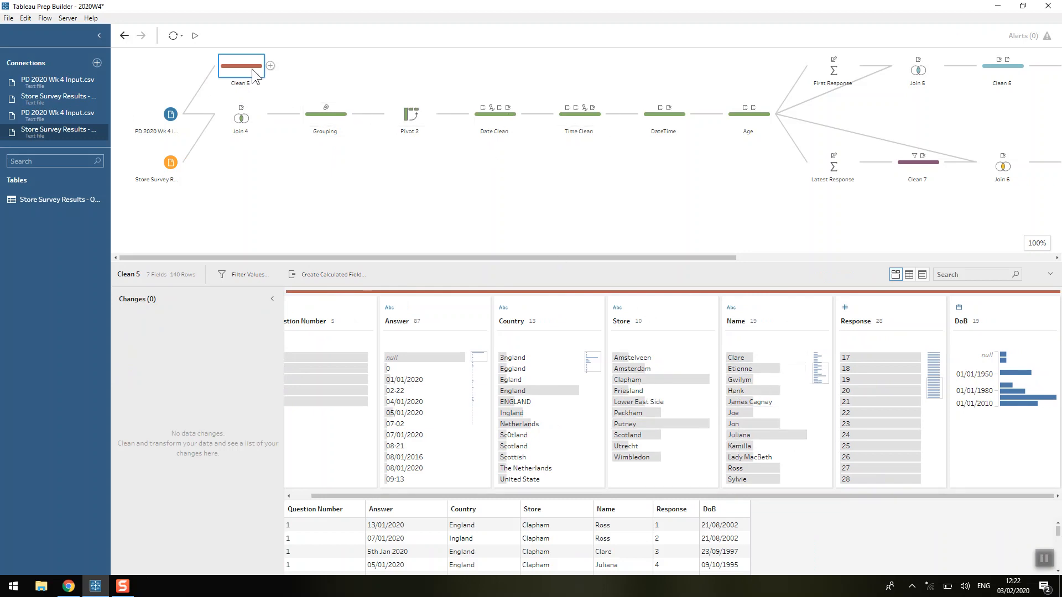
click(494, 114)
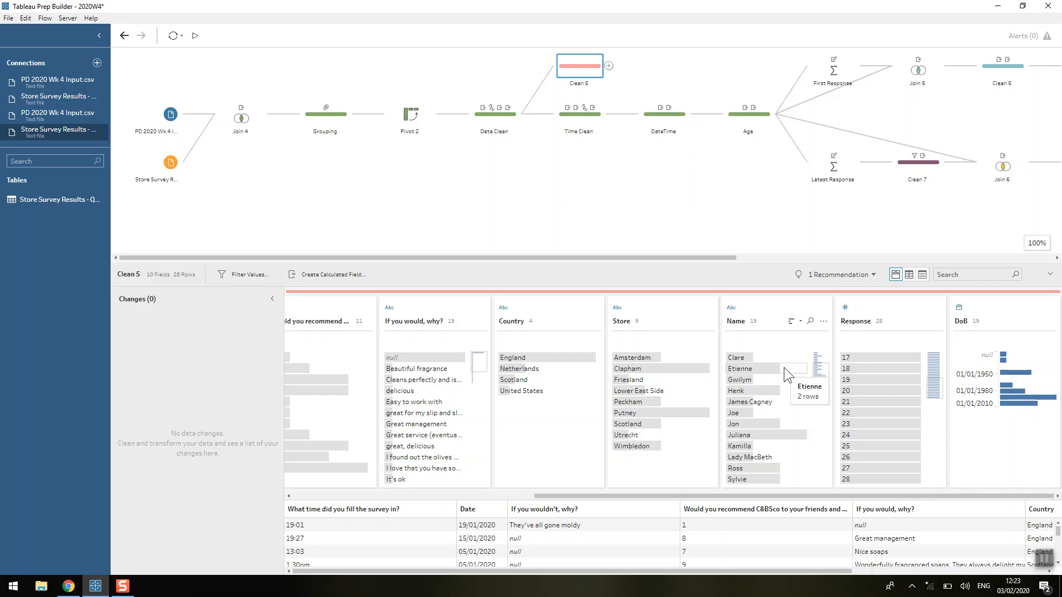
mouse_move(812, 441)
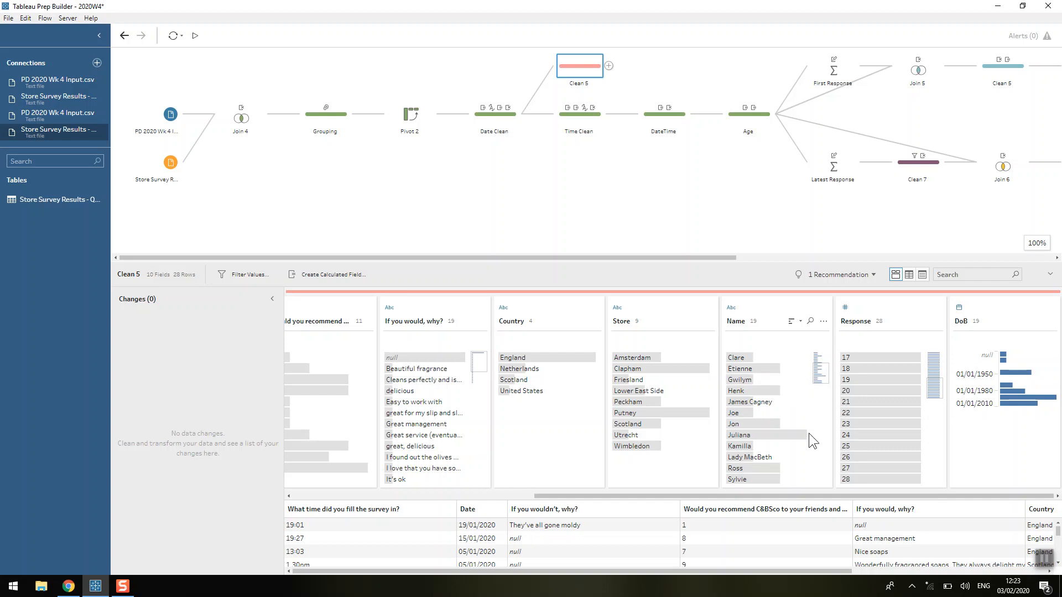
click(738, 434)
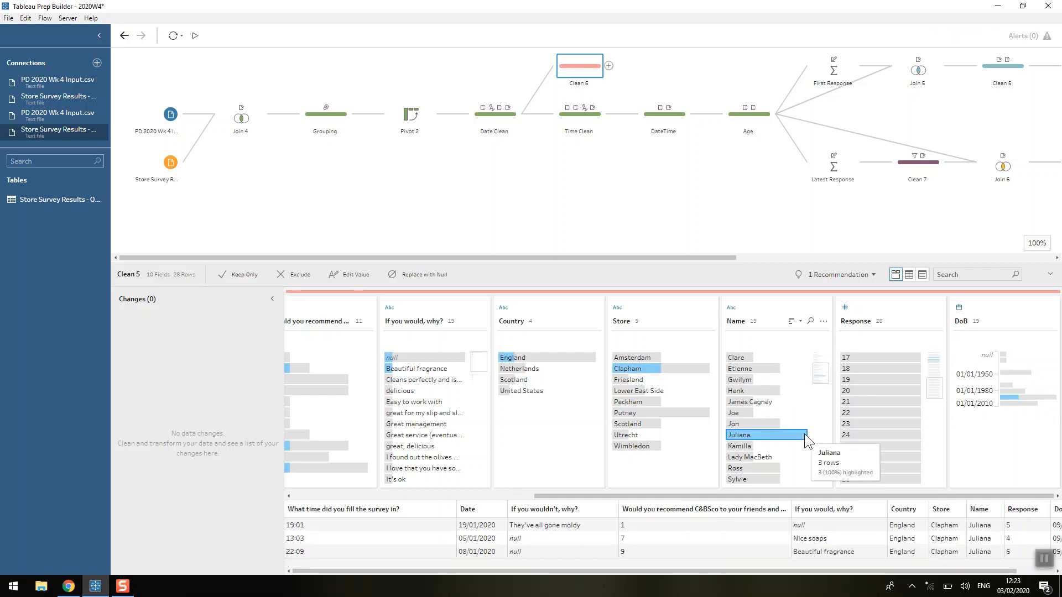
mouse_move(801, 474)
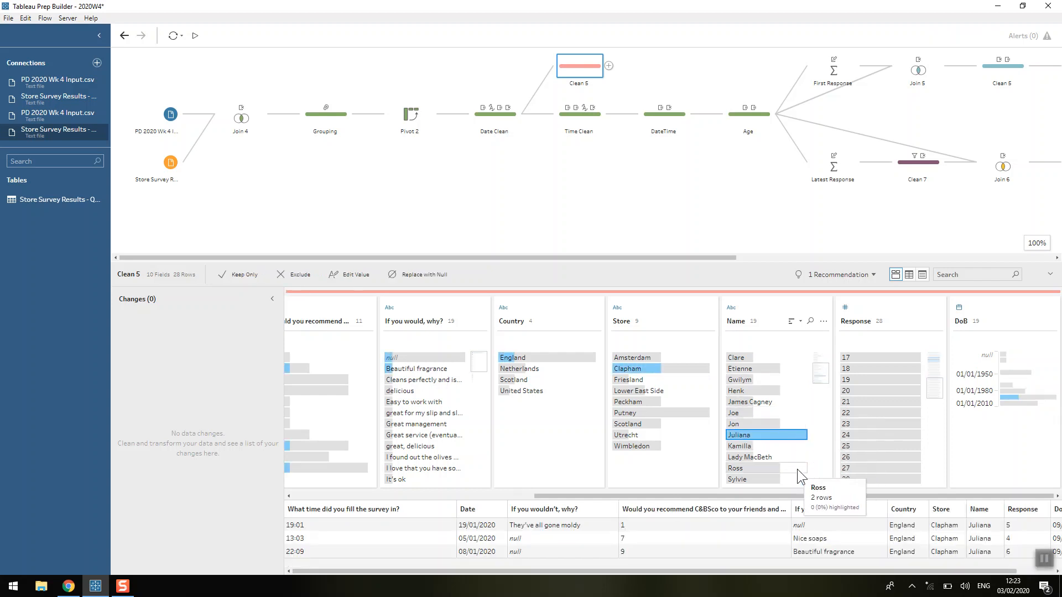
mouse_move(830, 453)
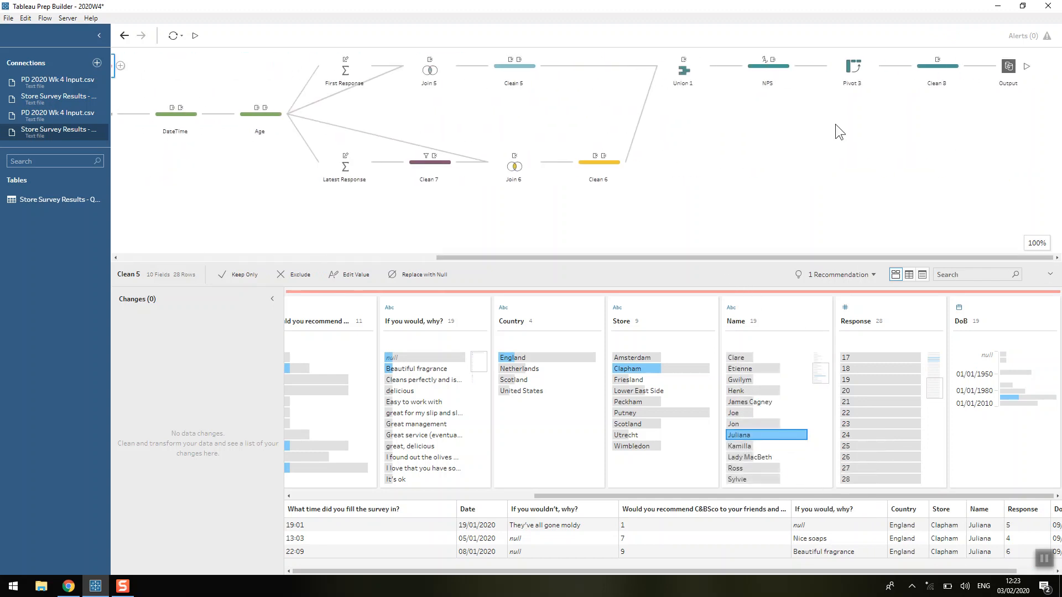
- Review the NPS step labelling scores Detractor, Passive or Promoter across 27 rows
click(683, 70)
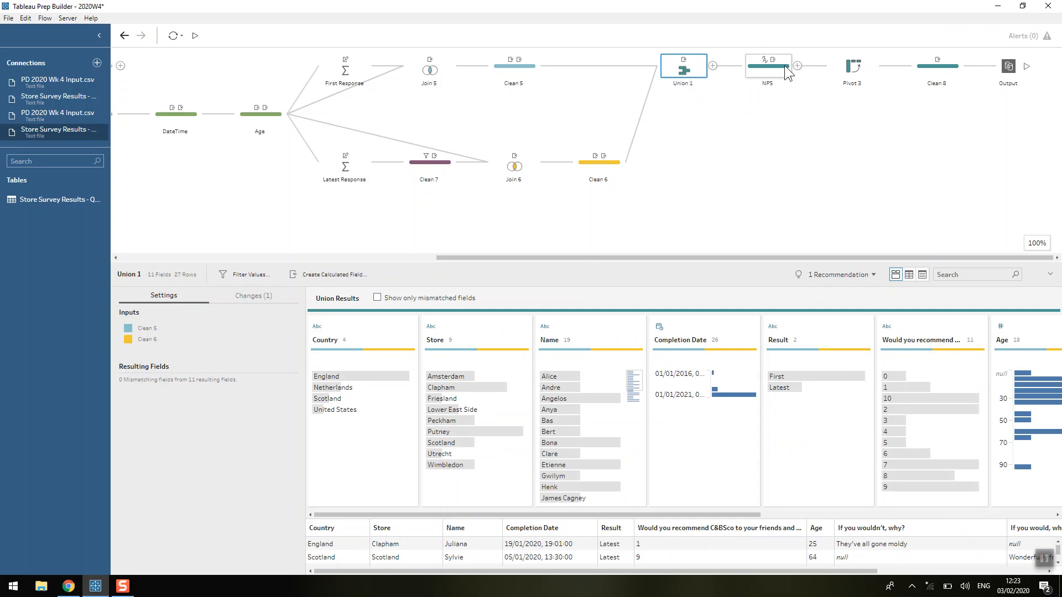
click(767, 66)
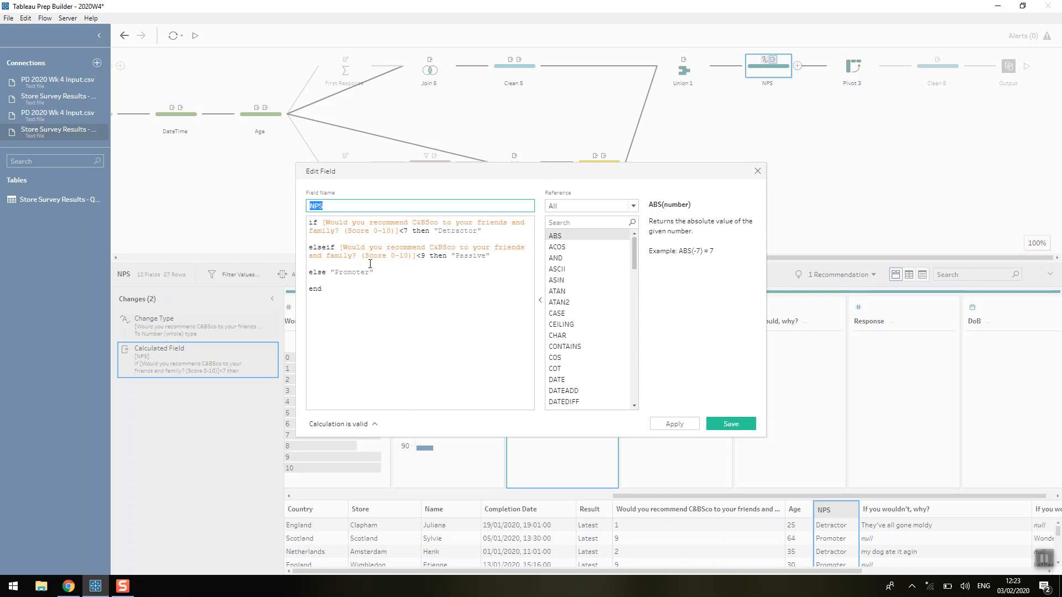
mouse_move(610, 254)
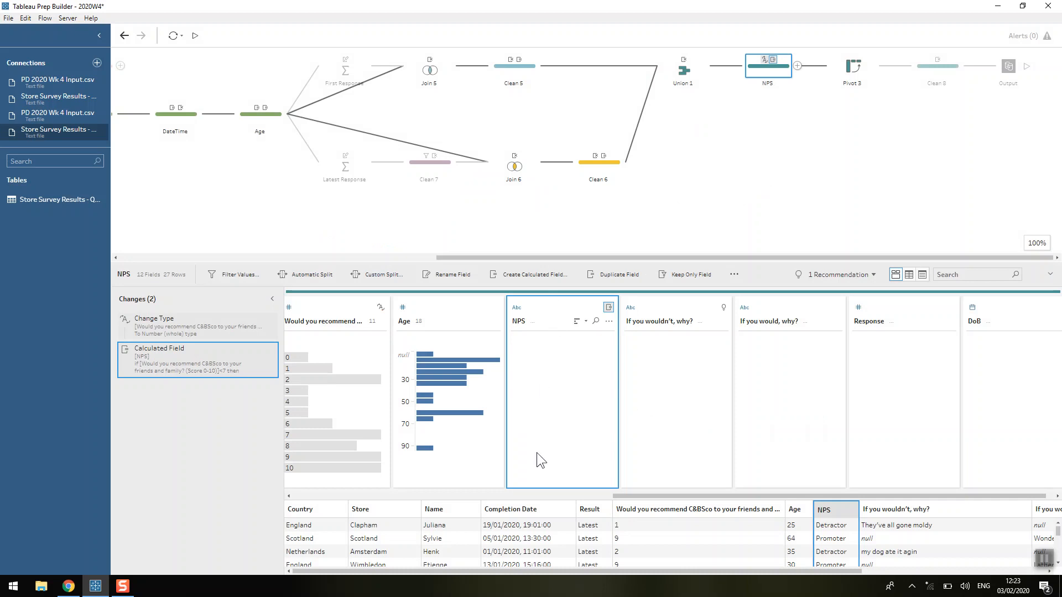
mouse_move(740, 269)
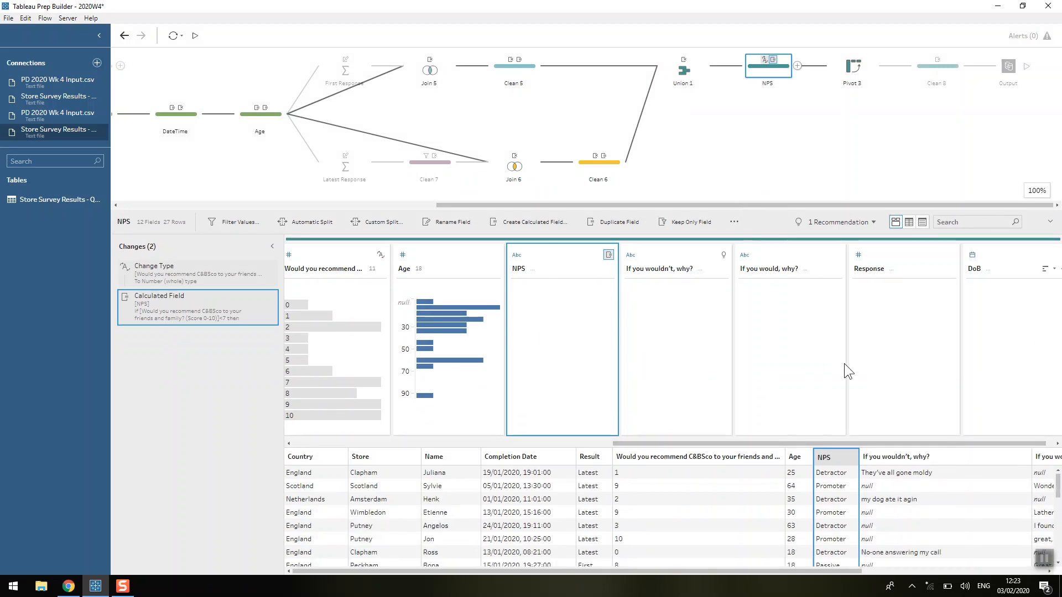
mouse_move(845, 494)
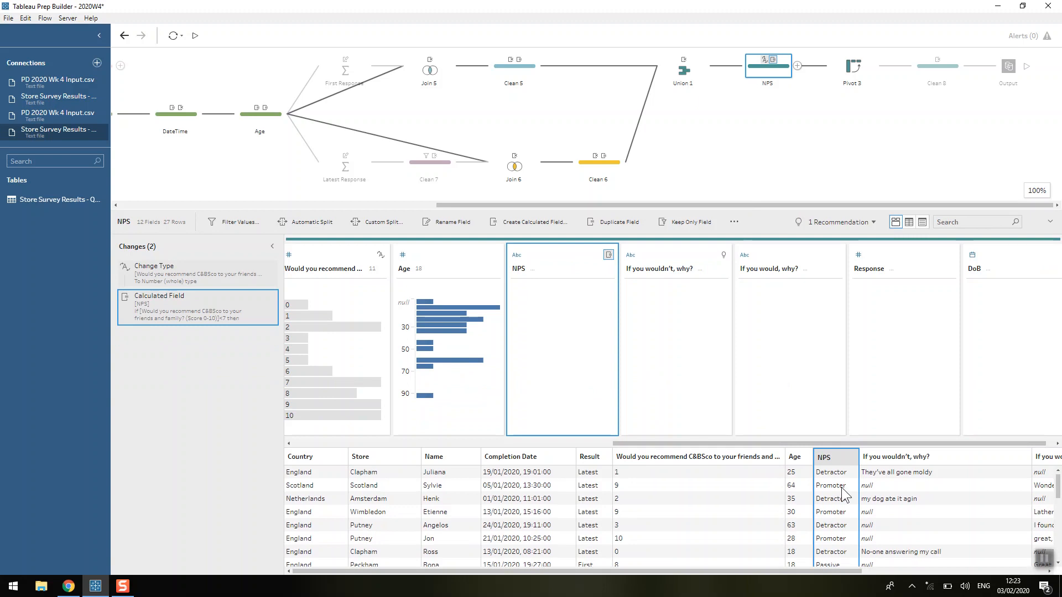
scroll(down, 3)
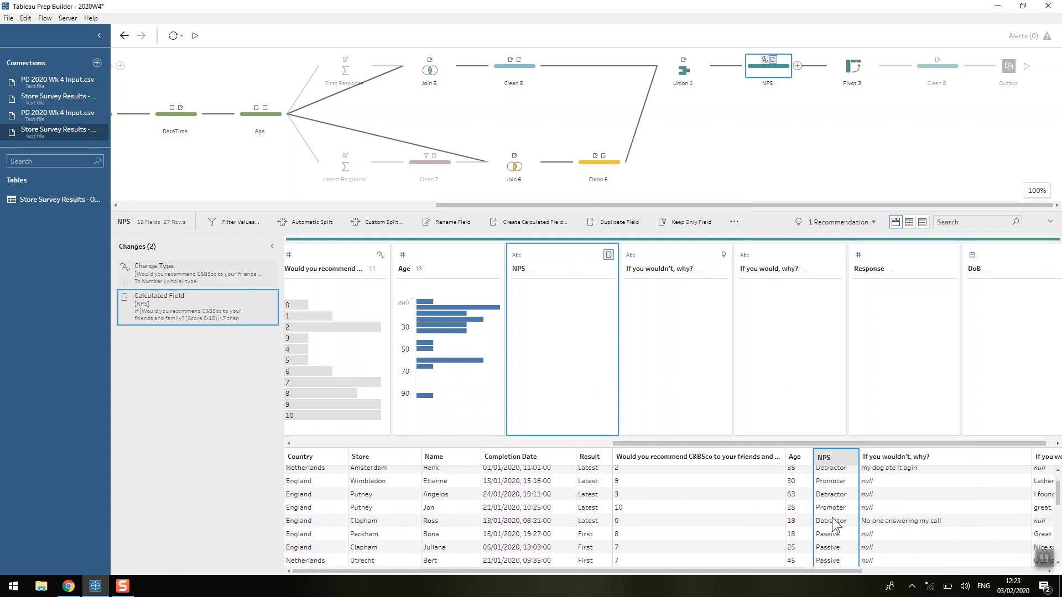
scroll(up, 3)
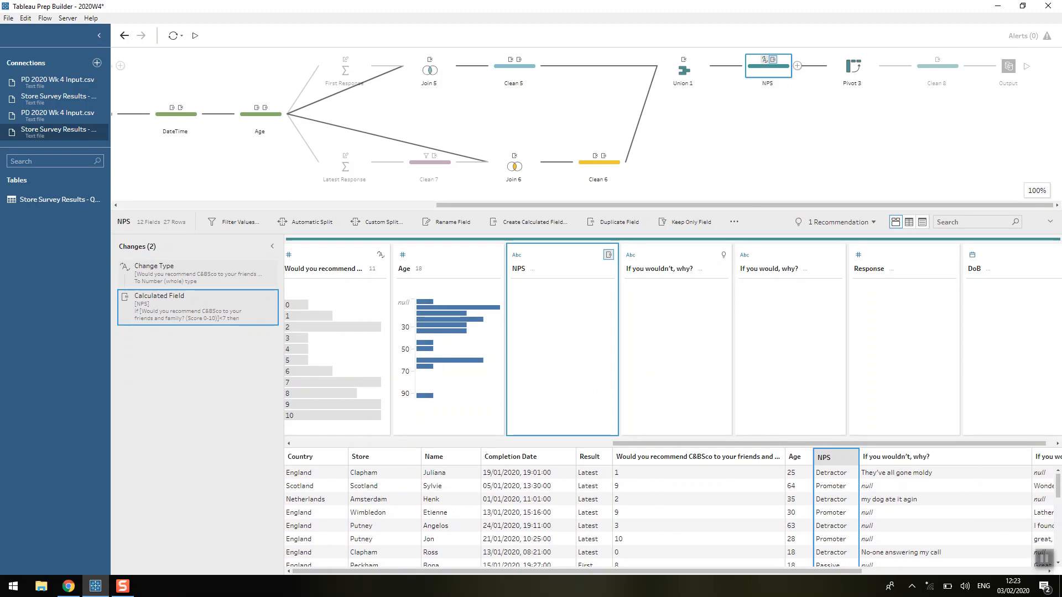
- Inspect Pivot 3's Promoter, Detractor and Passive count-of-DoB columns in the results grid
click(853, 66)
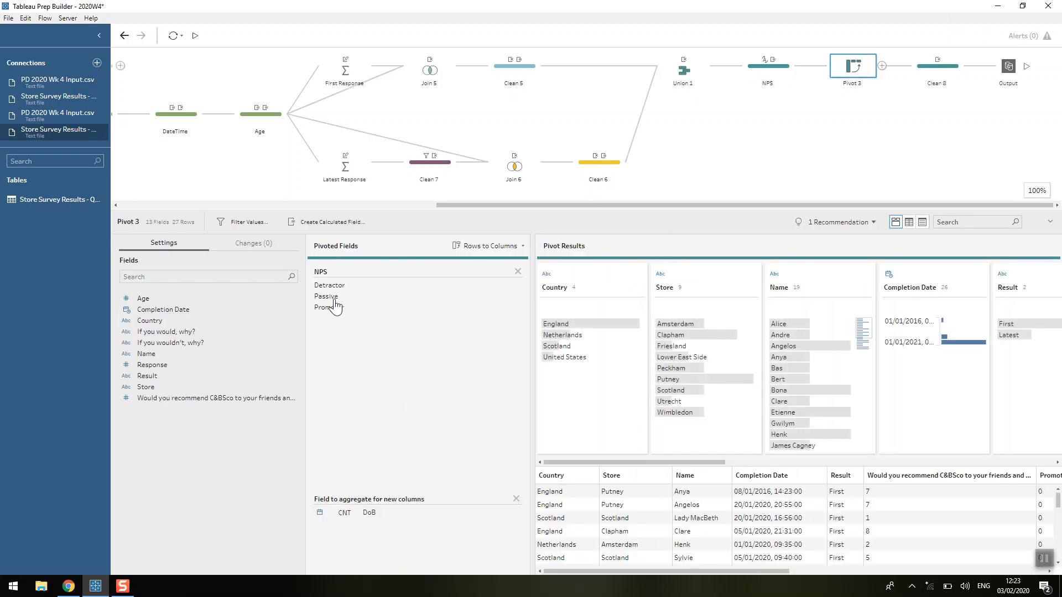
mouse_move(408, 560)
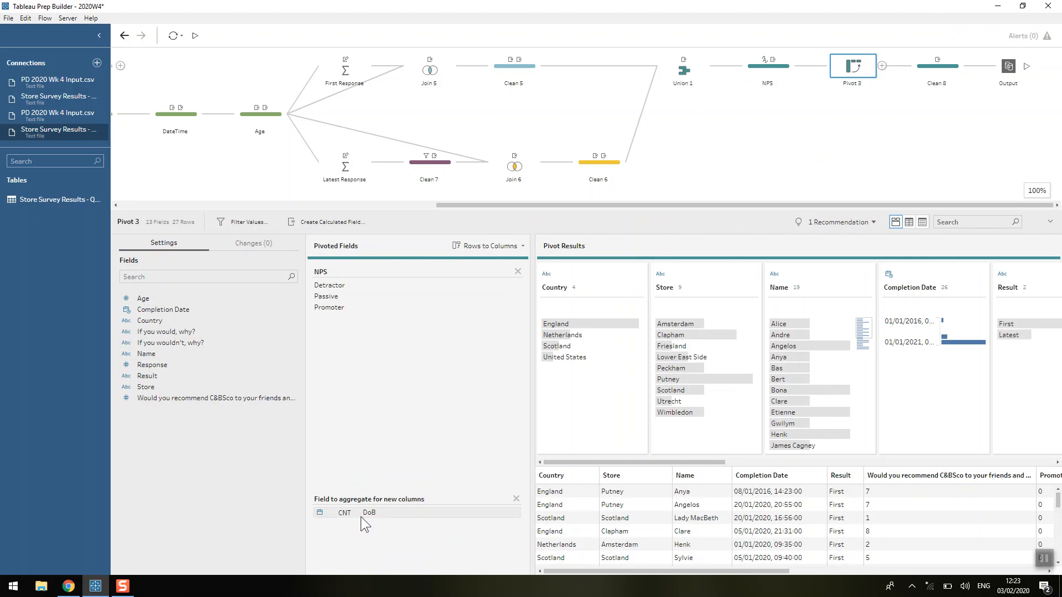
mouse_move(364, 515)
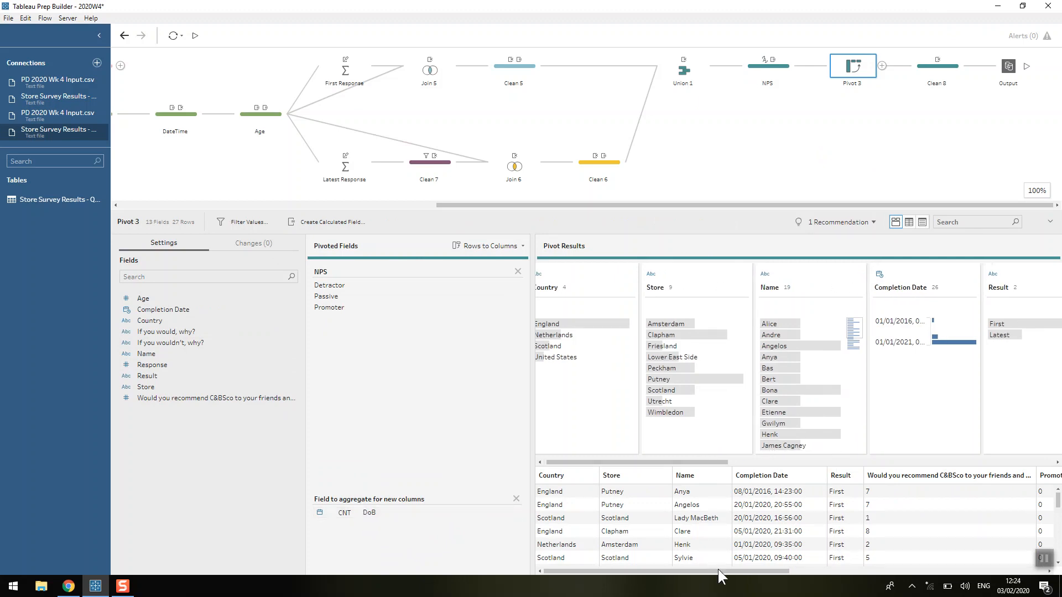
scroll(right, 3)
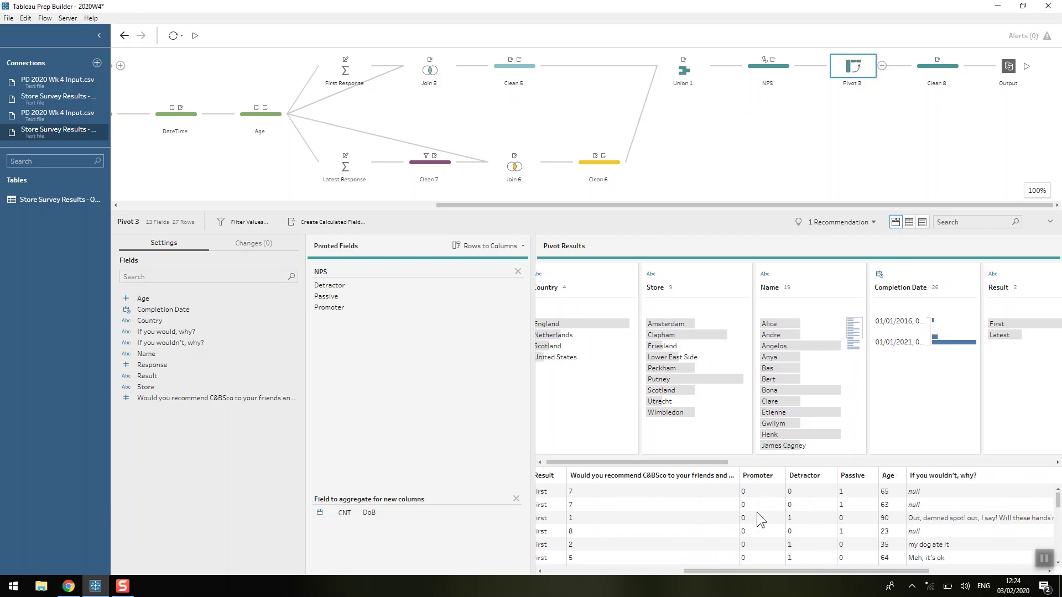
mouse_move(820, 233)
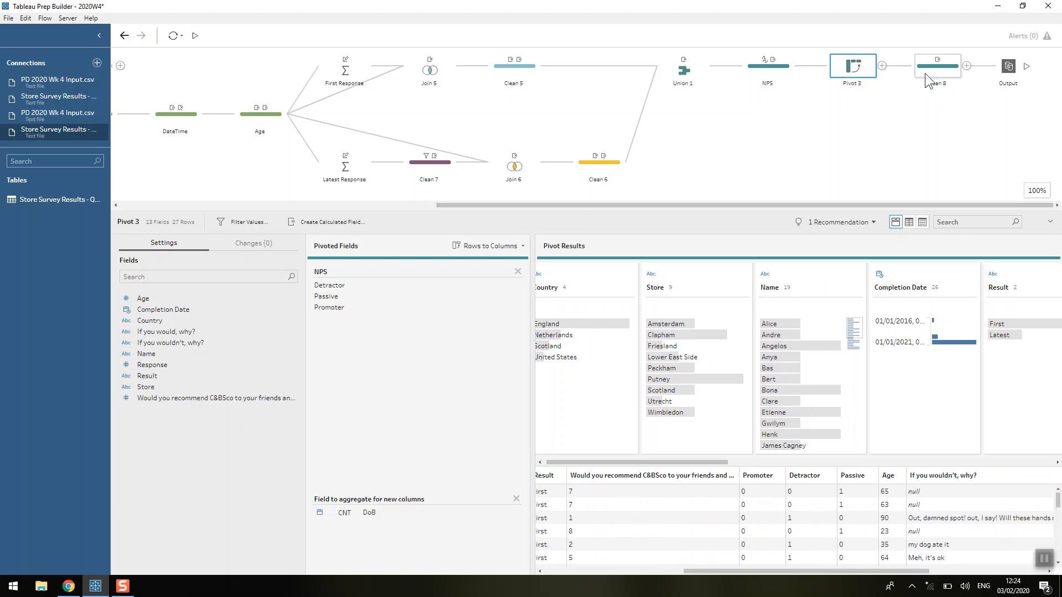
- Review Clean 8's removed Response field and its 12 fields across 27 rows
click(936, 66)
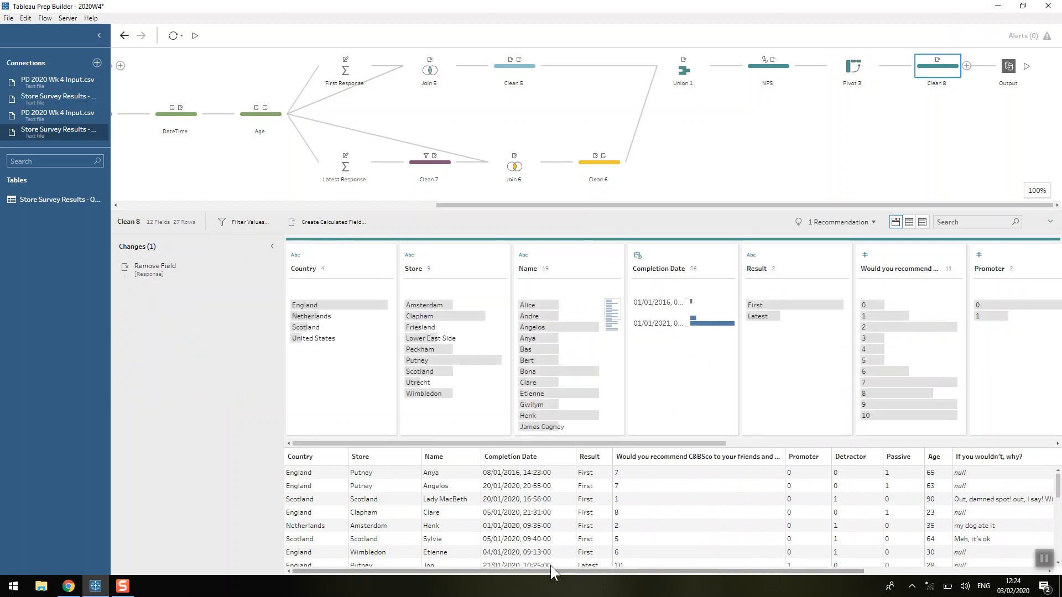
scroll(right, 3)
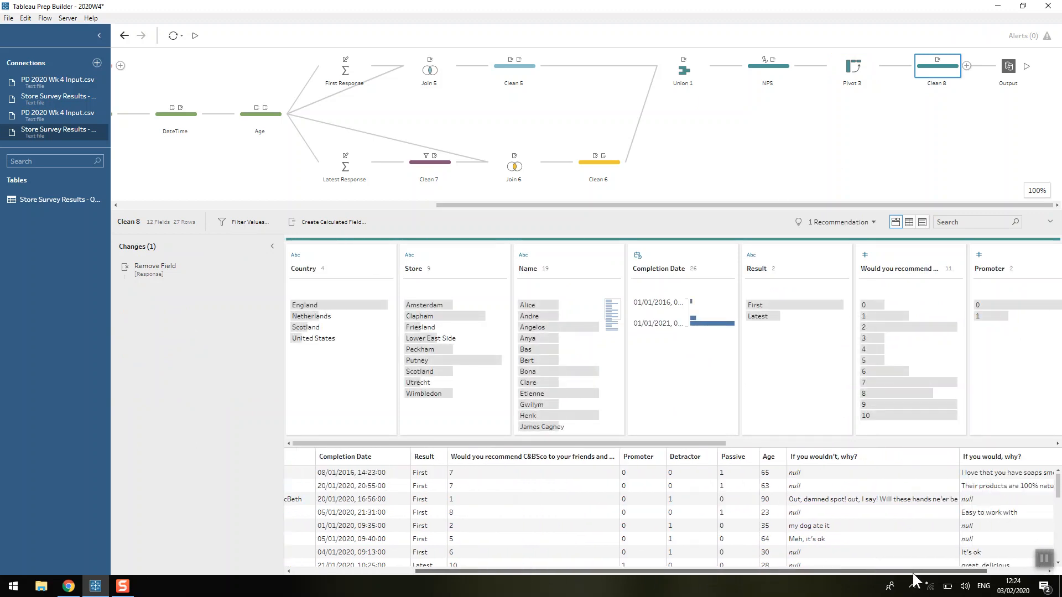
scroll(left, 3)
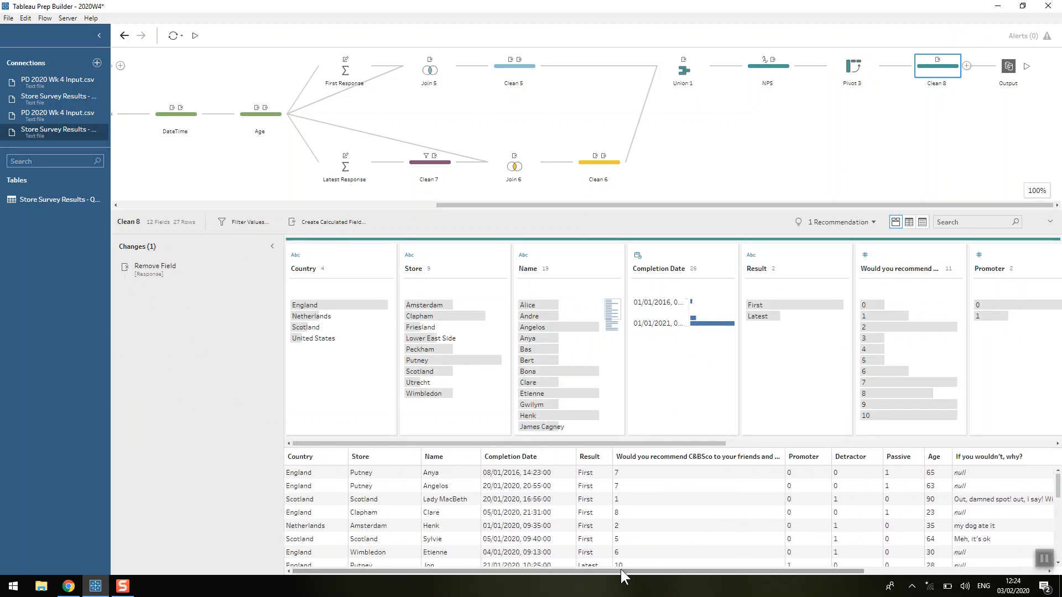
mouse_move(555, 268)
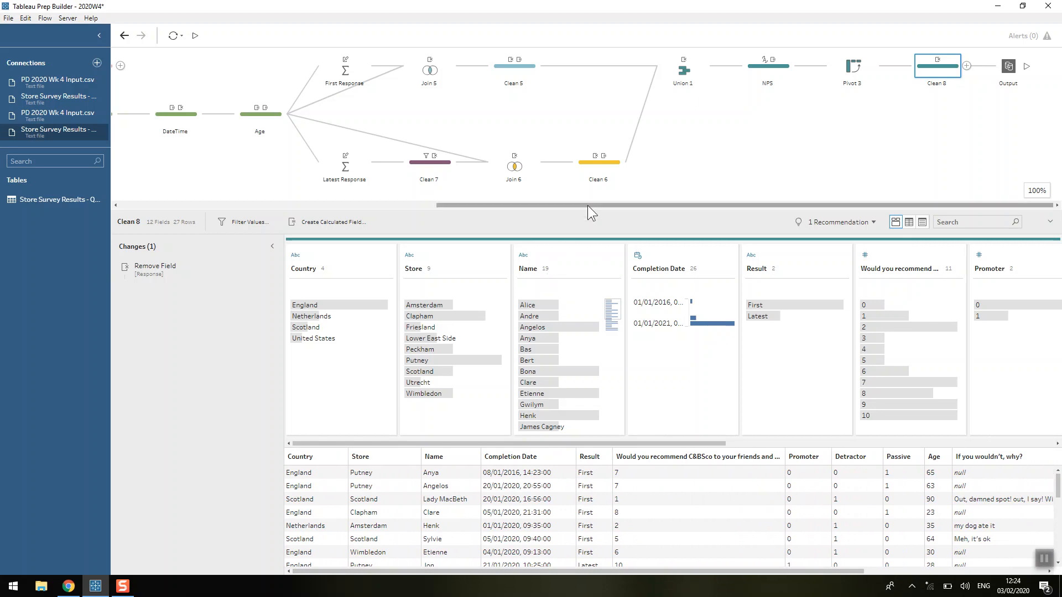
mouse_move(779, 369)
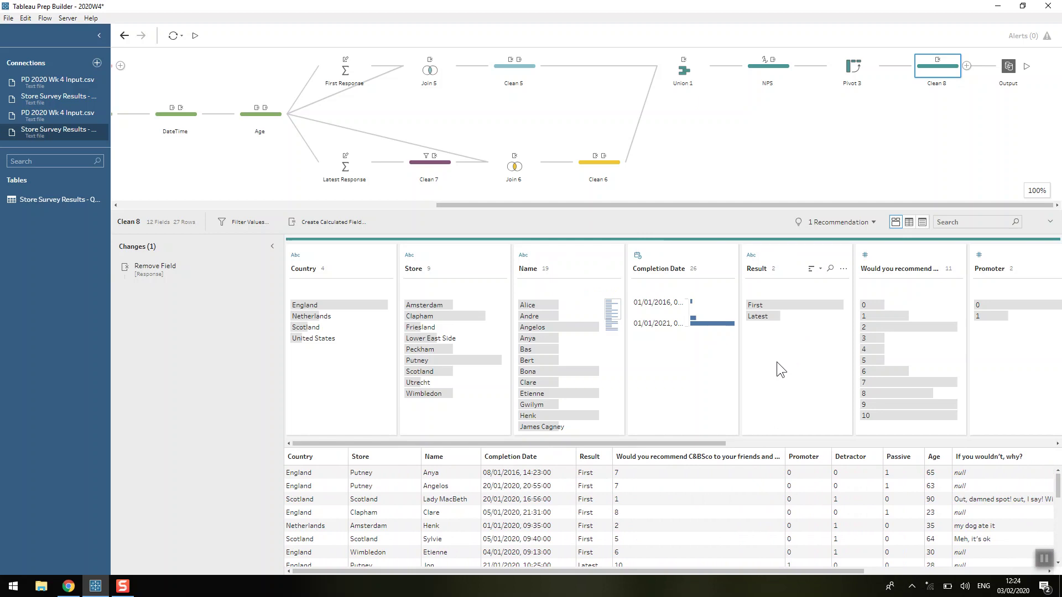
mouse_move(830, 413)
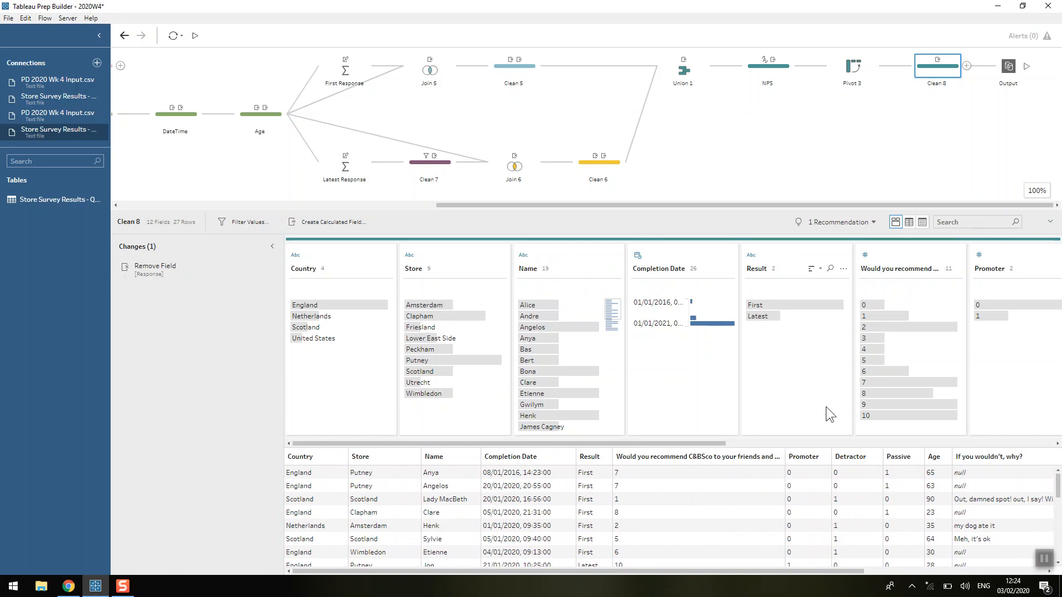